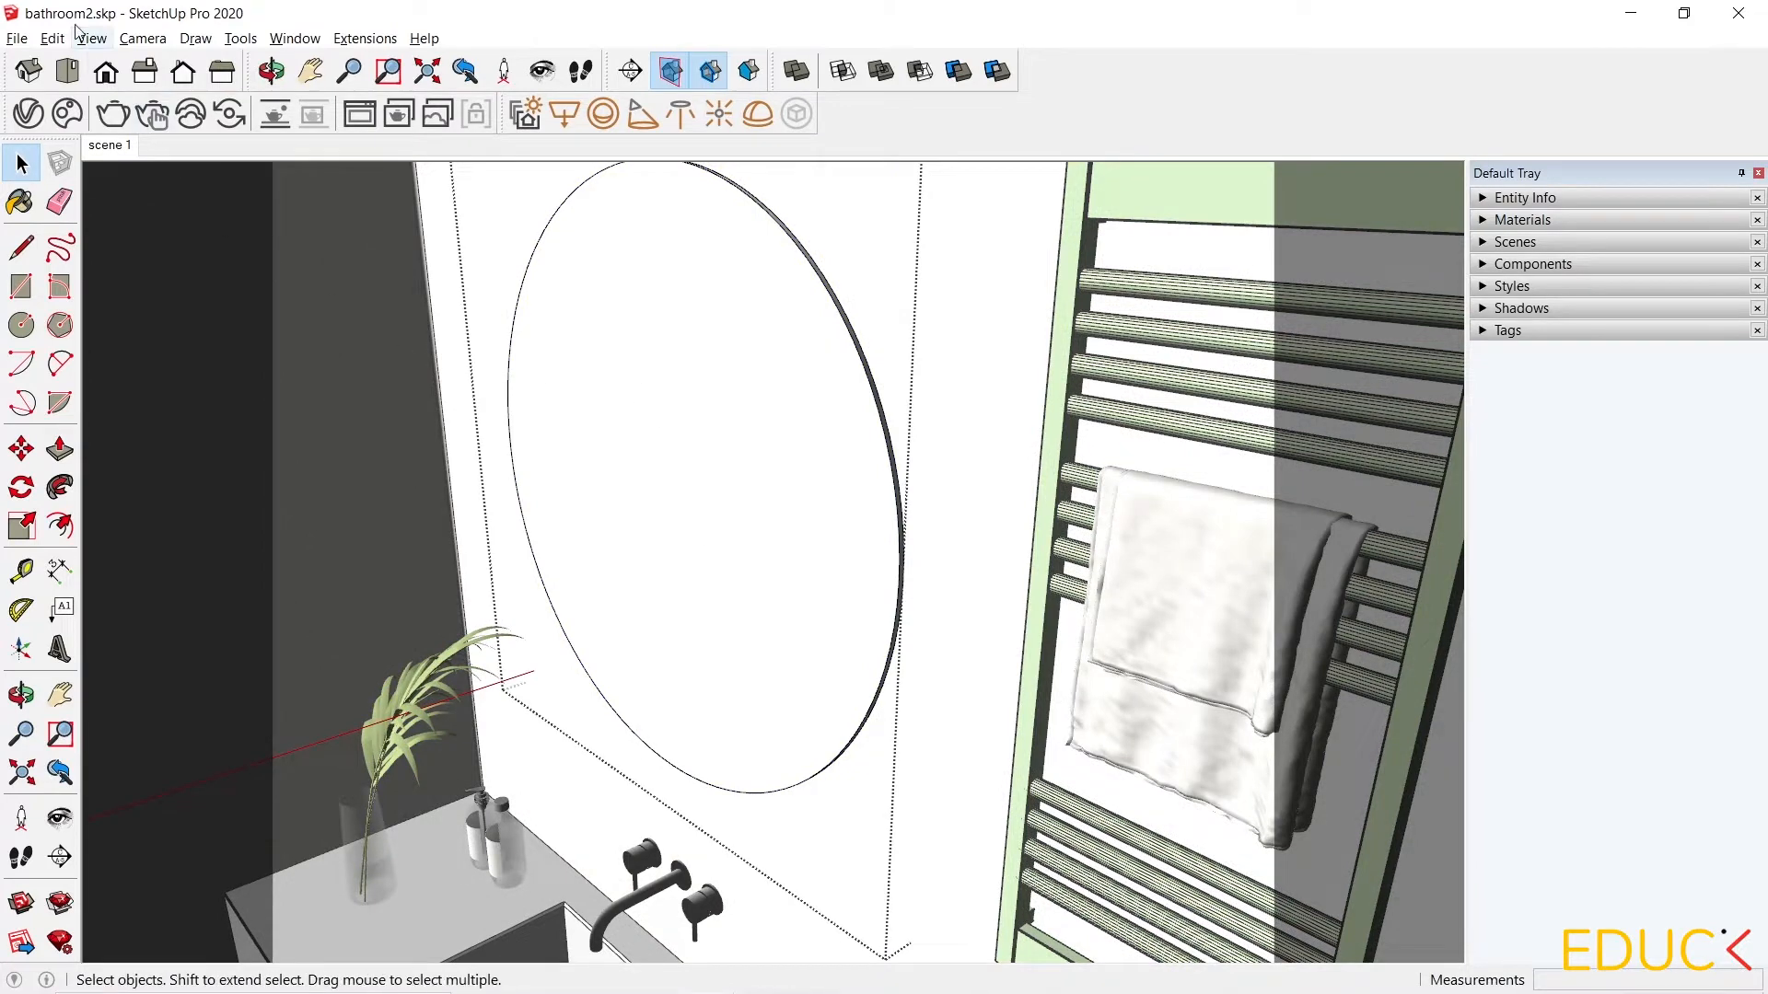
# Hide the rest of the bathroom model via View > Component Edit > Hide Rest Of Model.
pyautogui.click(92, 37)
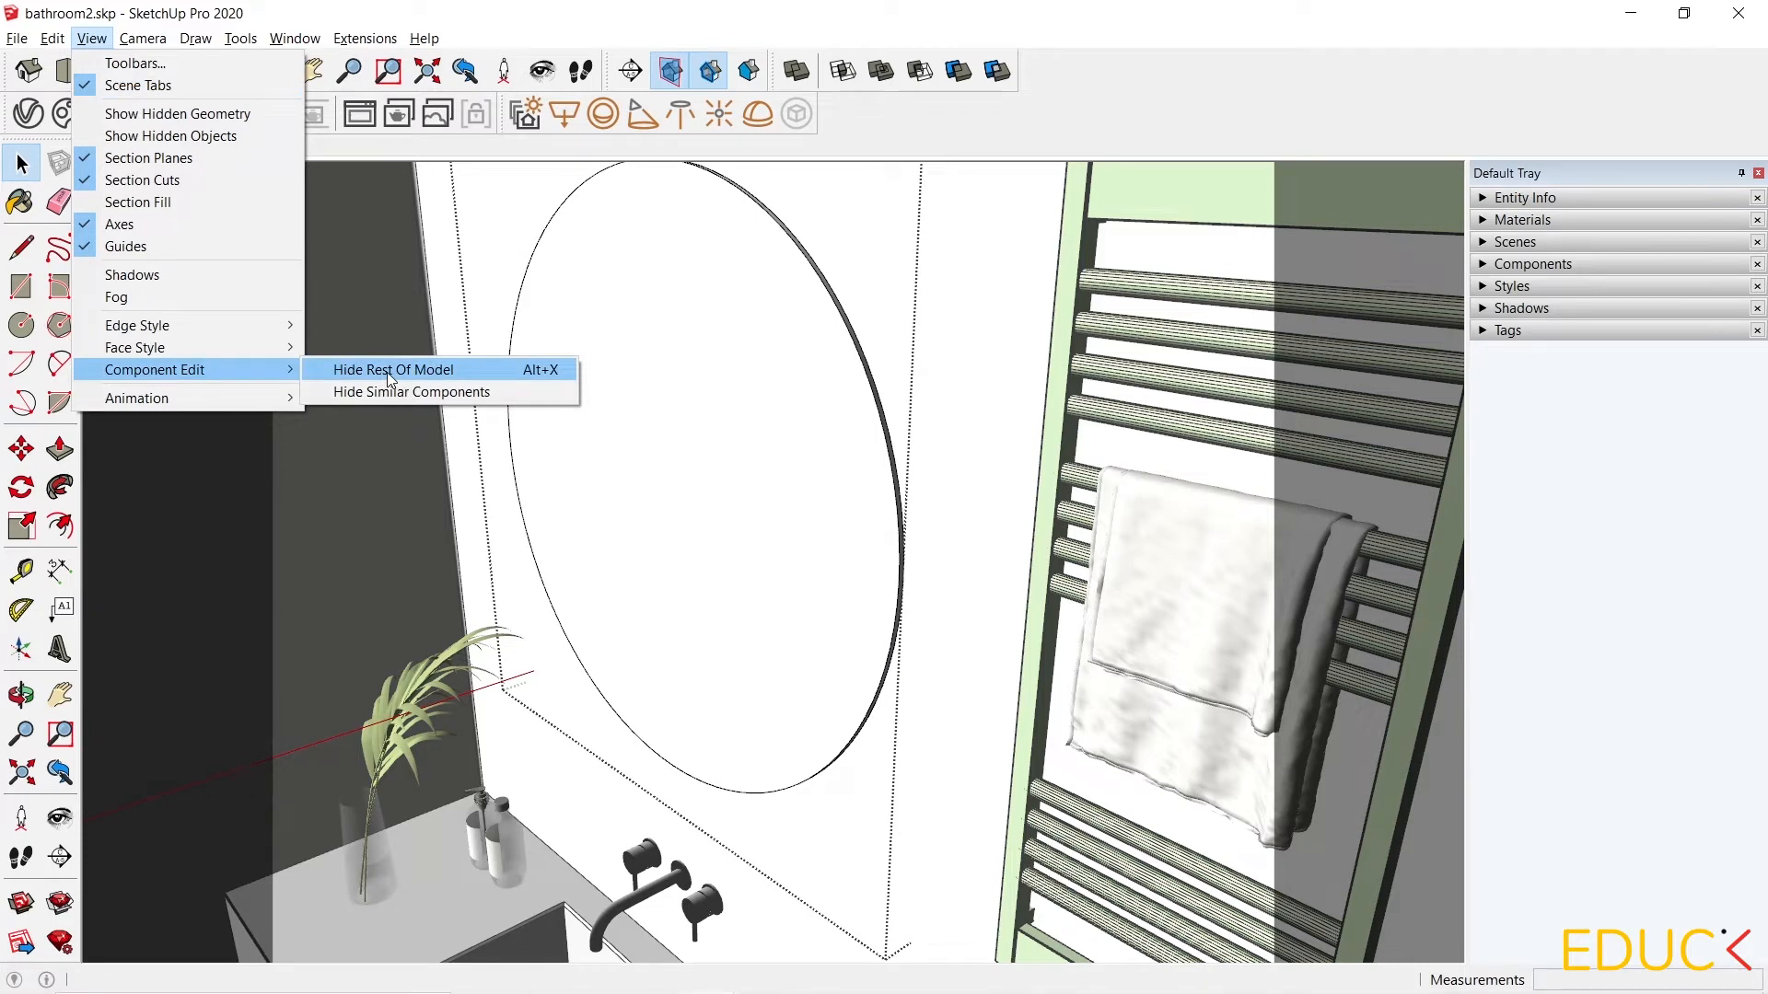
pyautogui.click(392, 368)
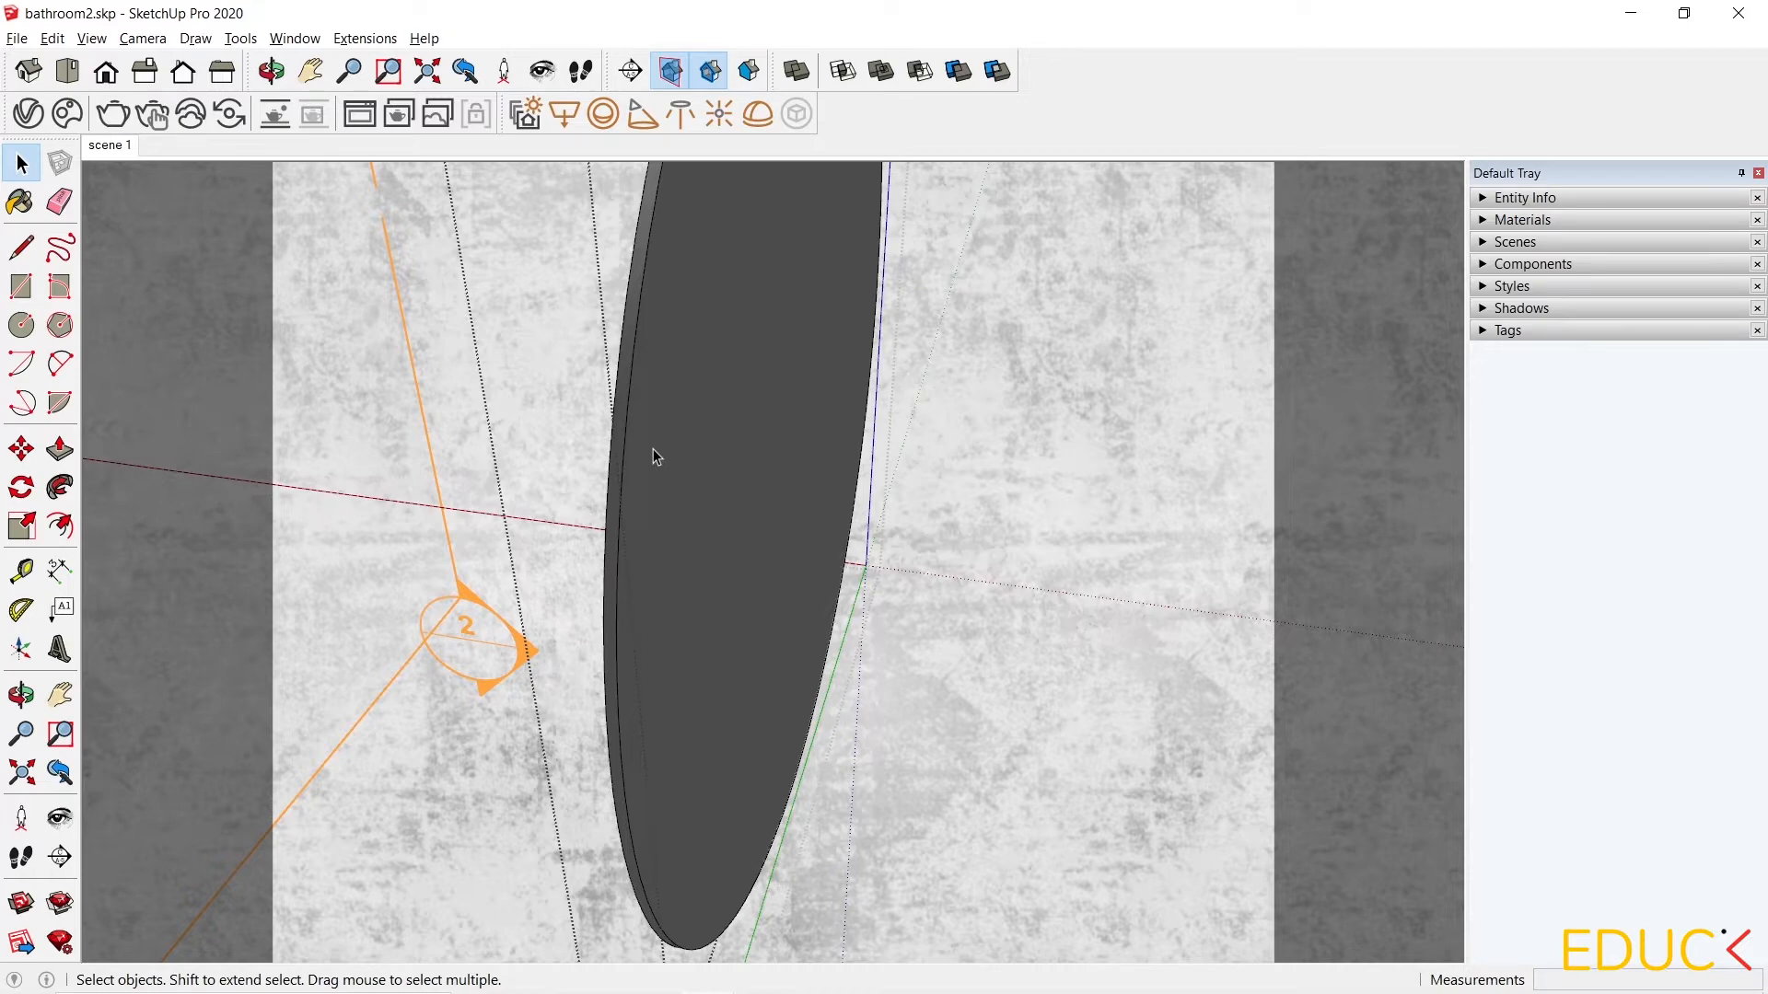
# Move the round mirror disc 8 mm and Push/Pull its face out 10 mm.
pyautogui.click(20, 450)
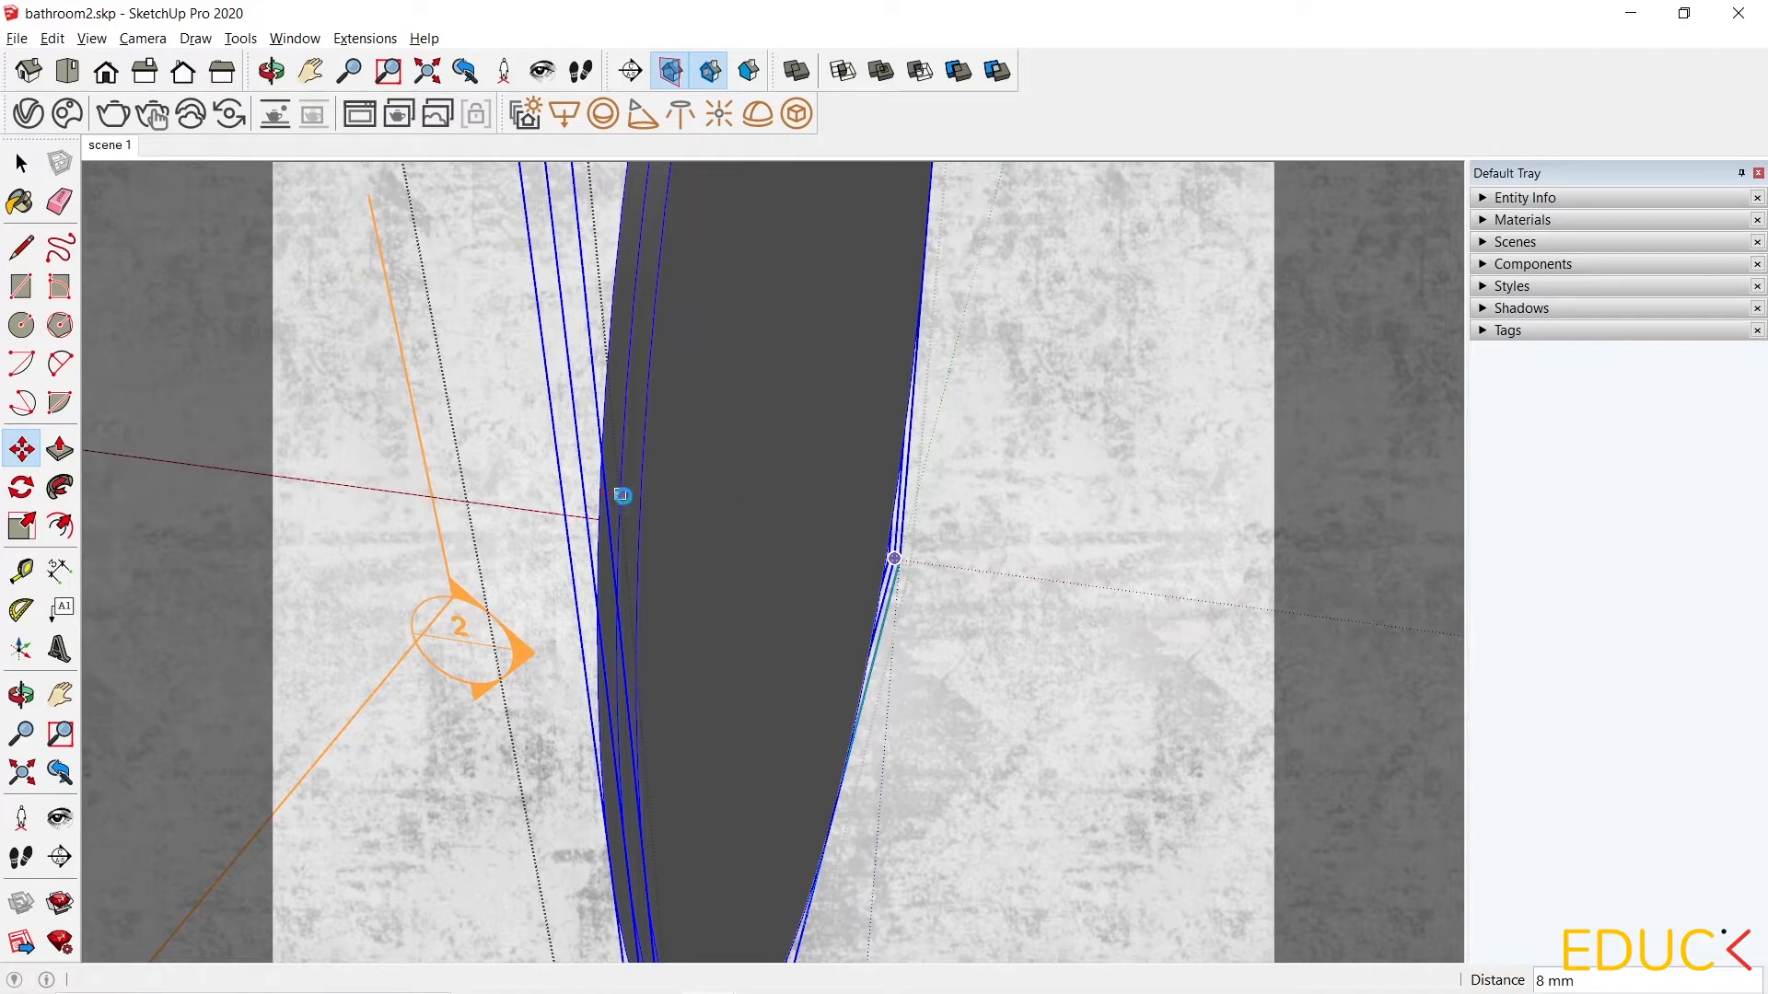
pyautogui.click(20, 162)
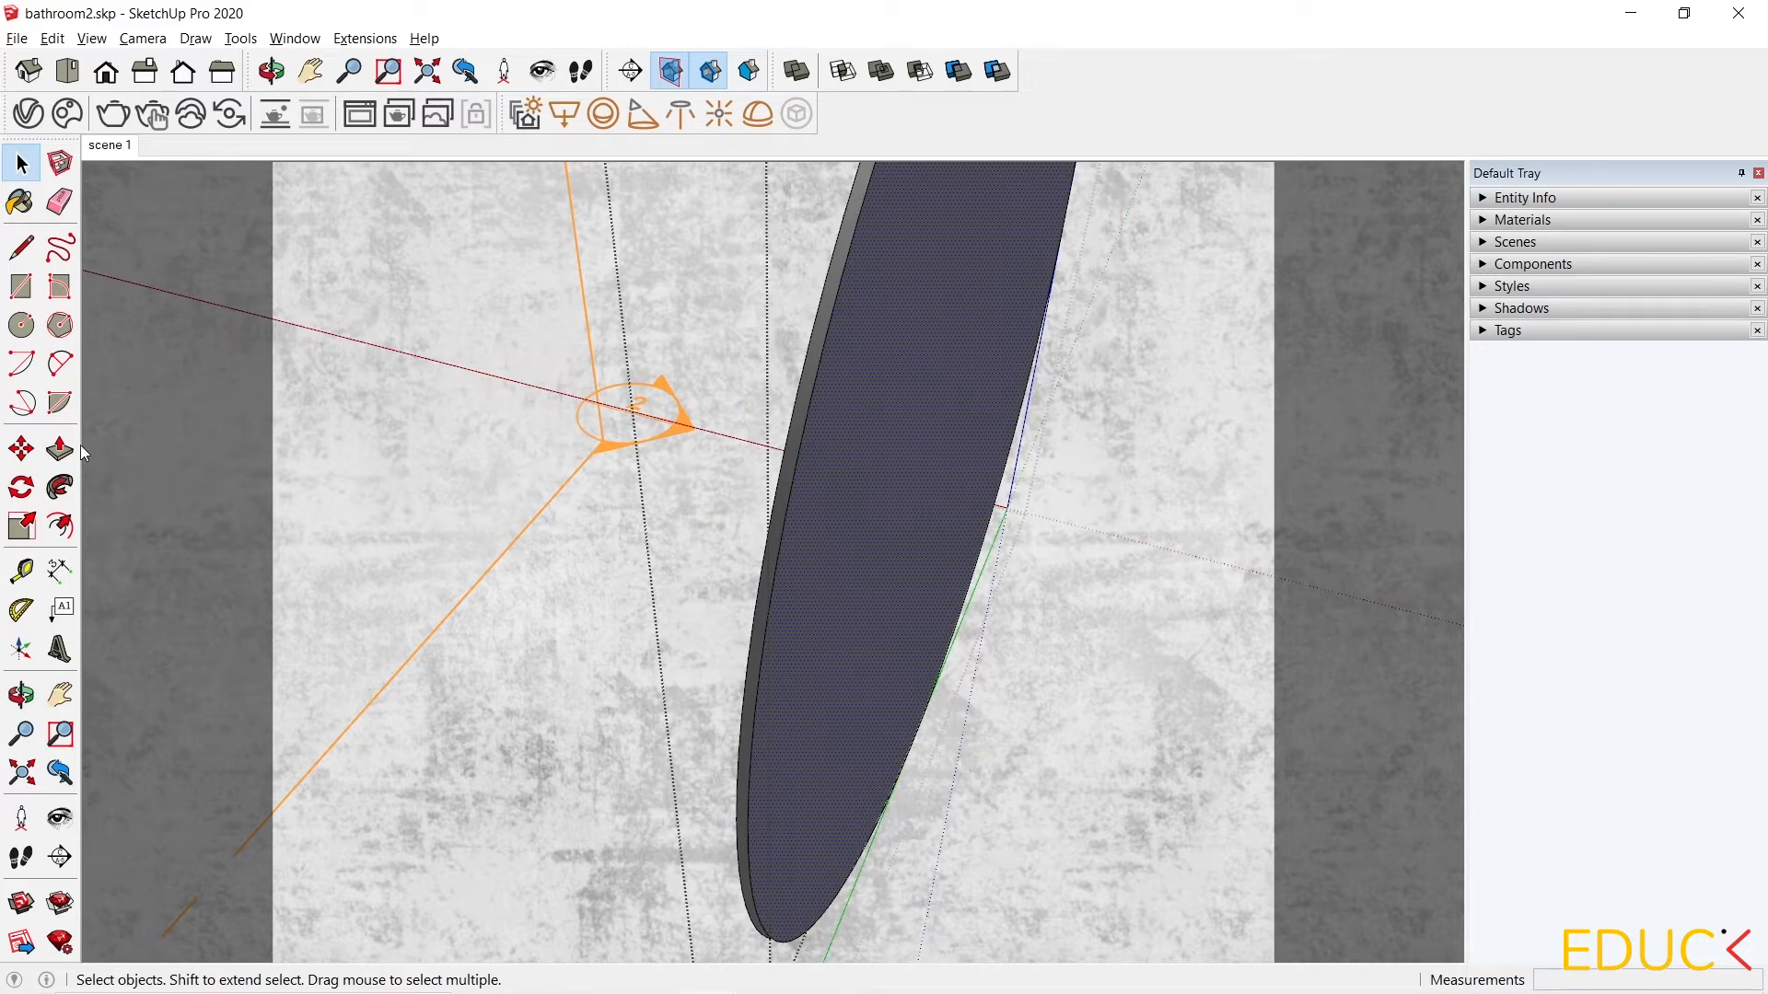
pyautogui.click(59, 447)
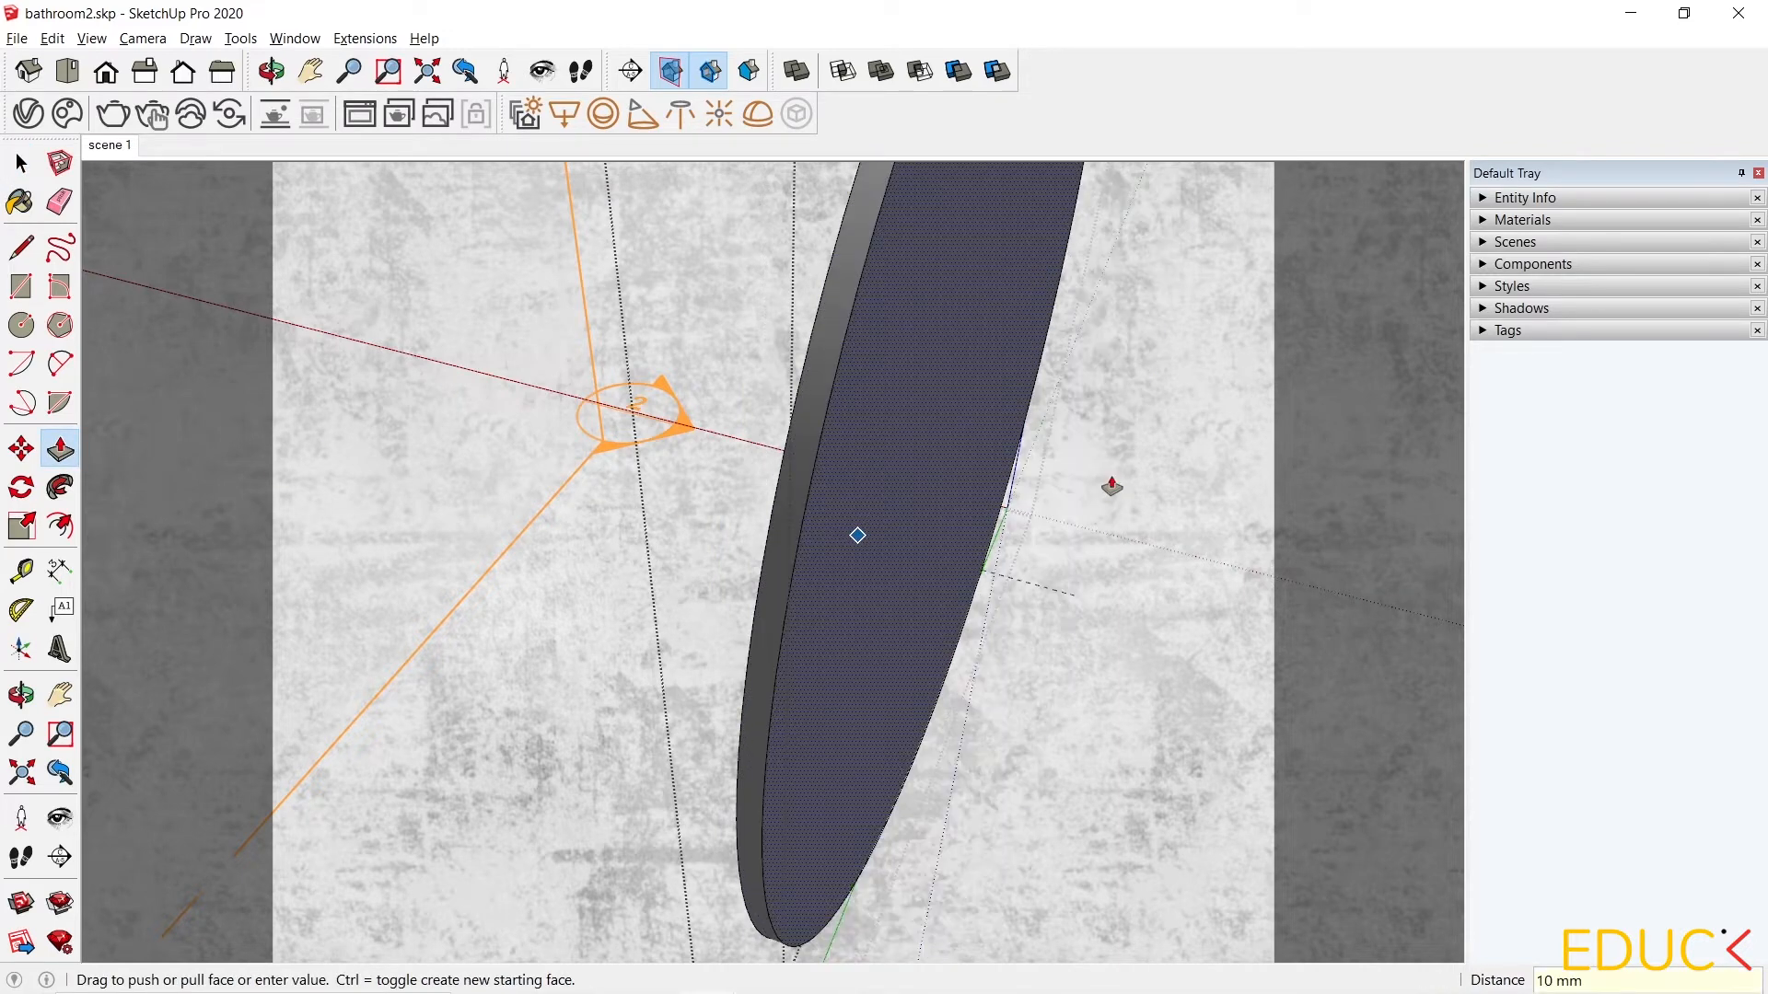
pyautogui.click(20, 162)
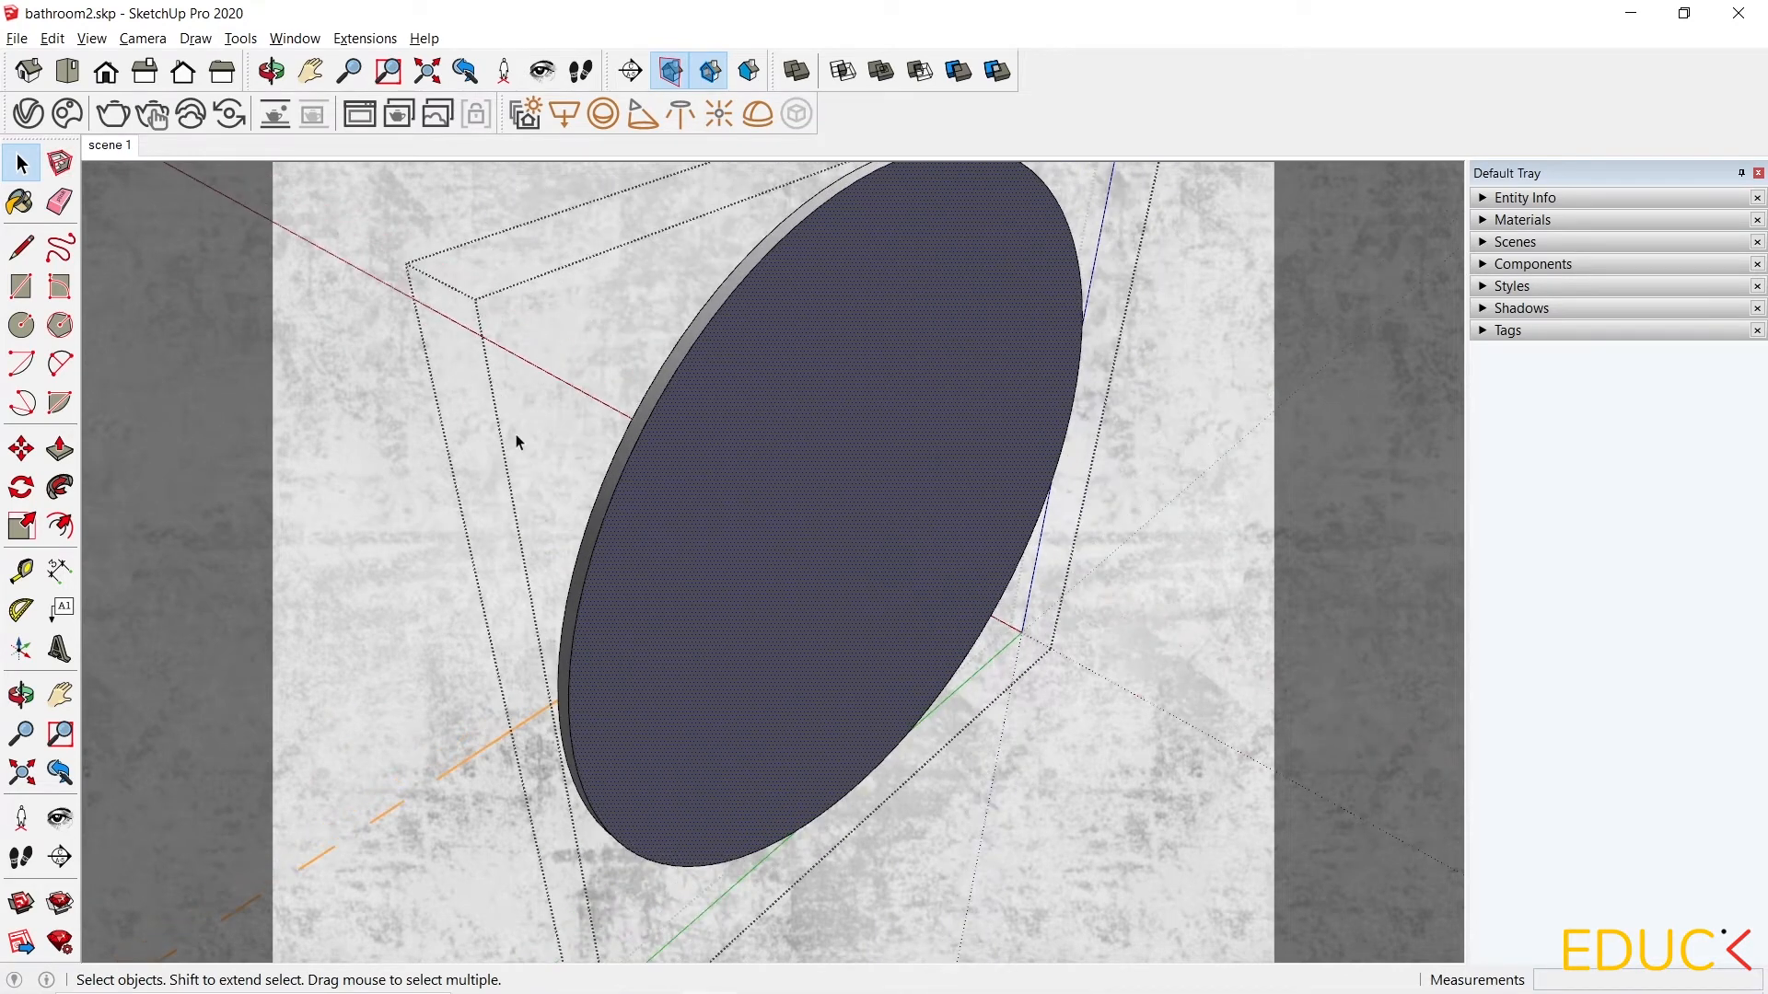
# Offset the disc's outer edge about 15 mm and push the resulting rim 18 mm.
pyautogui.click(59, 486)
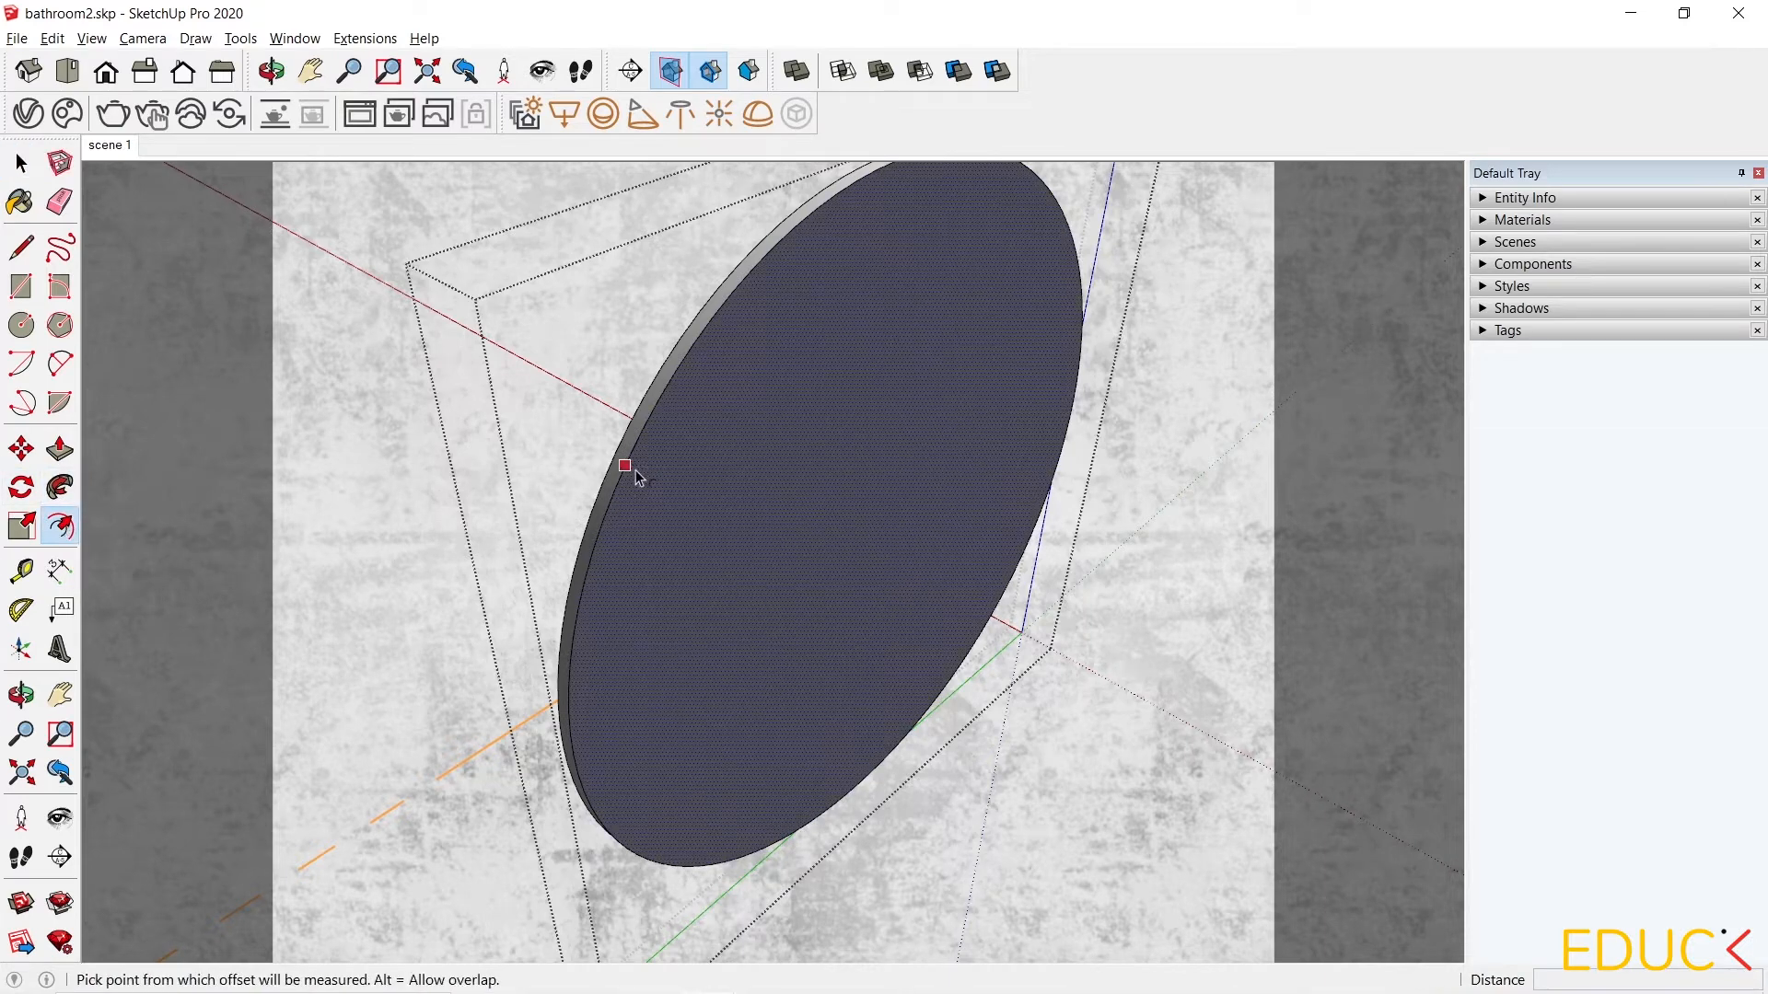
pyautogui.click(624, 466)
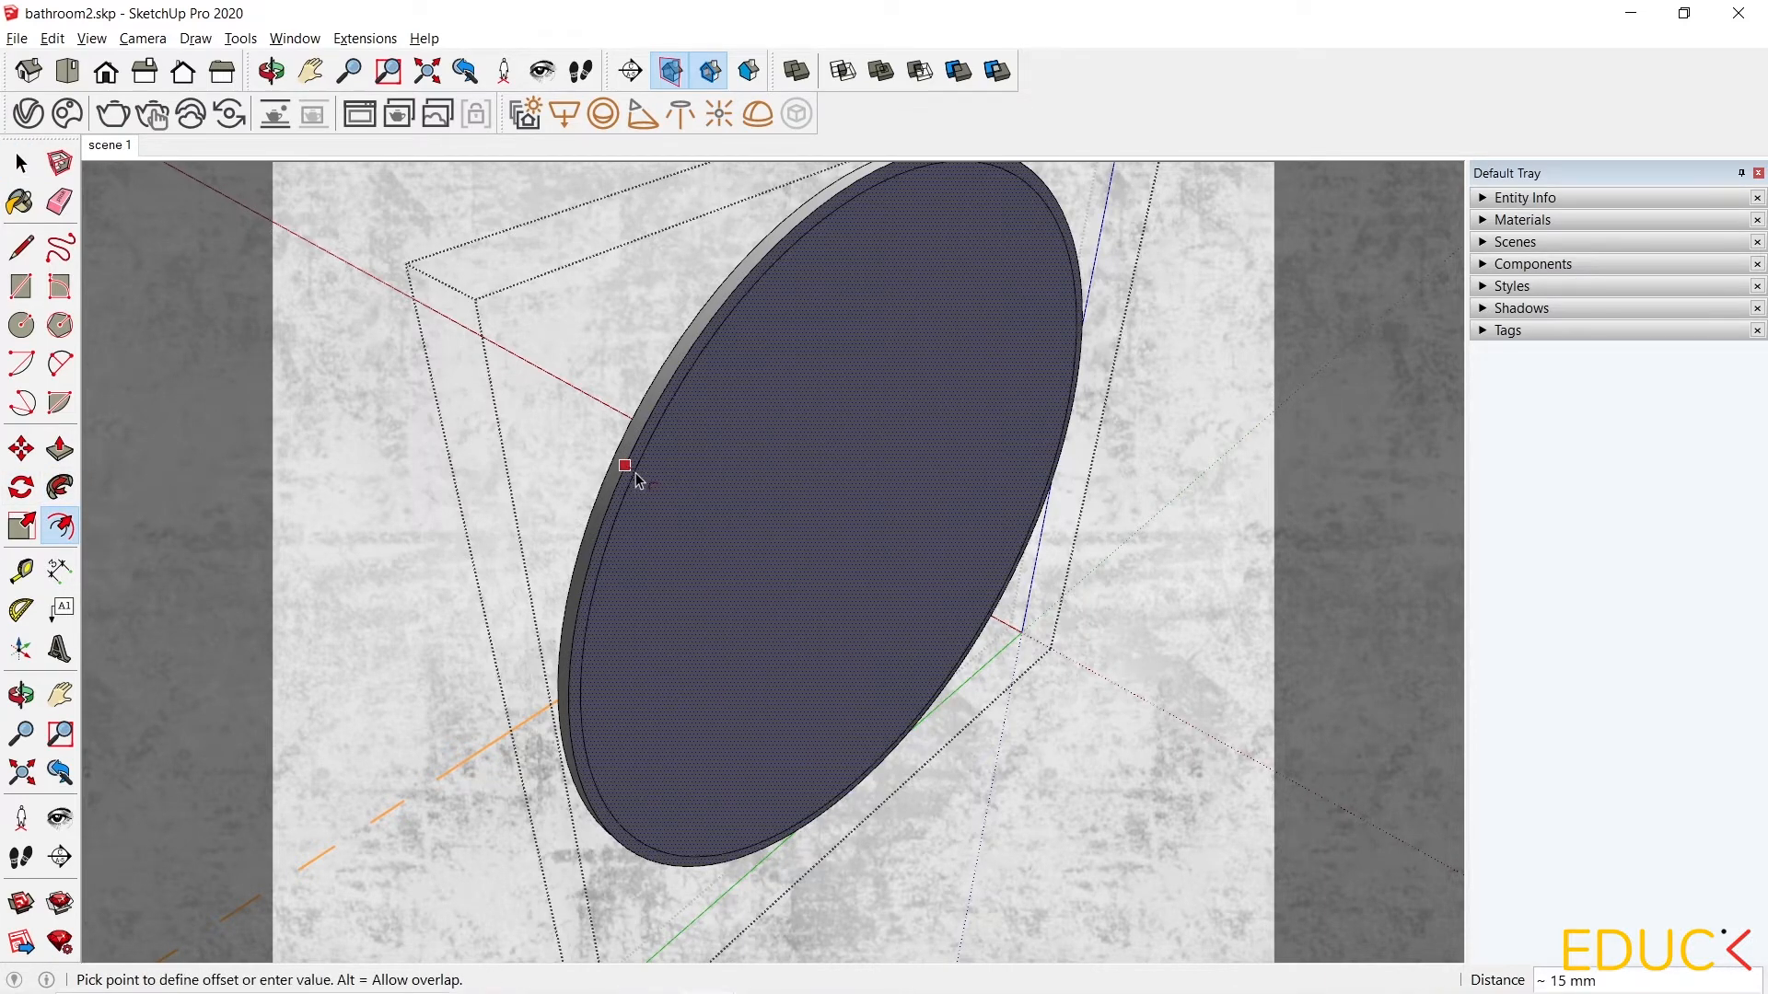
pyautogui.click(624, 464)
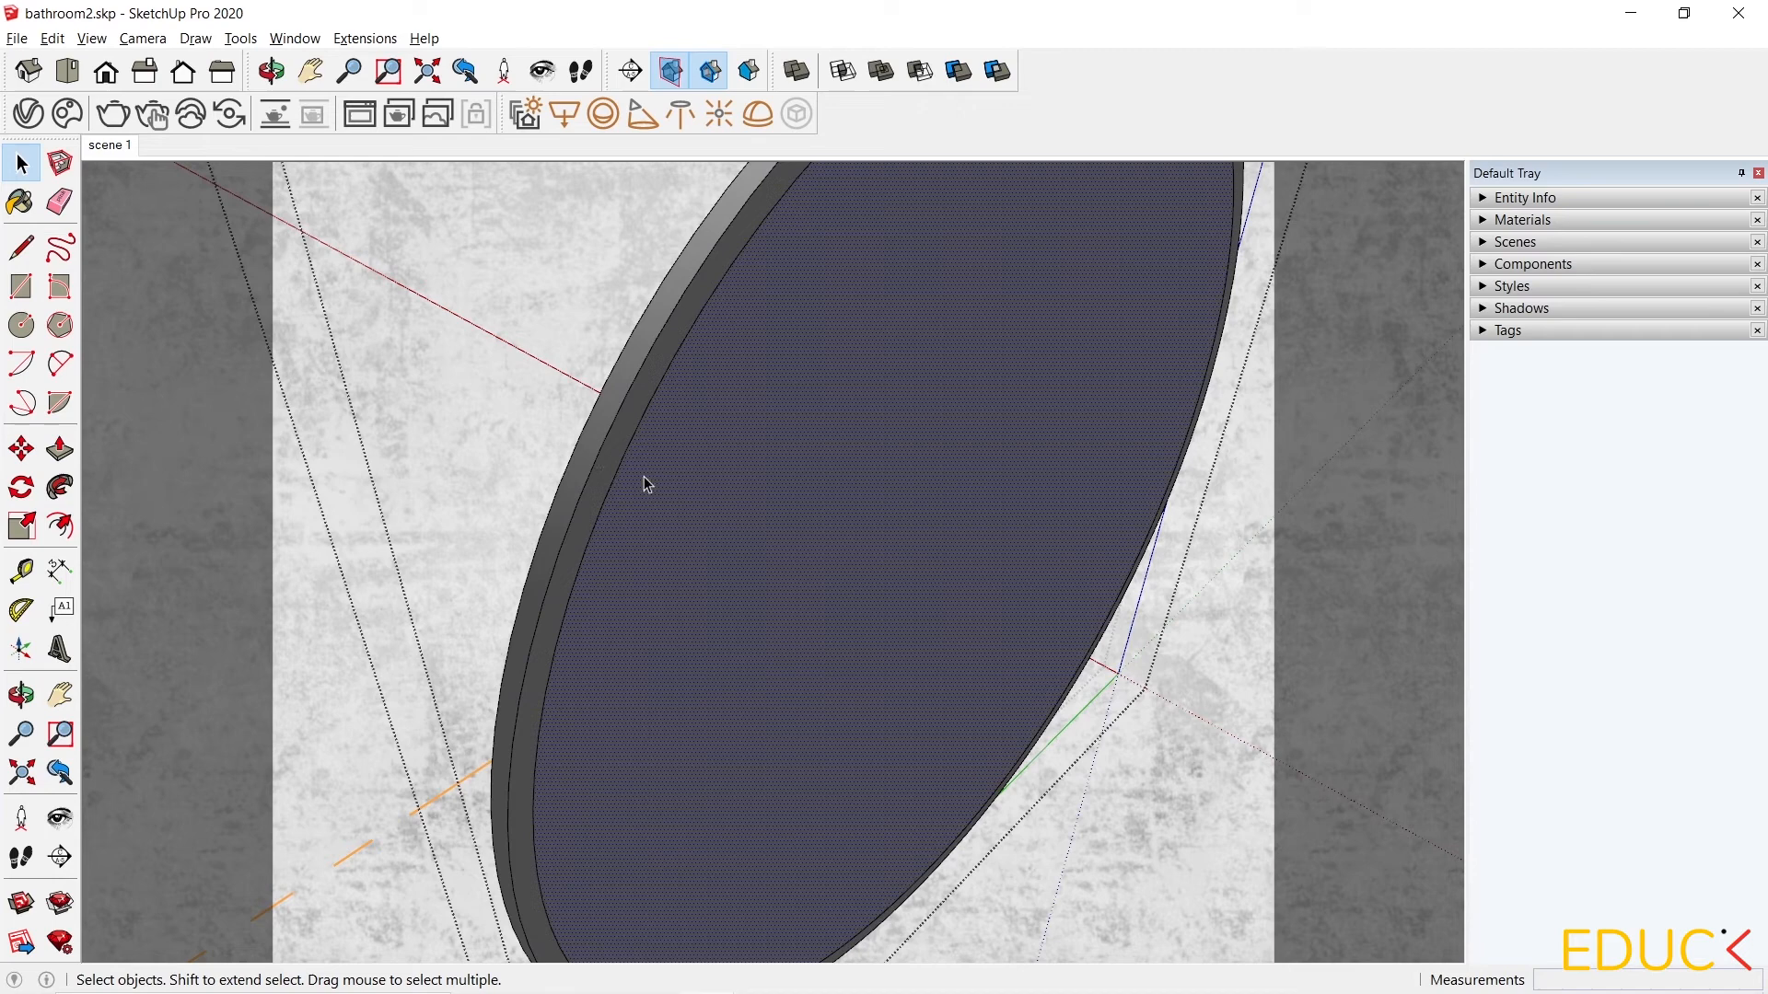
pyautogui.moveTo(657, 501)
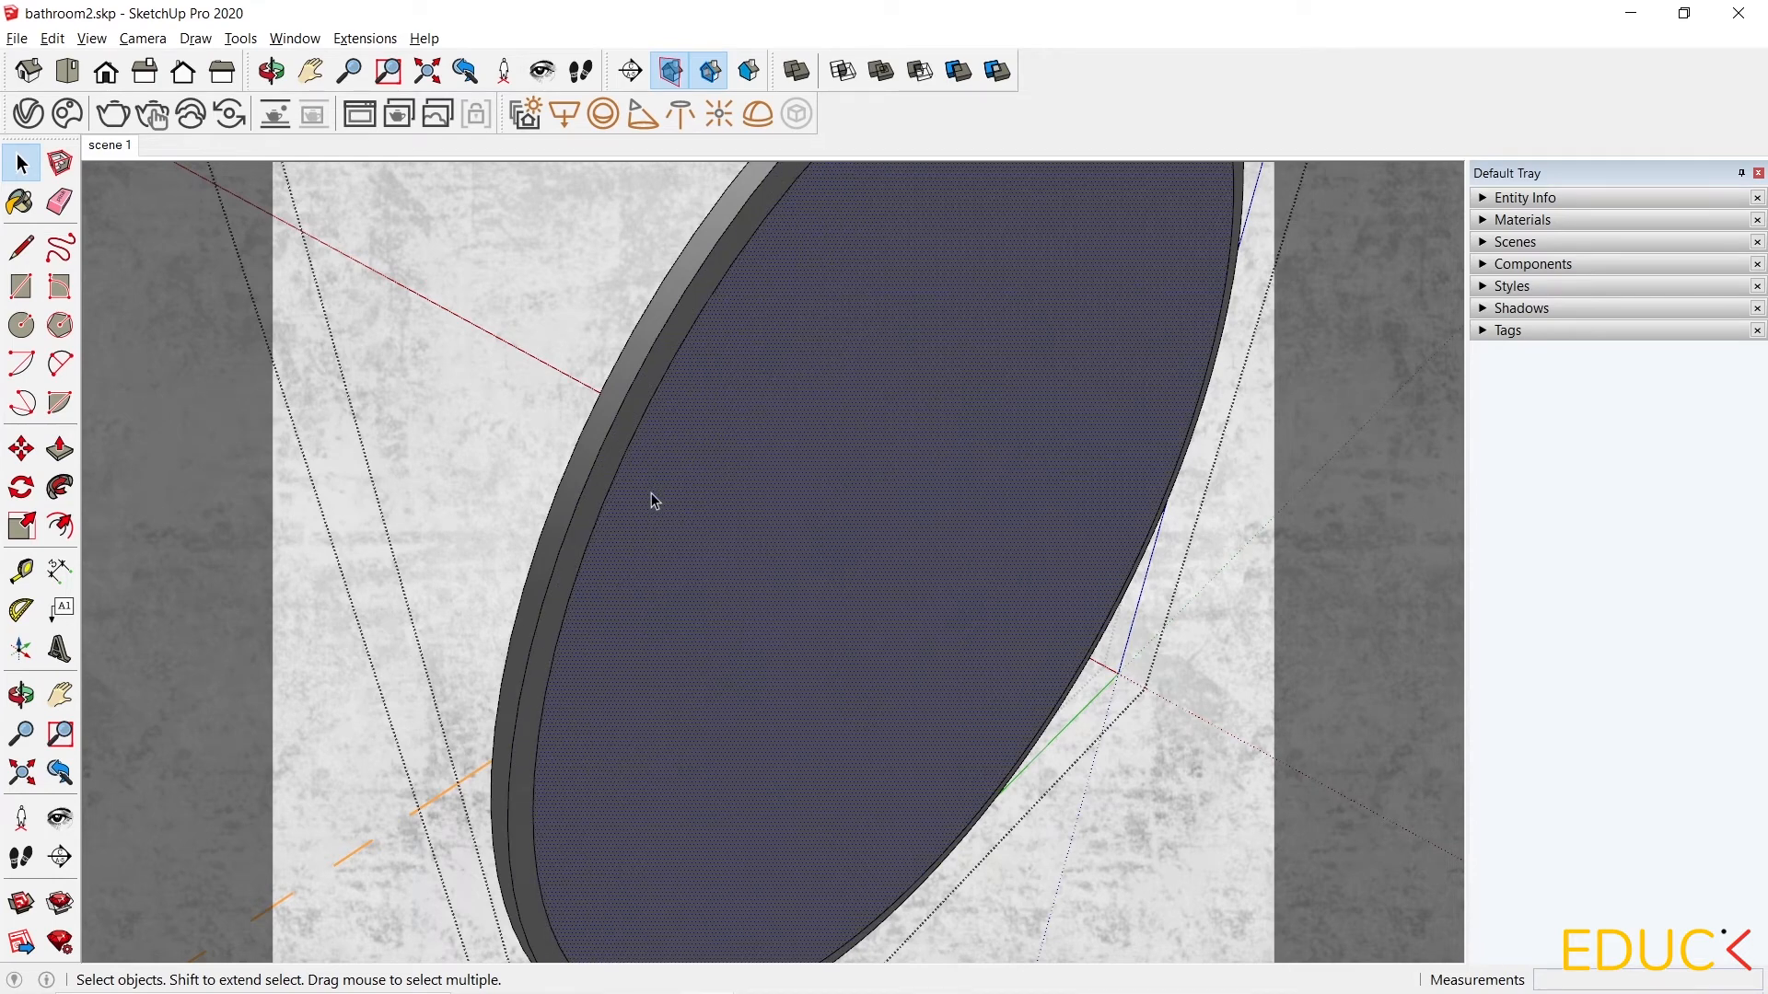
pyautogui.moveTo(100, 484)
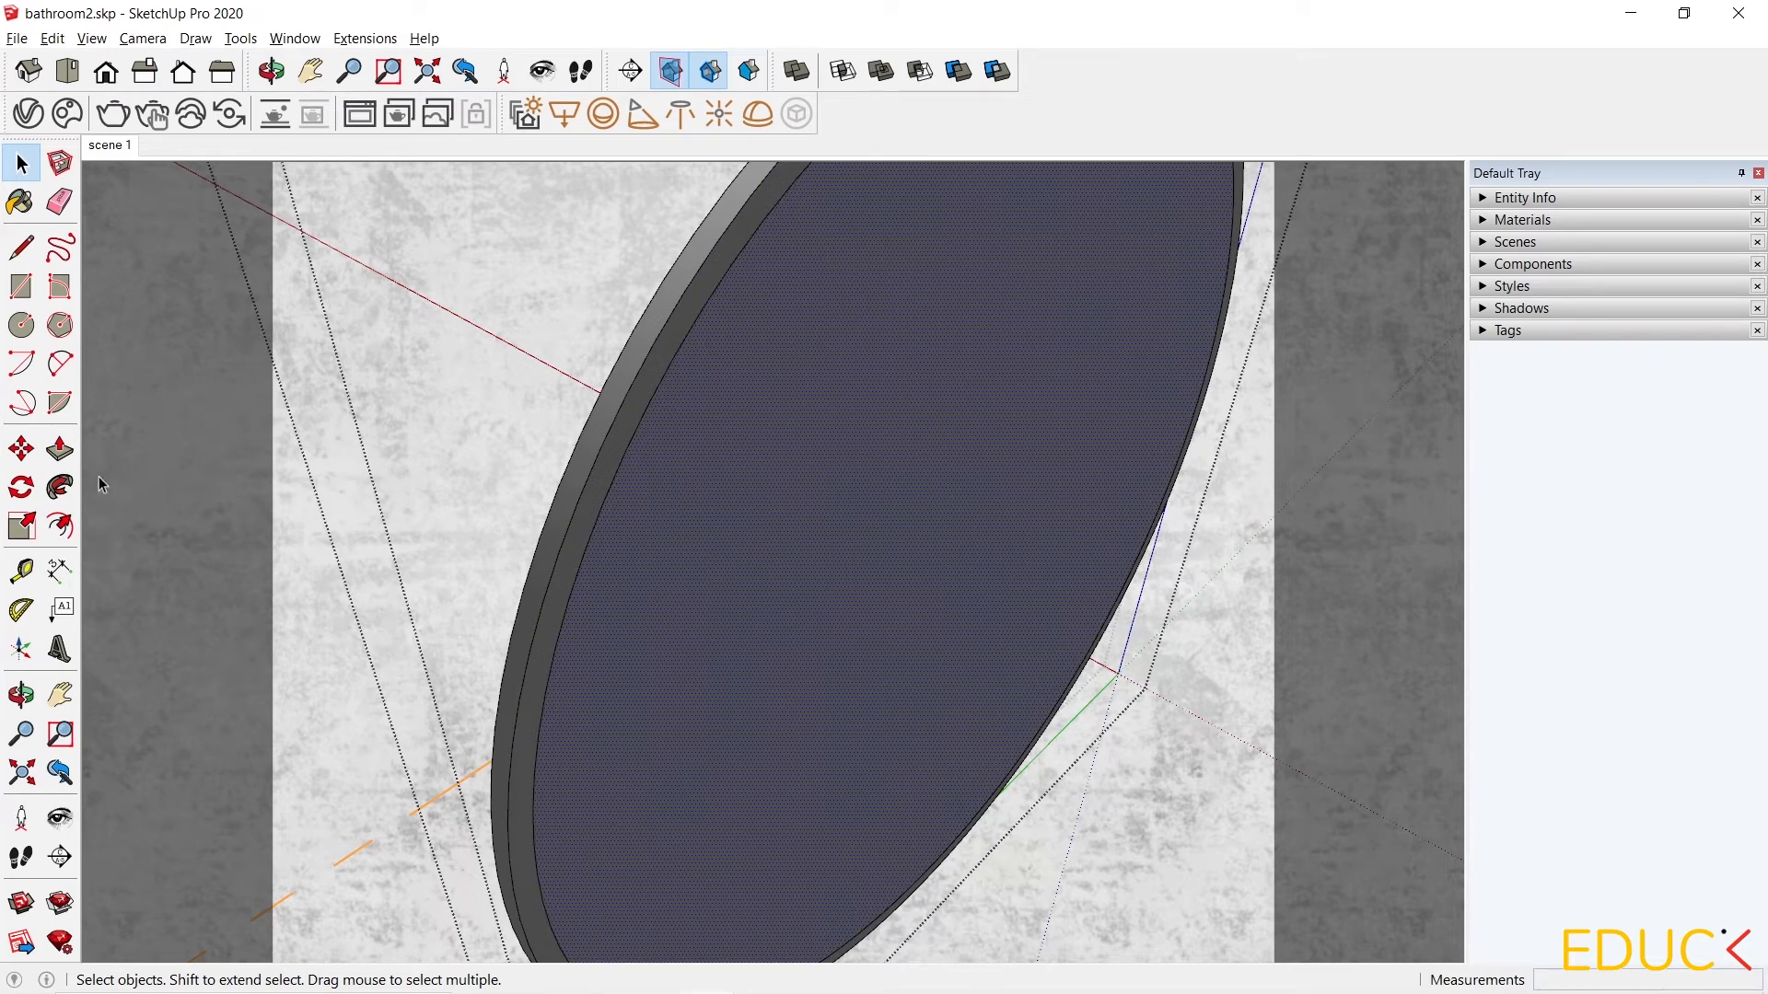
pyautogui.click(58, 445)
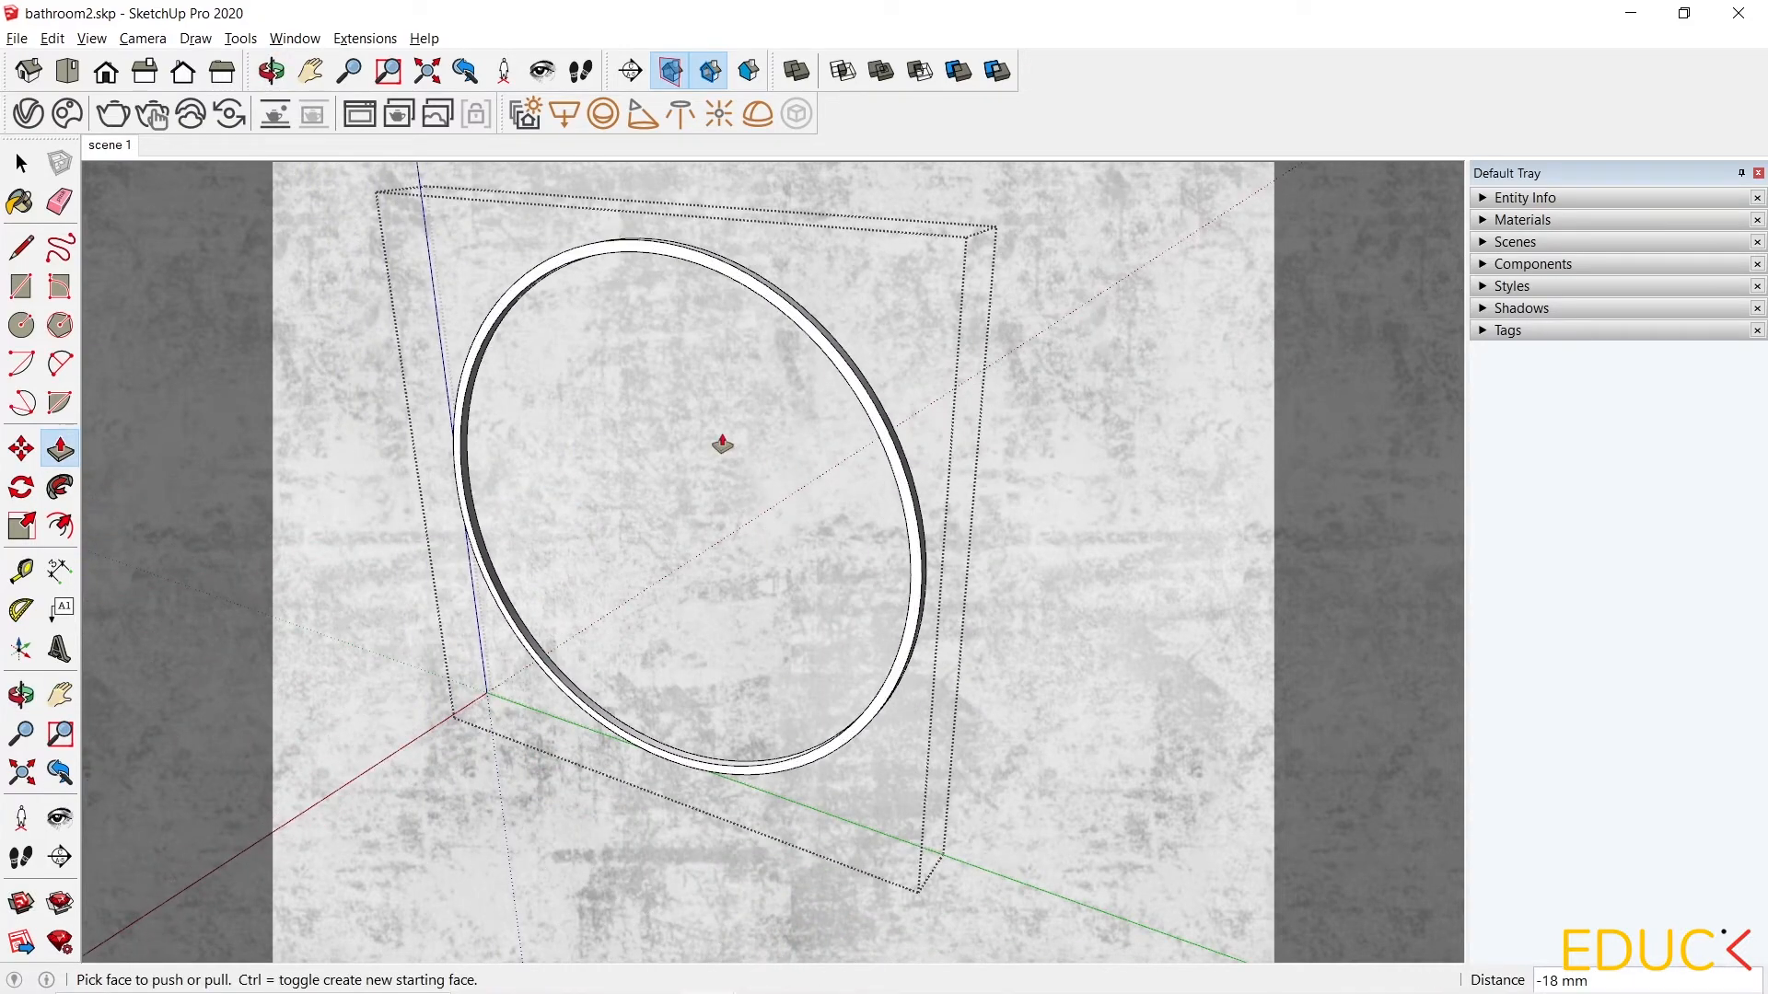
pyautogui.moveTo(567, 477)
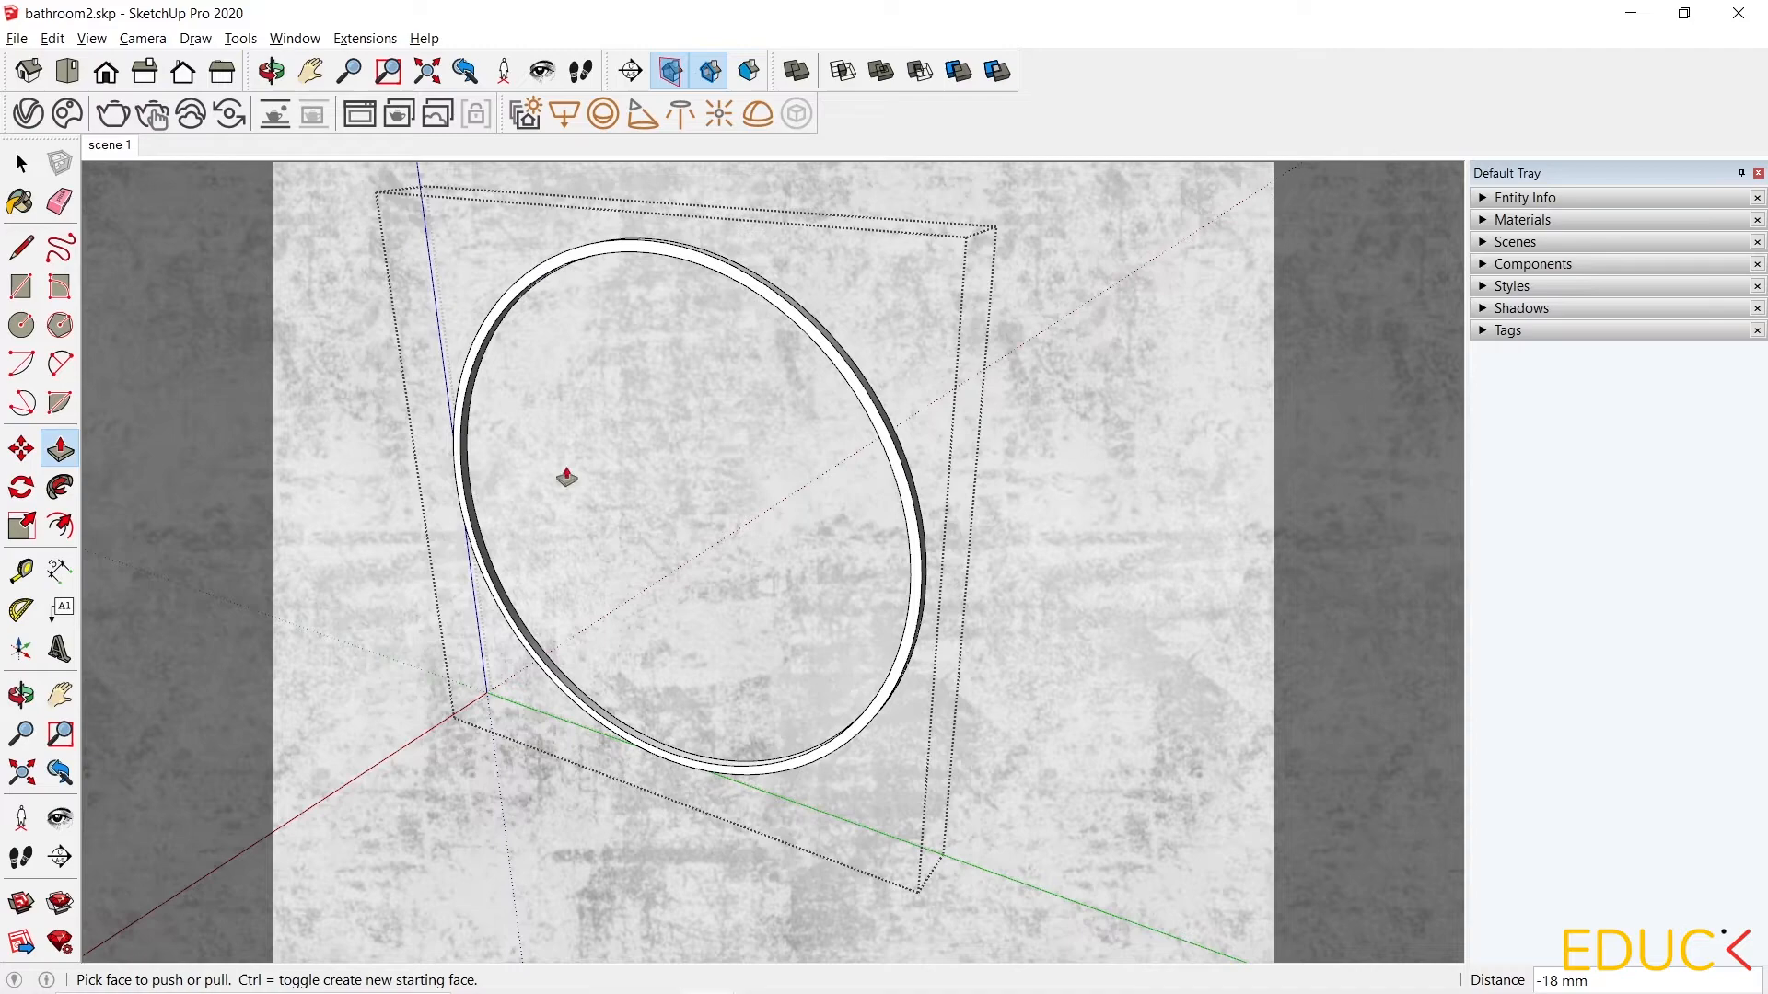
pyautogui.click(19, 162)
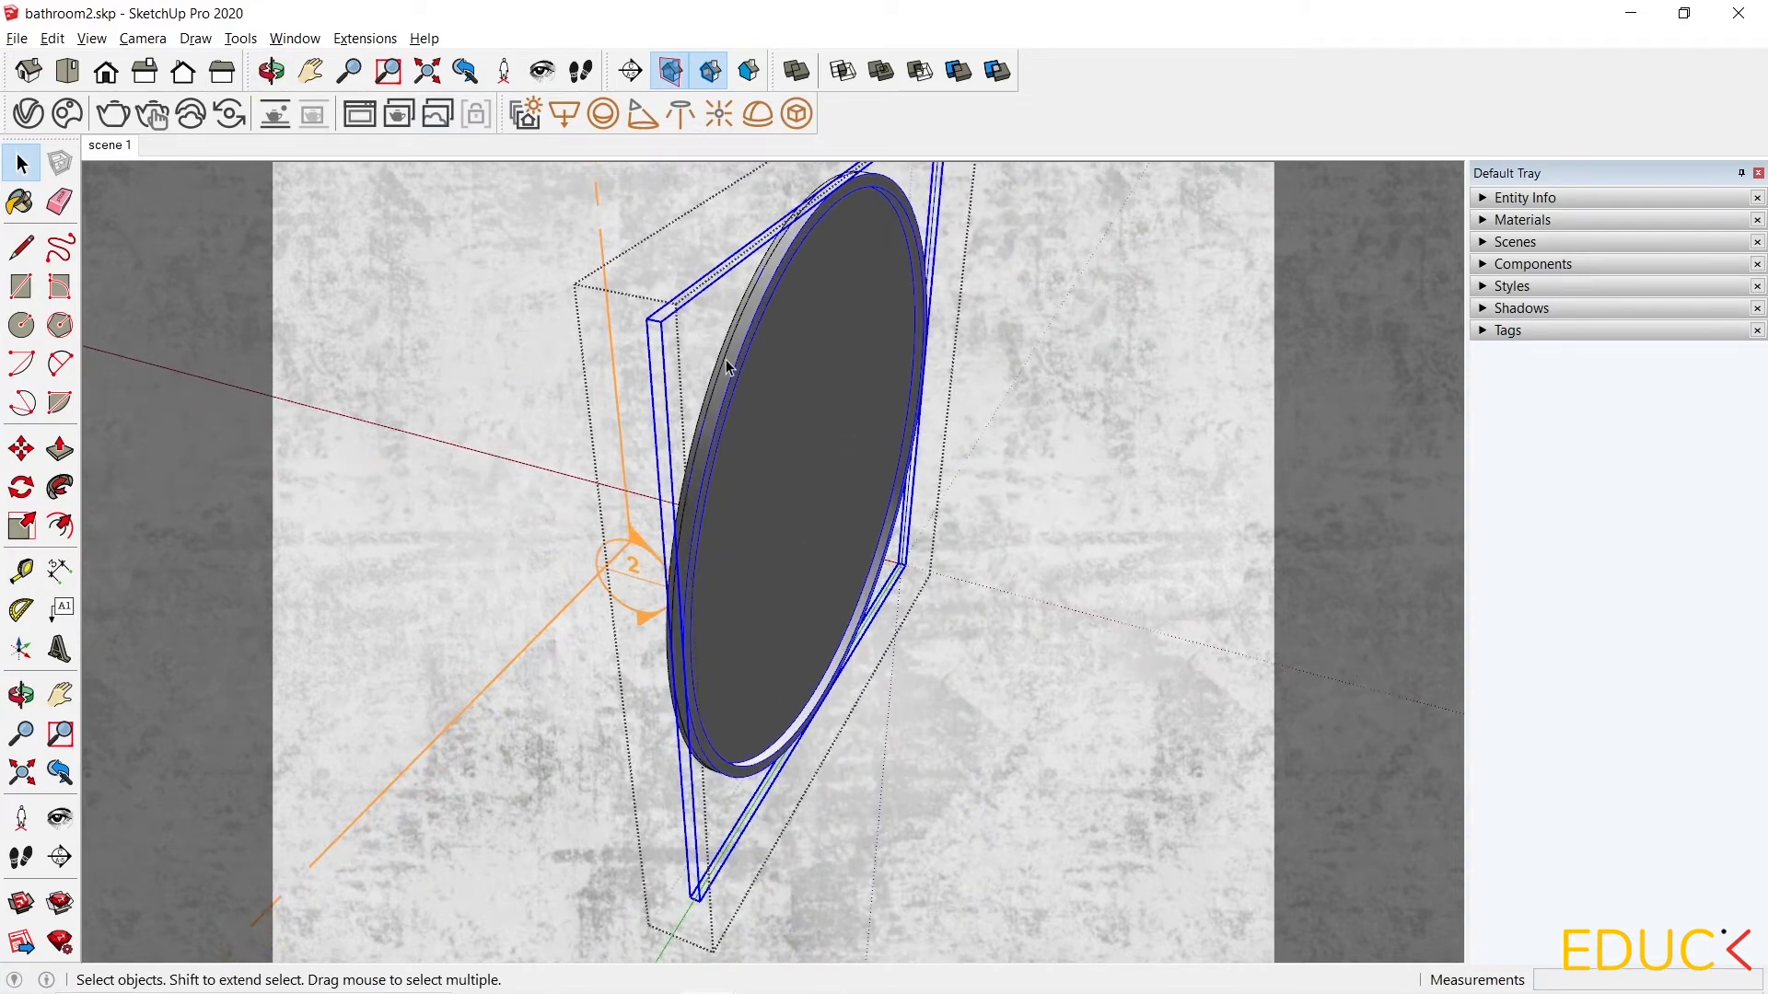
# Scale the selected mirror disc uniformly from its corner grip so it sits inset in the ring.
pyautogui.click(20, 527)
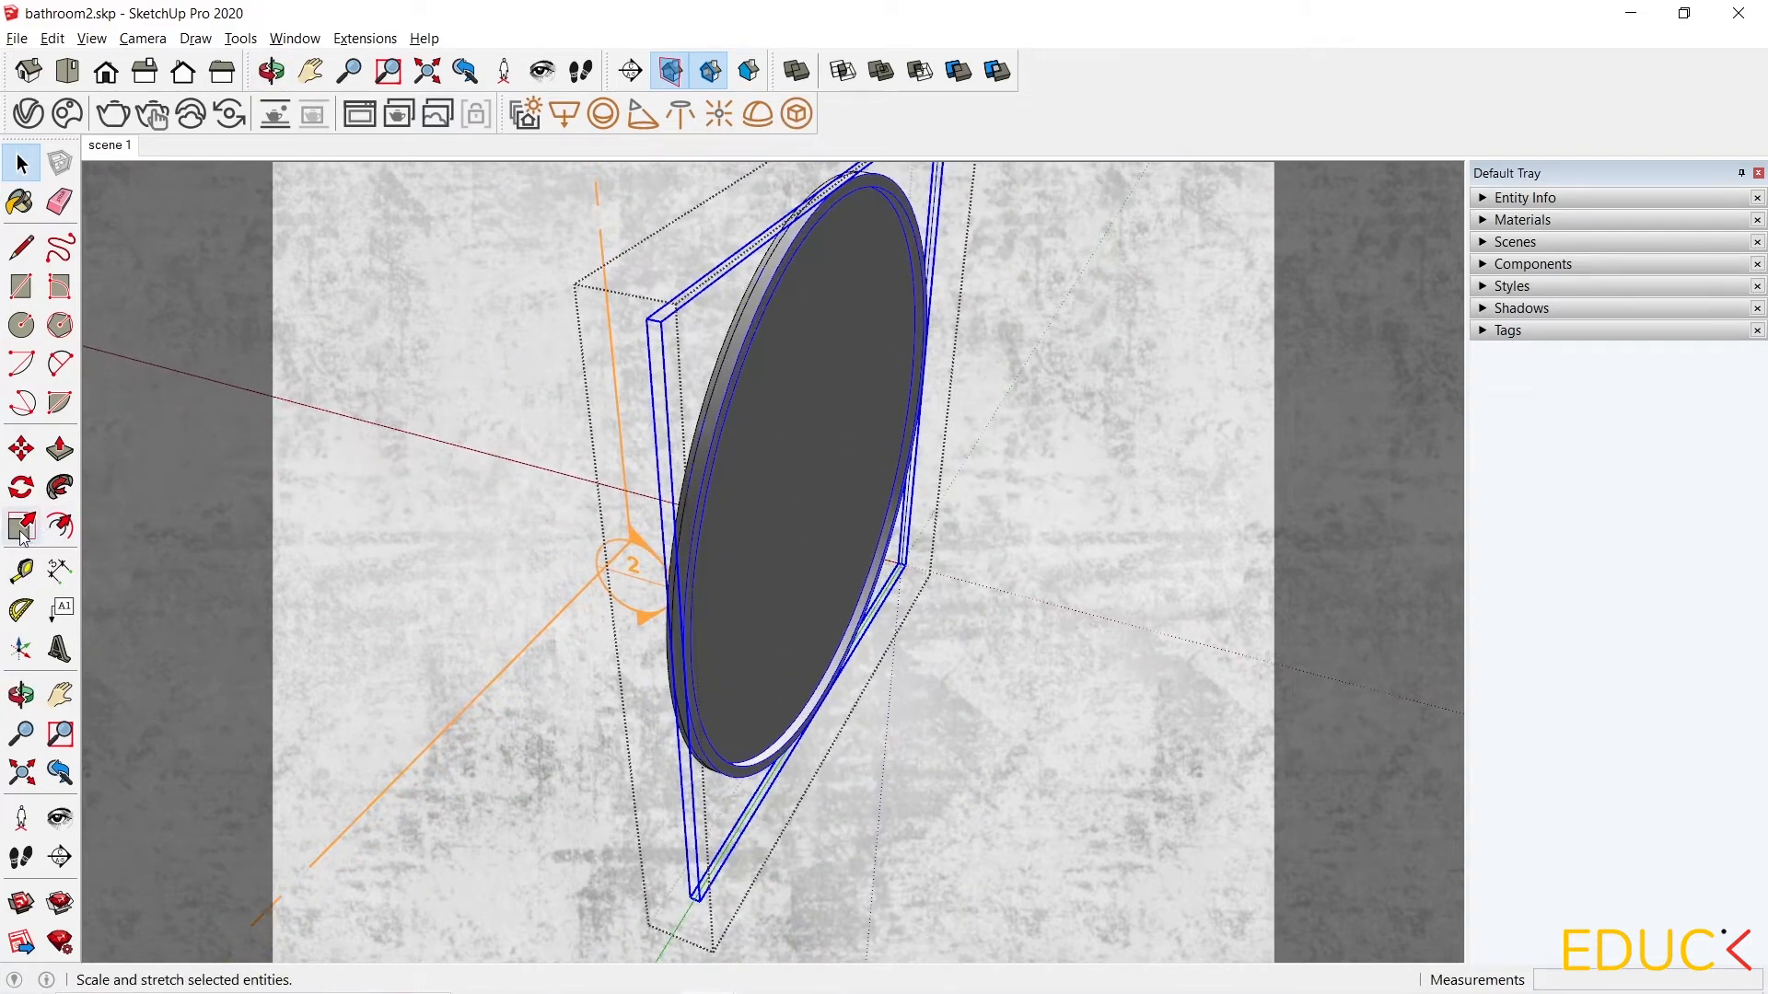
pyautogui.click(20, 527)
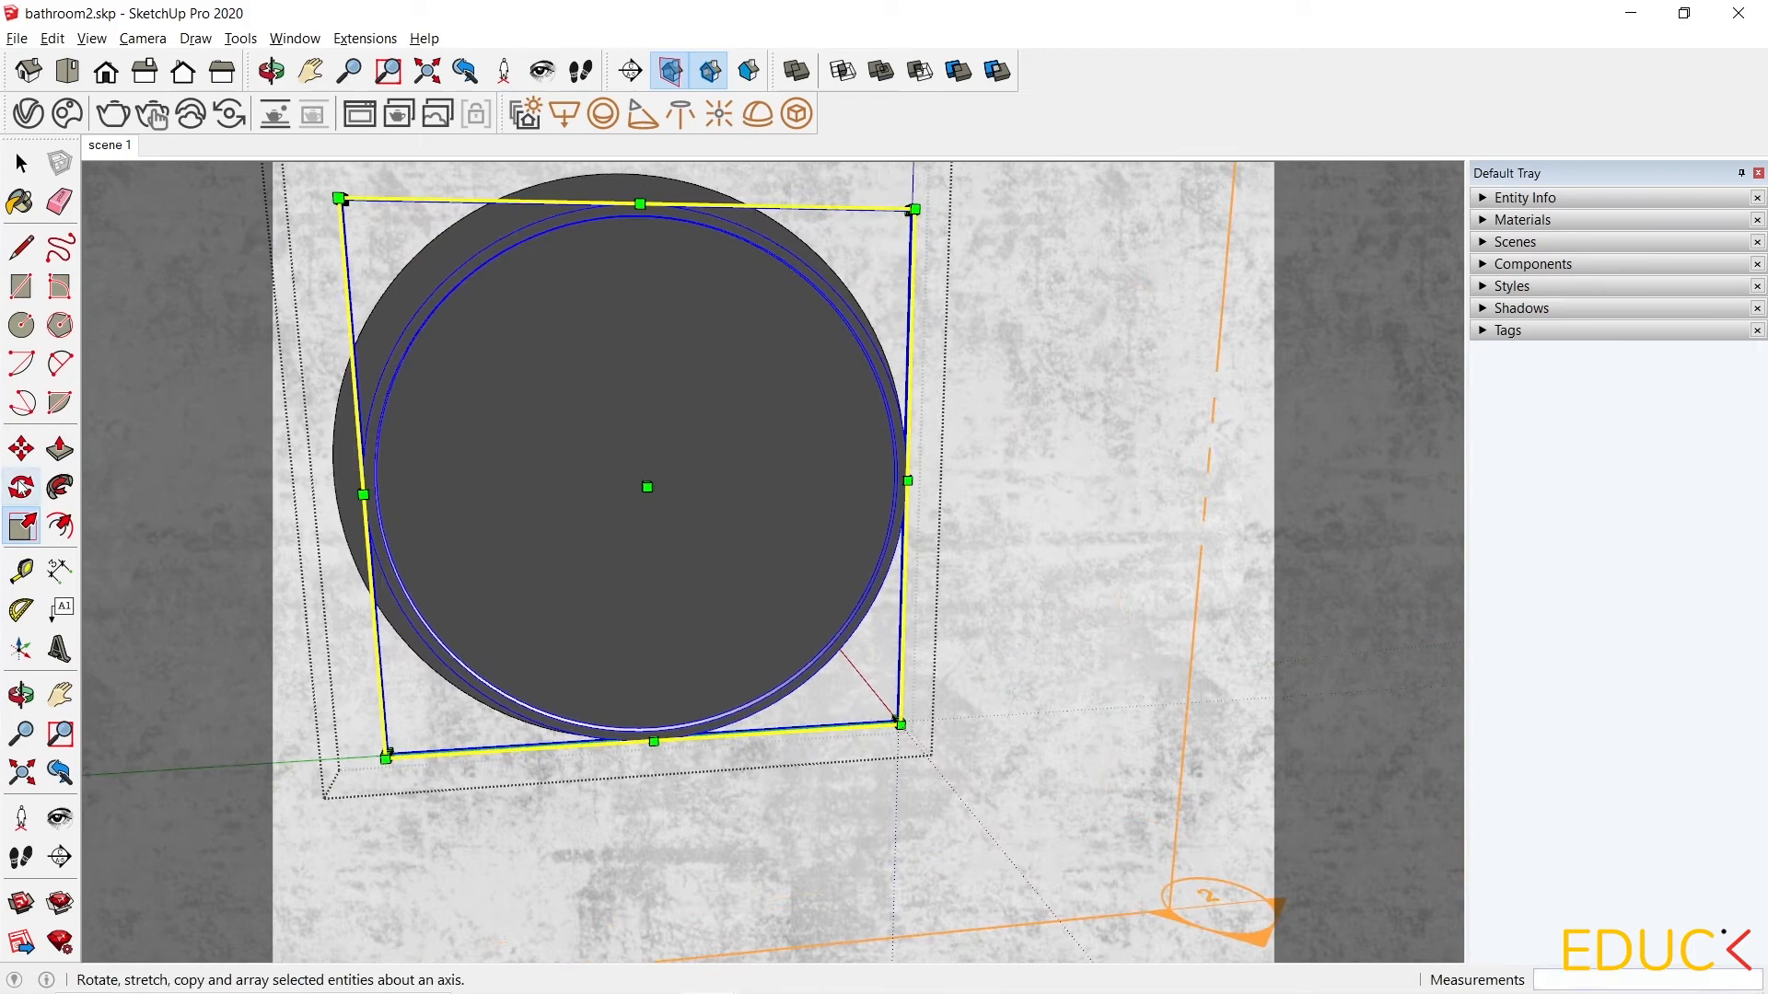
pyautogui.click(20, 449)
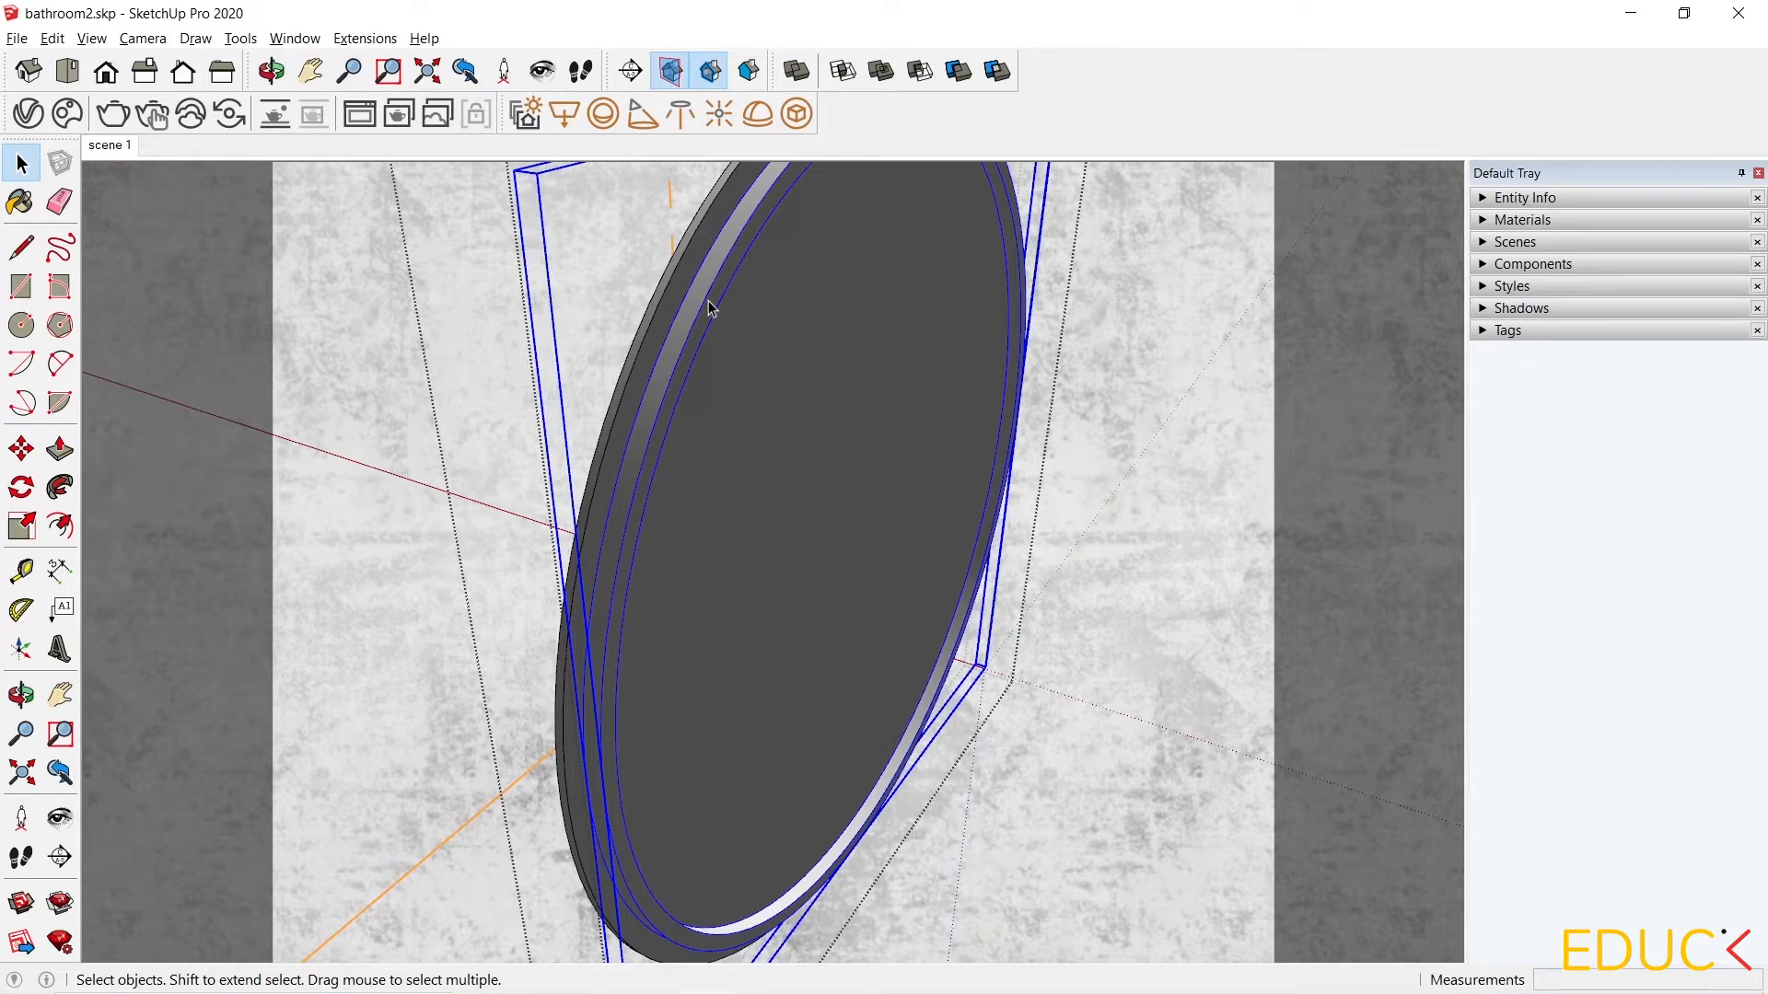
pyautogui.moveTo(694, 359)
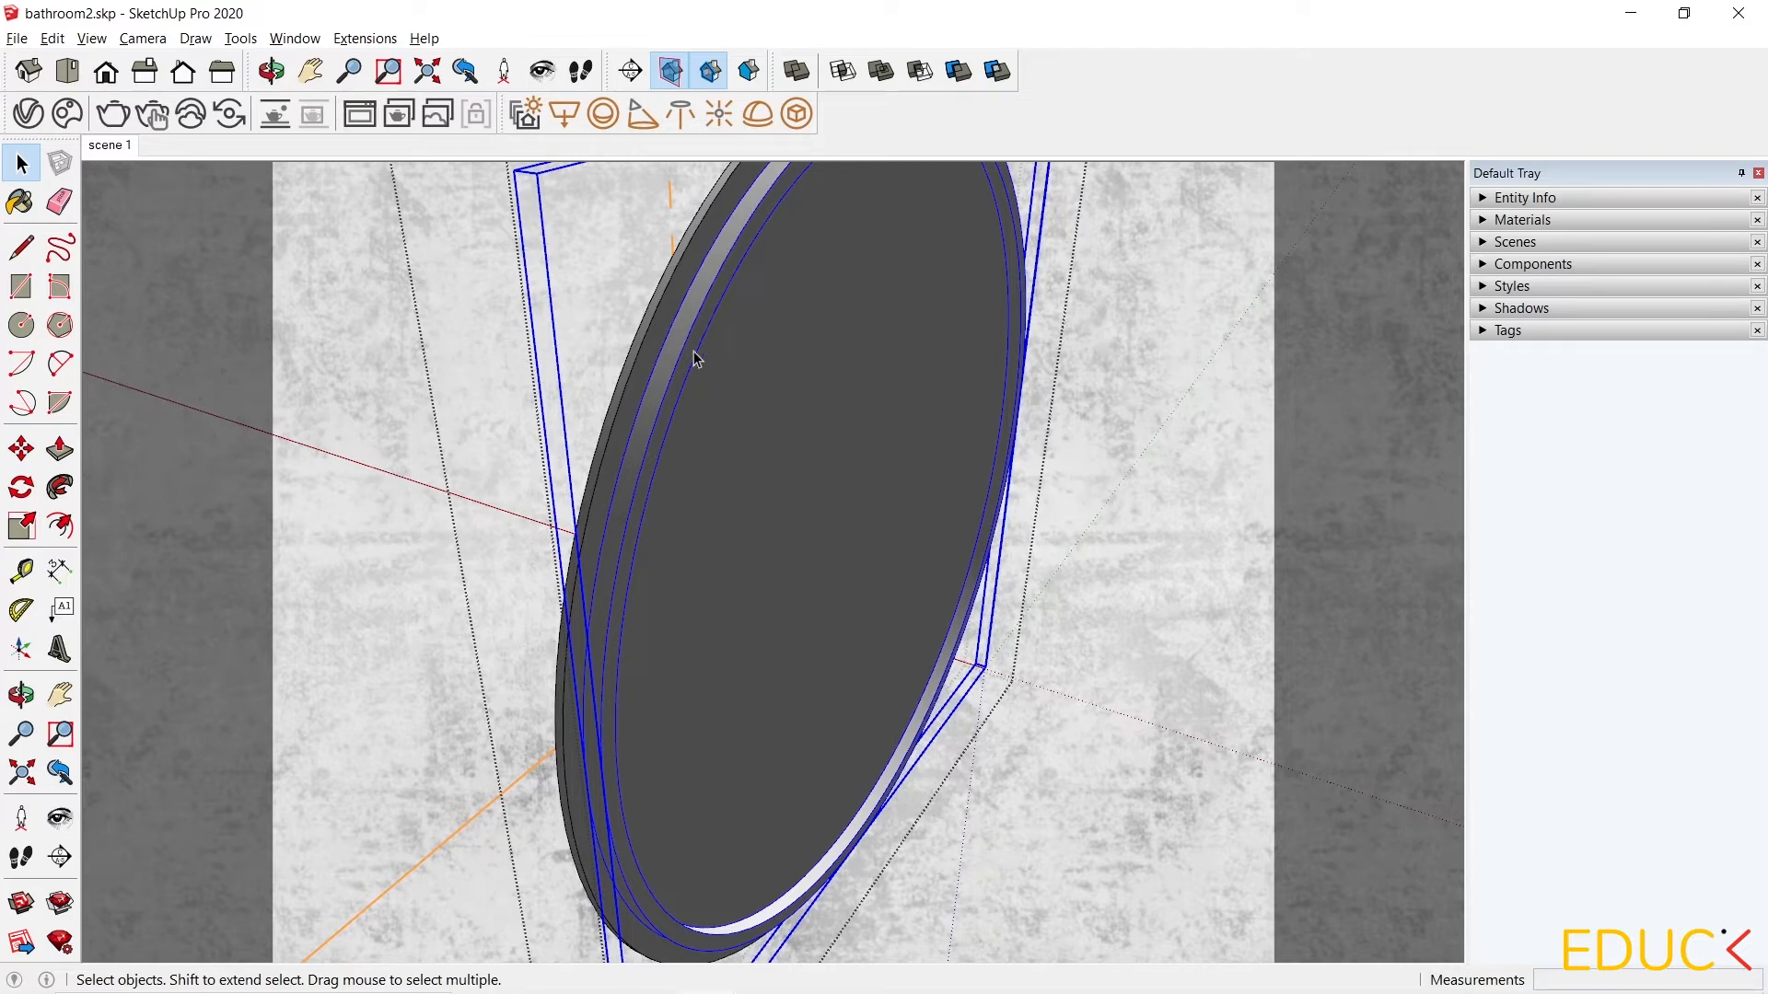
pyautogui.moveTo(795, 112)
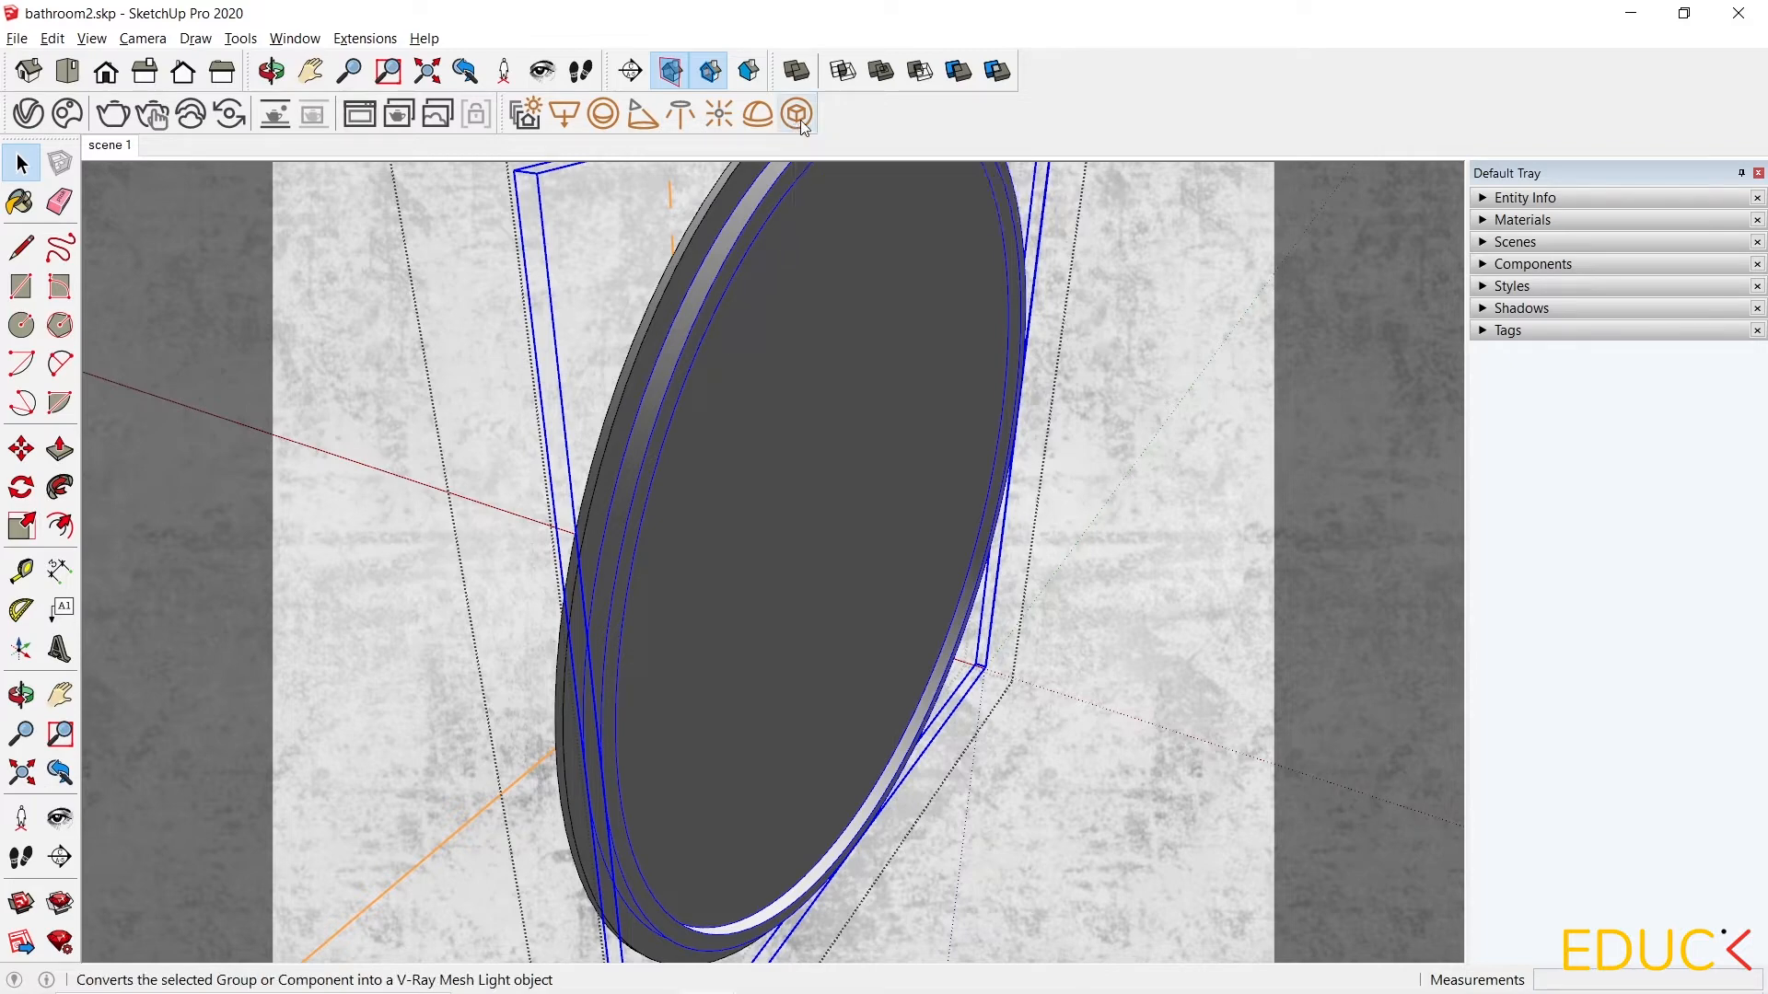
# Convert the selected ring group into a V-Ray Mesh Light.
pyautogui.click(795, 114)
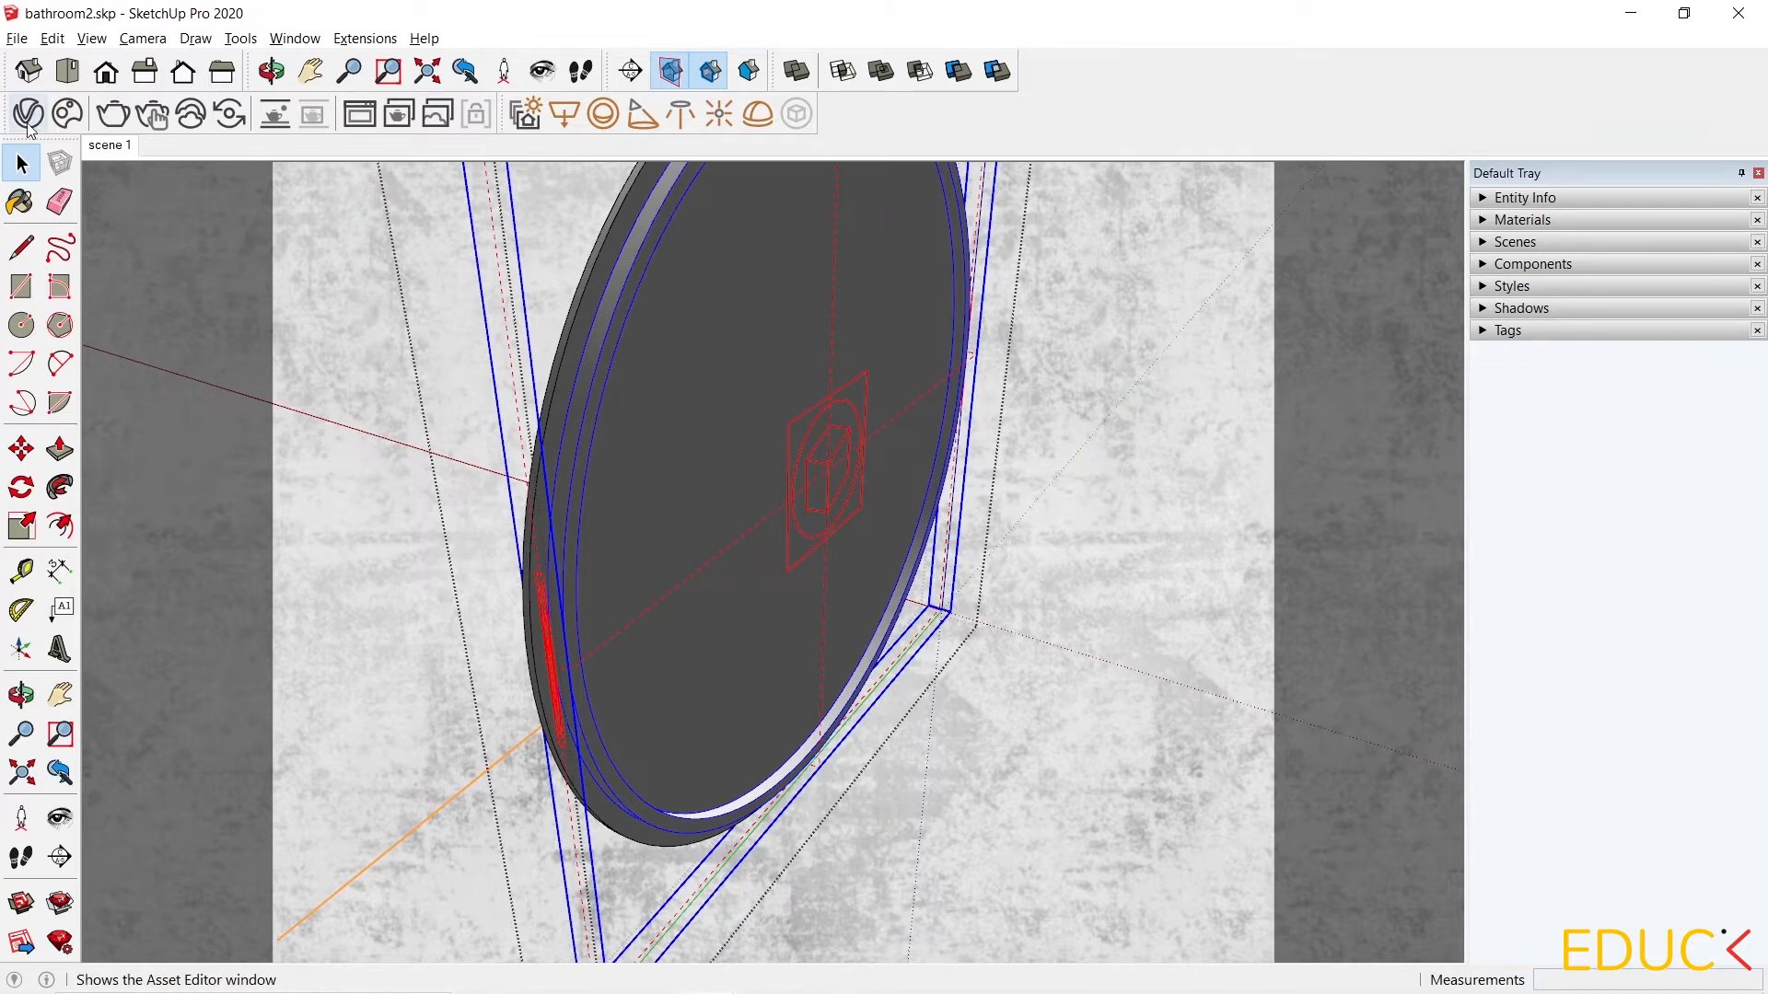
# In the V-Ray Asset Editor, select the first Mesh Light's geometry in the scene.
pyautogui.click(27, 114)
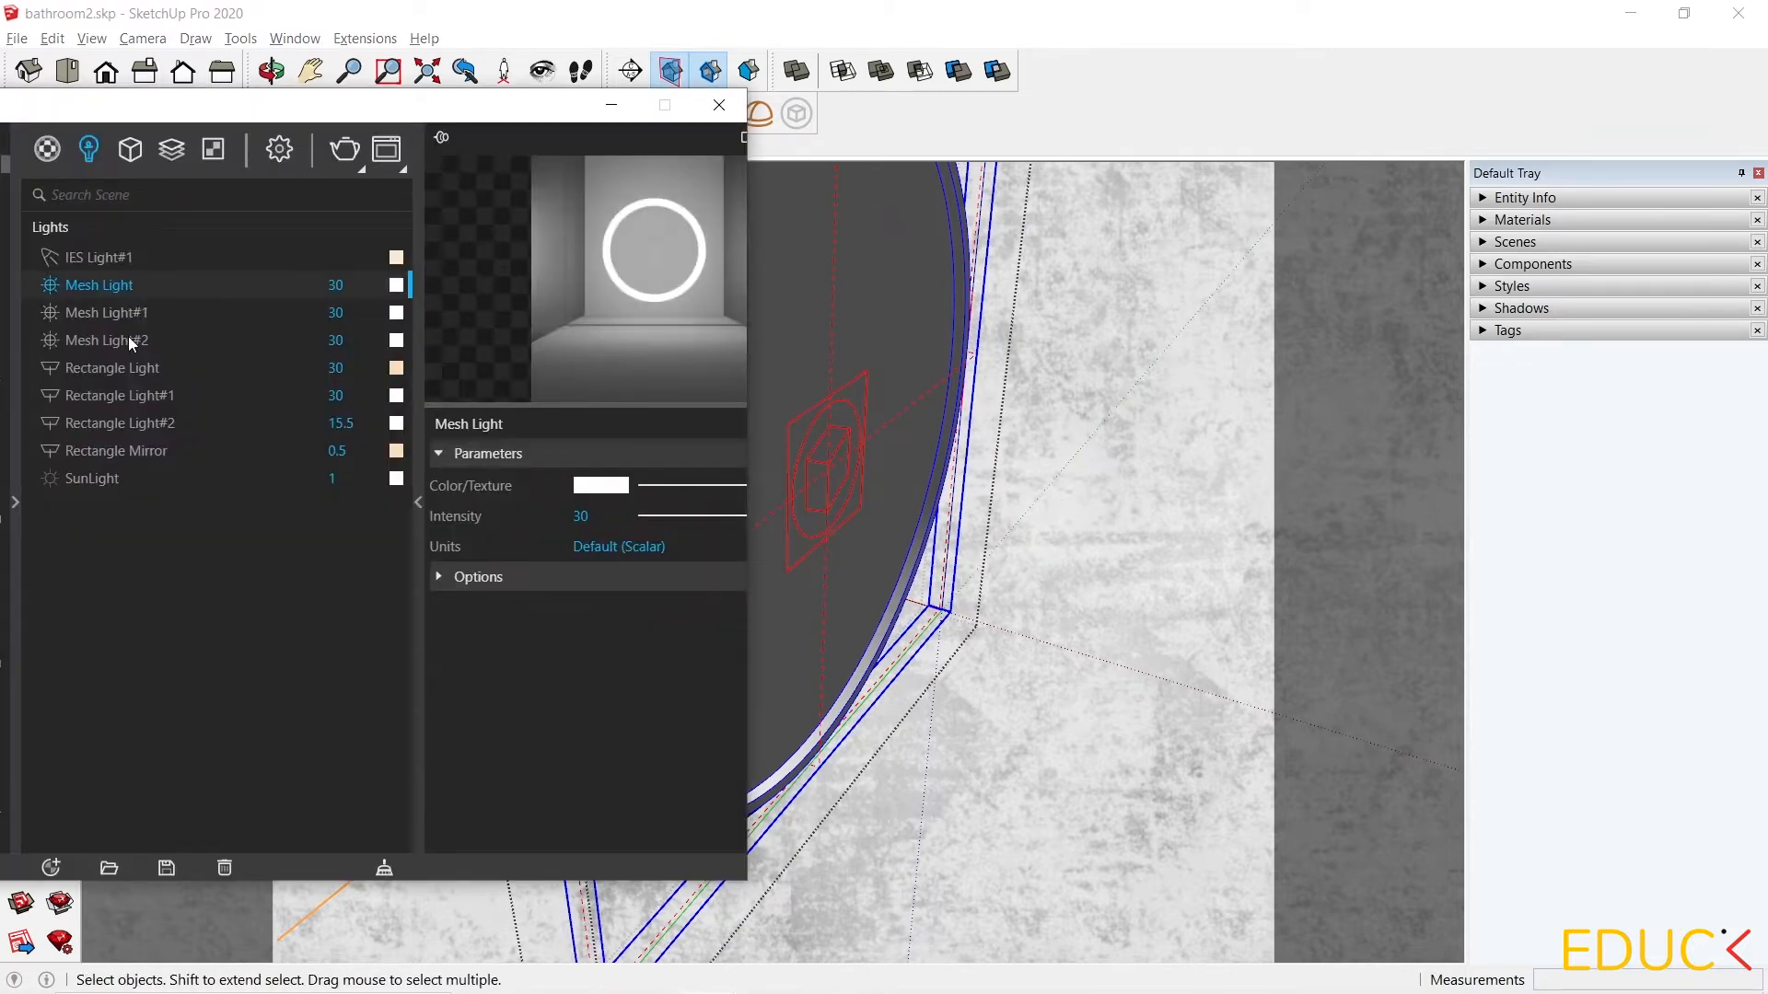
pyautogui.click(107, 339)
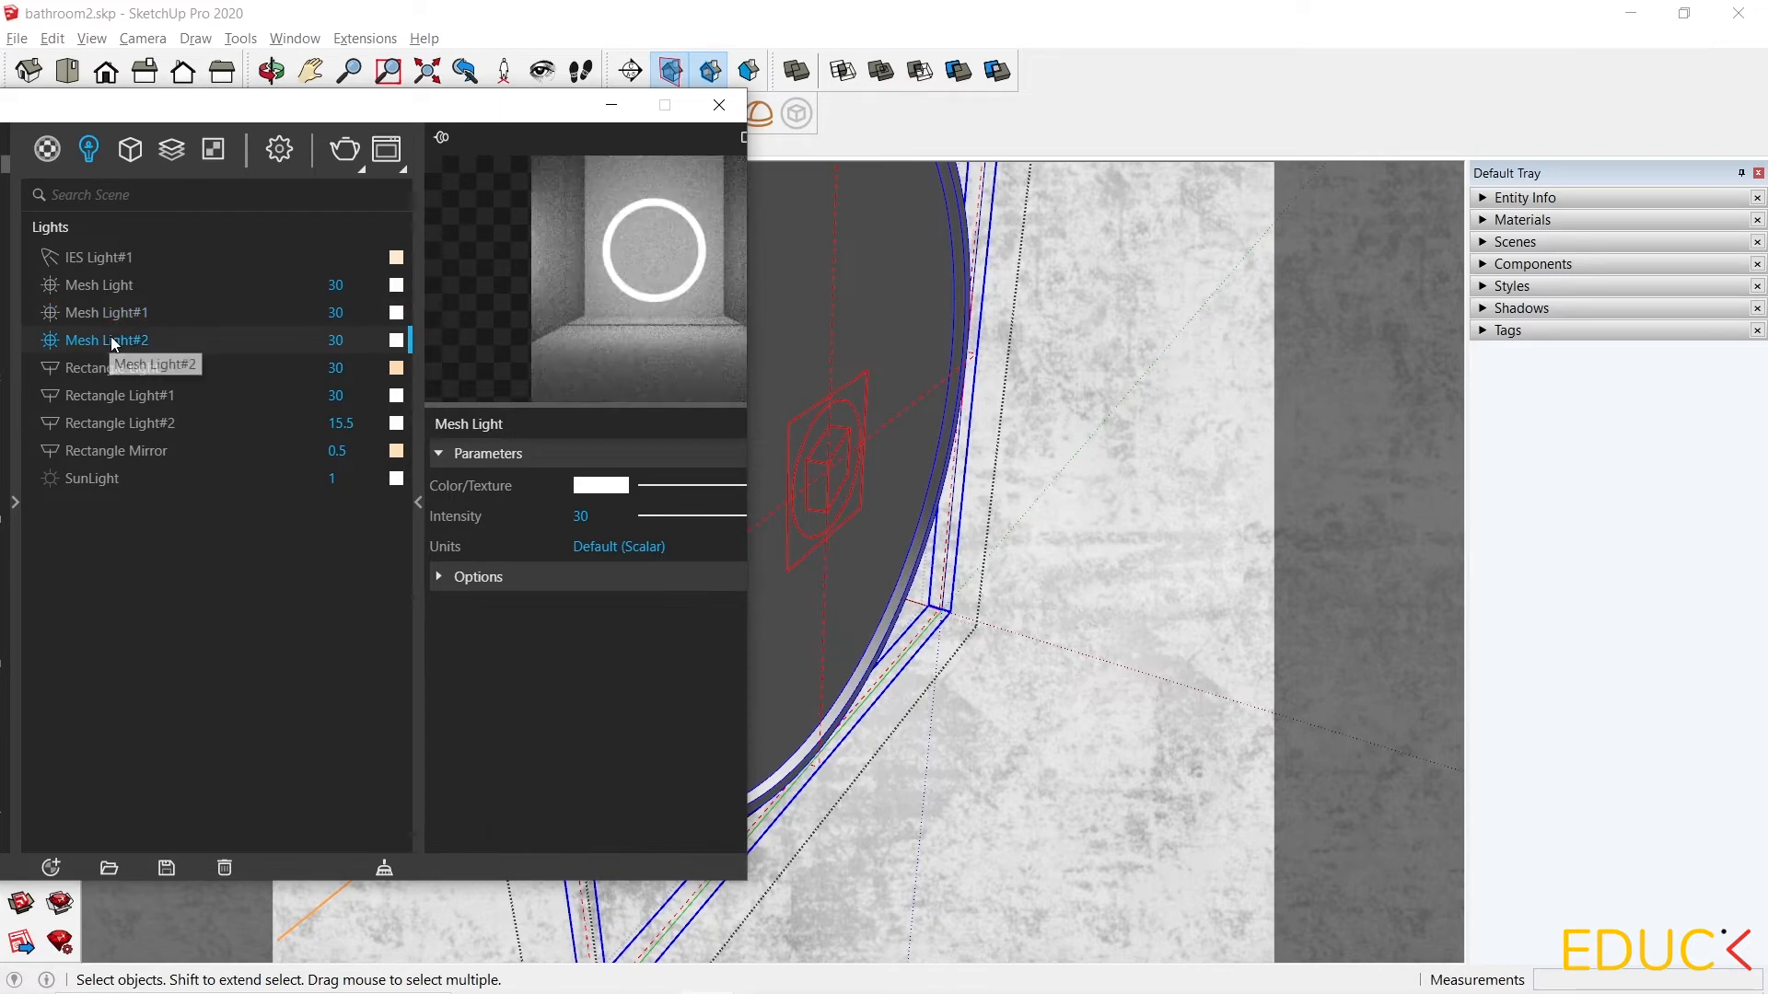
pyautogui.moveTo(107, 299)
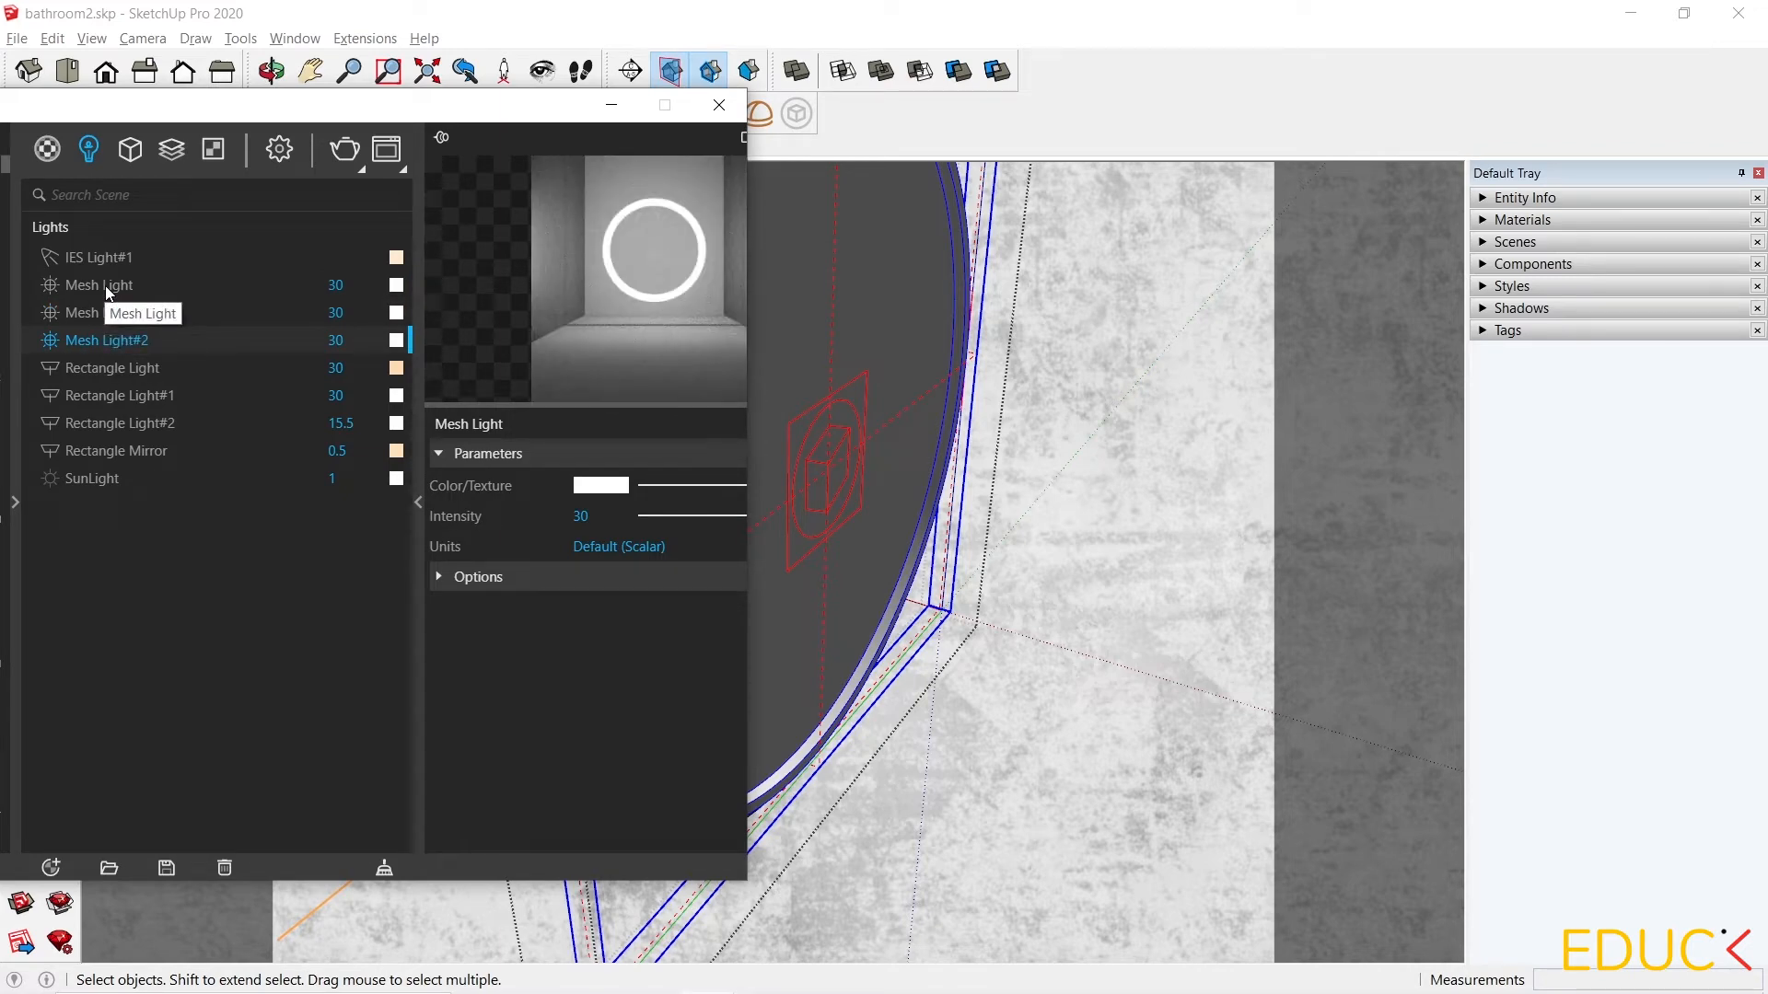
pyautogui.click(99, 283)
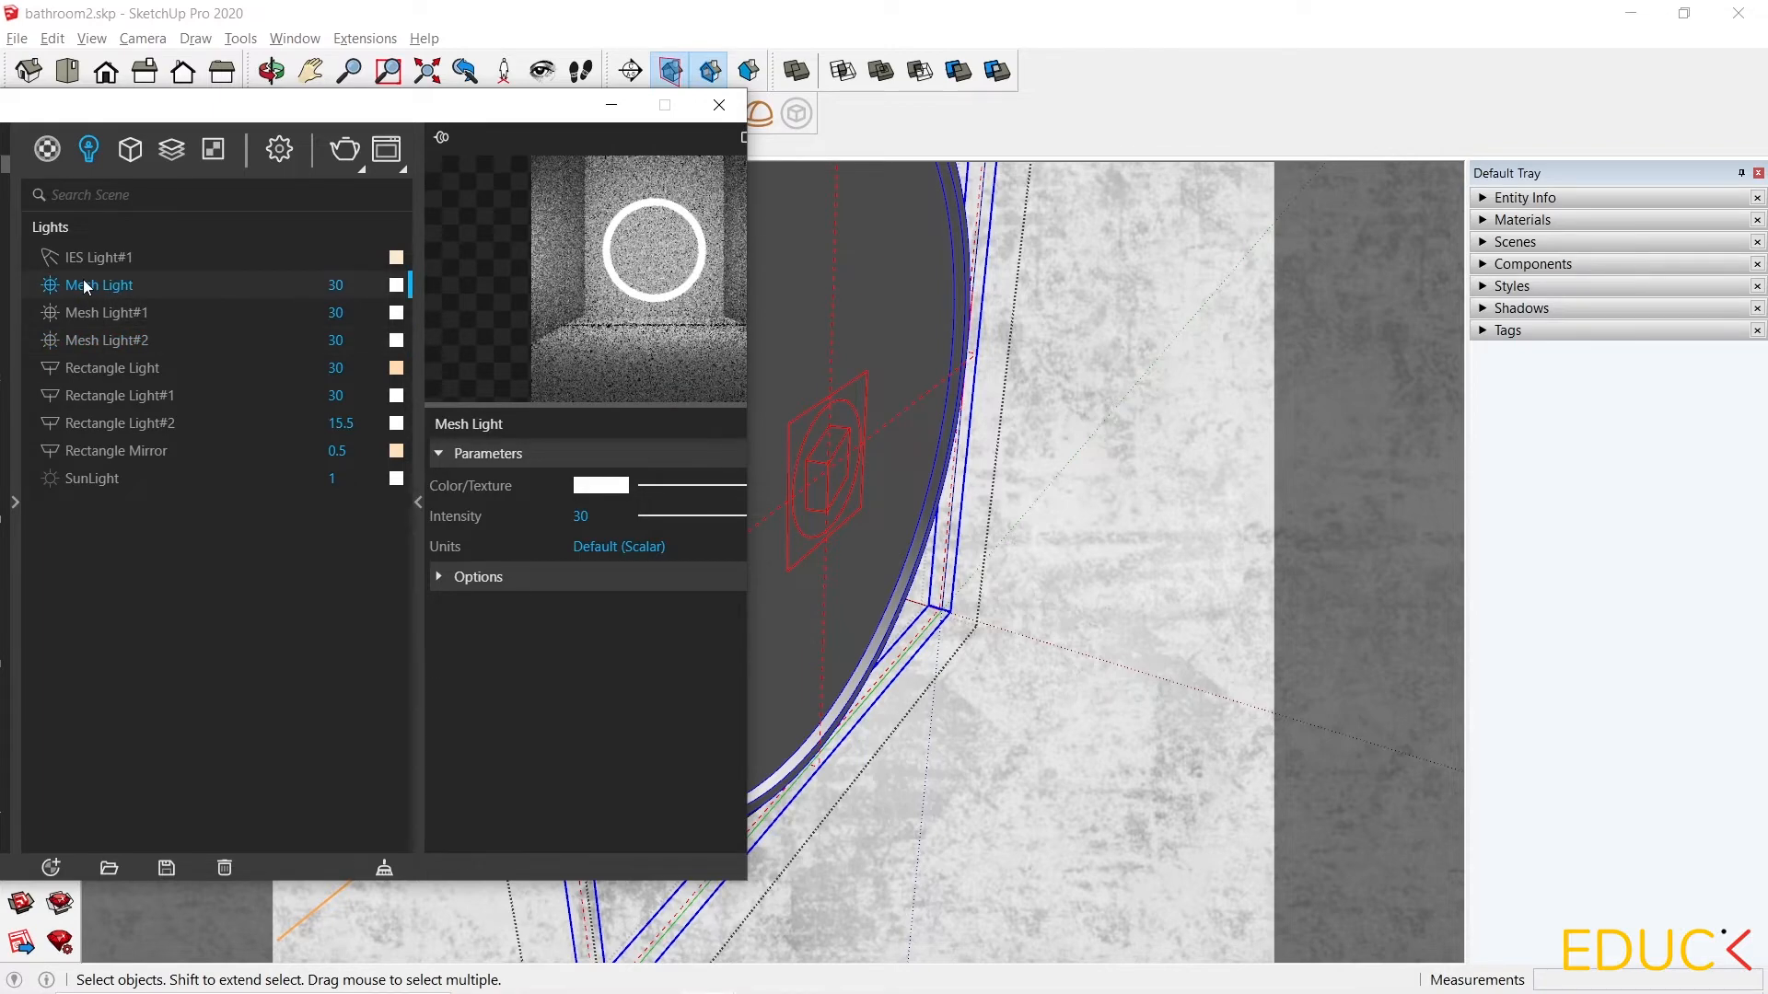
pyautogui.rightClick(95, 284)
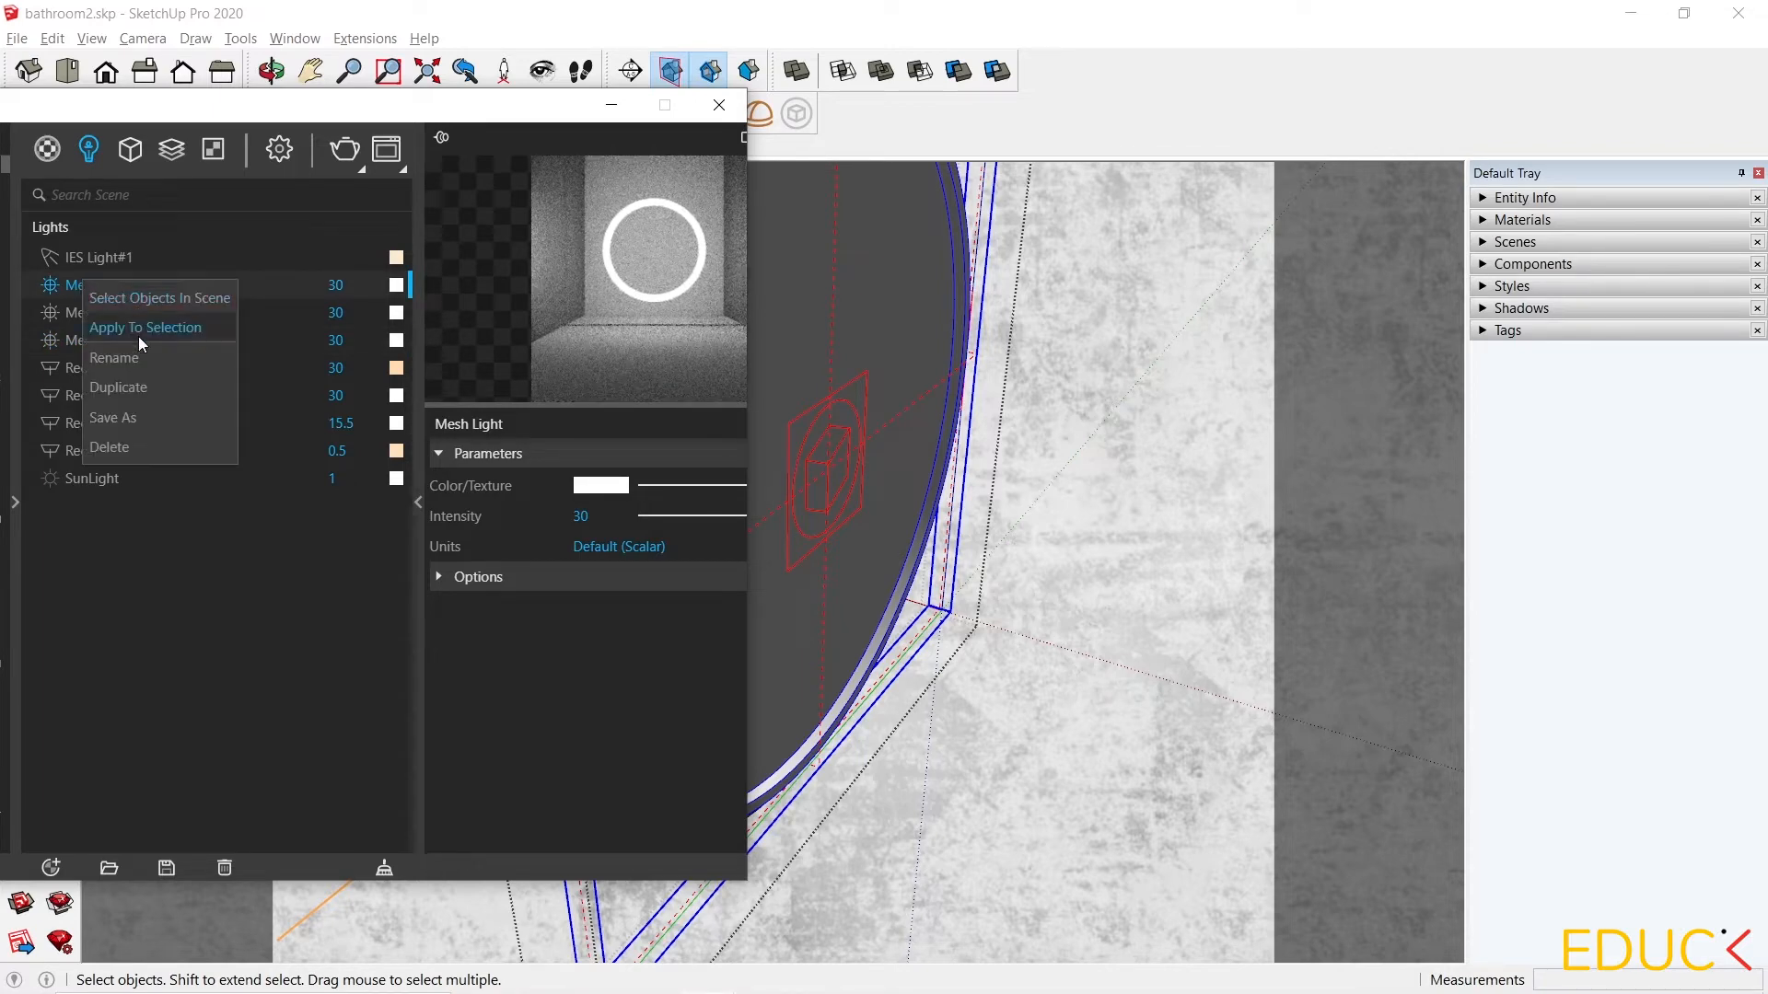
pyautogui.moveTo(159, 298)
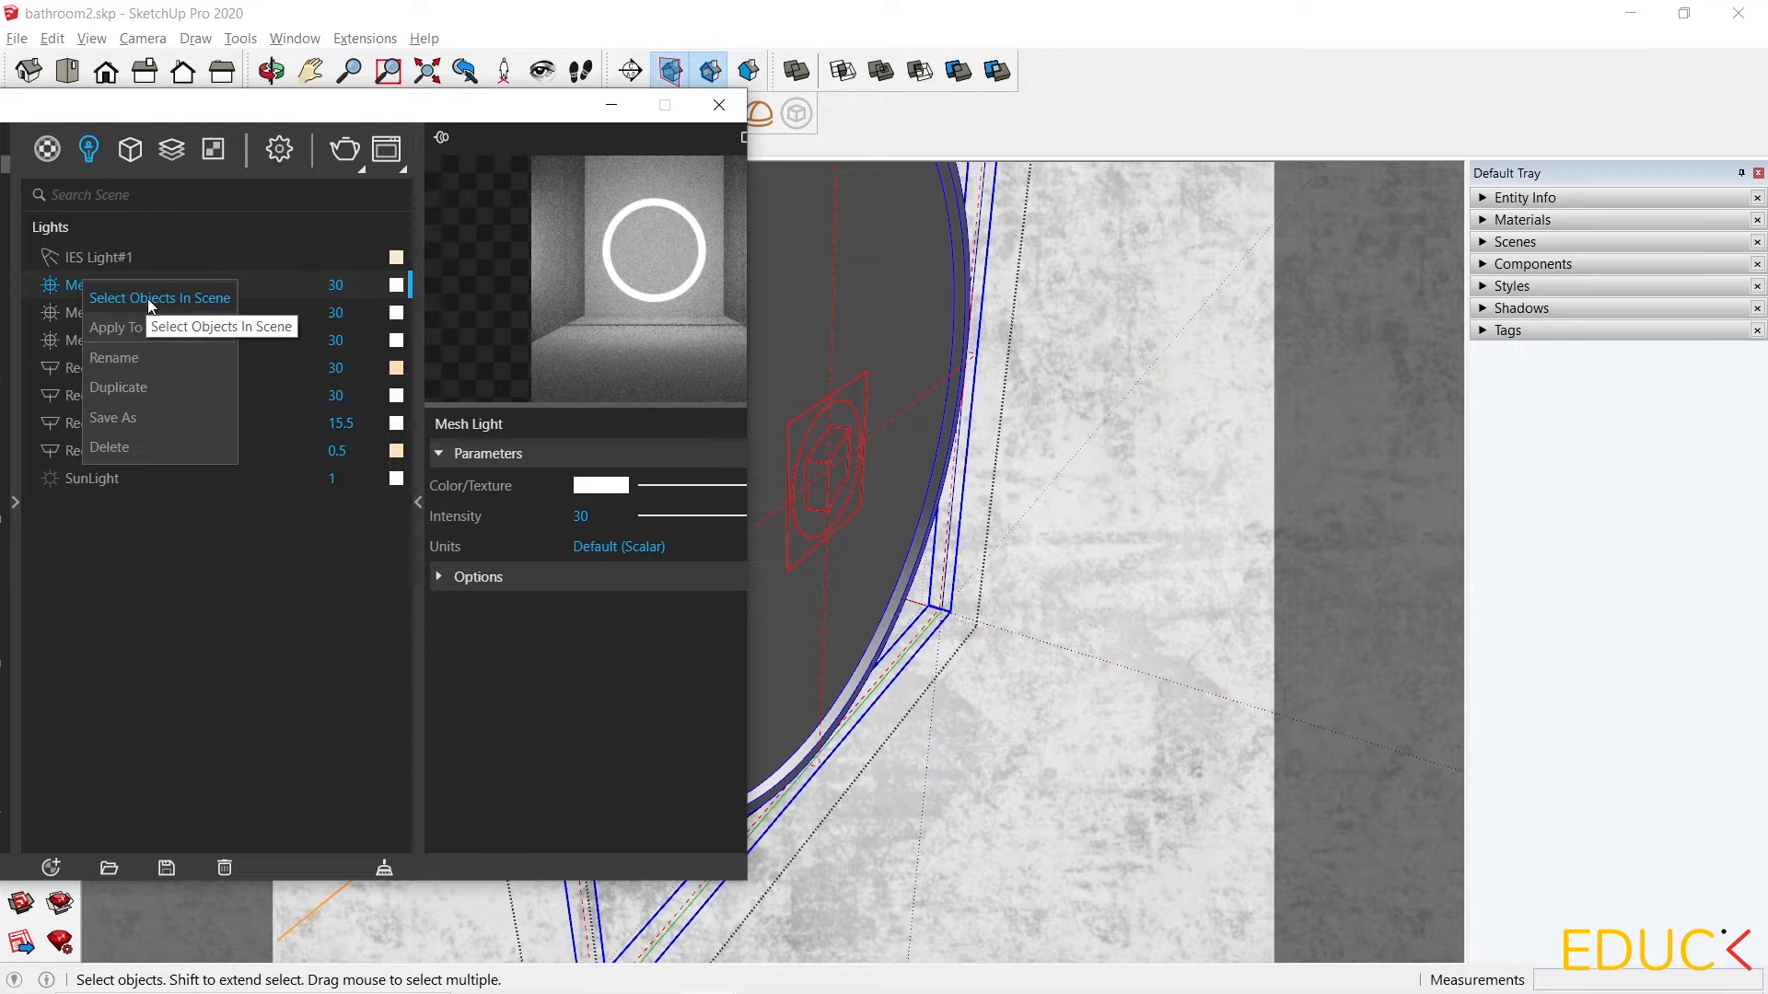
pyautogui.click(158, 297)
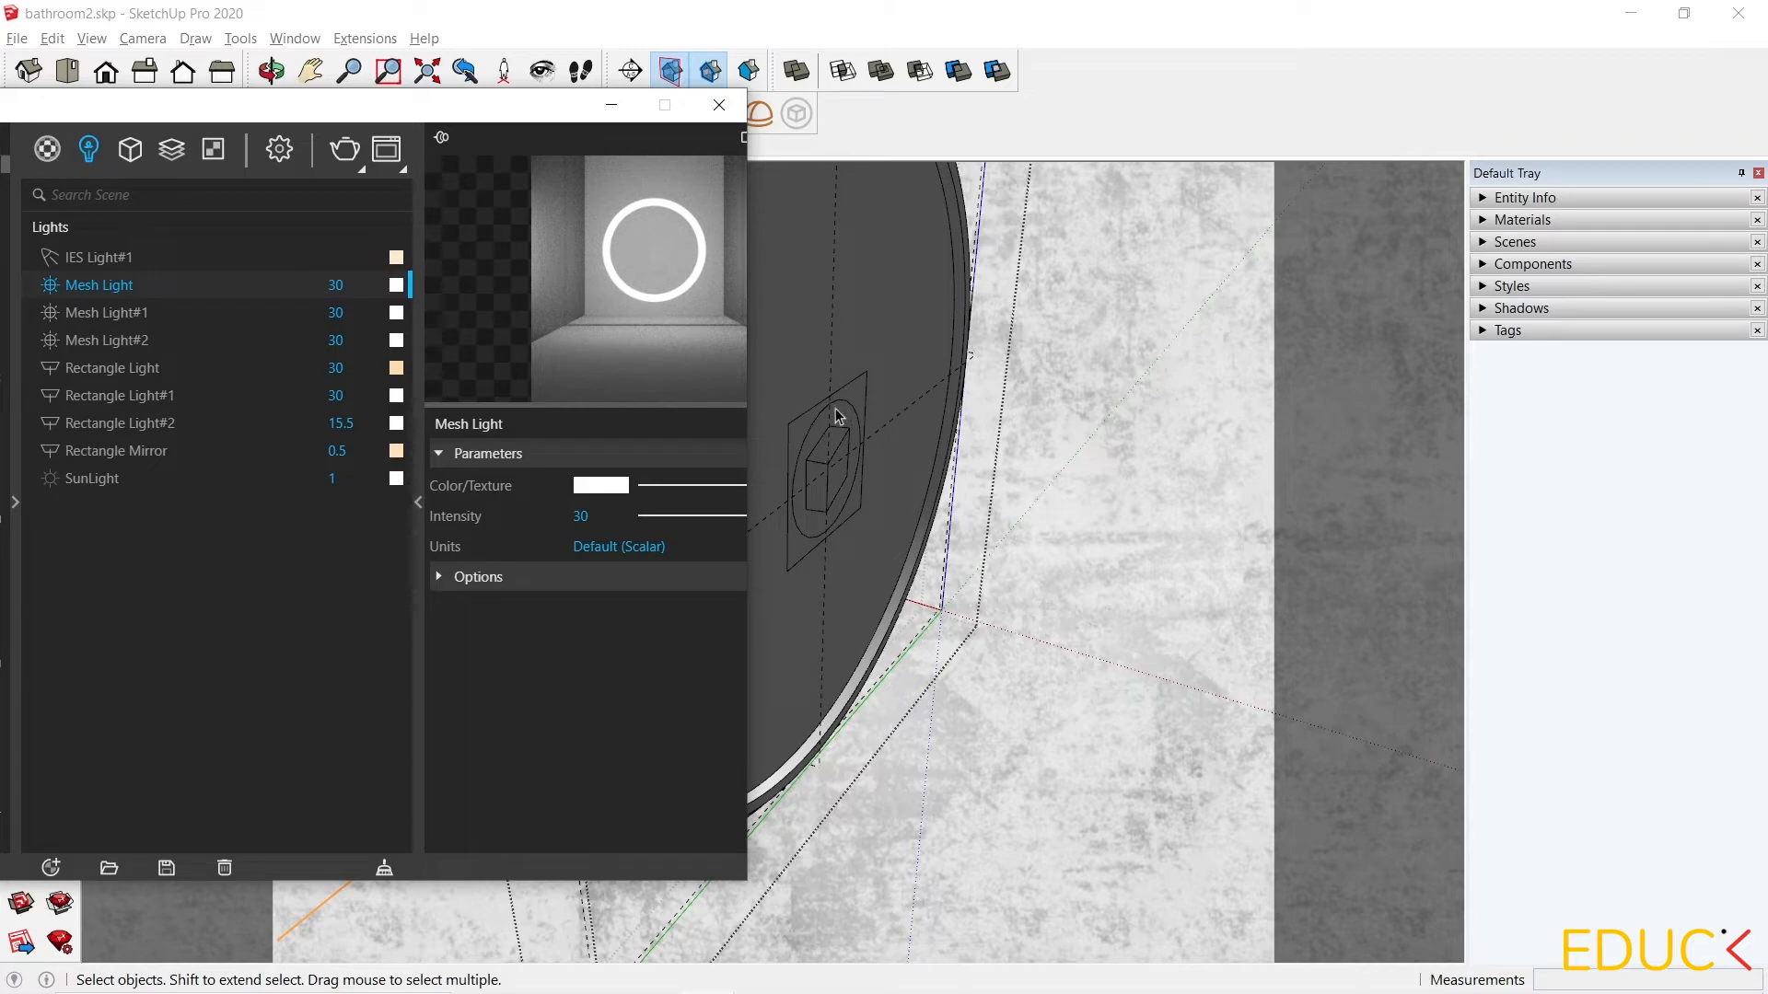
# Select Mesh Light#1's geometry in the scene to identify the round mirror's light.
pyautogui.click(106, 313)
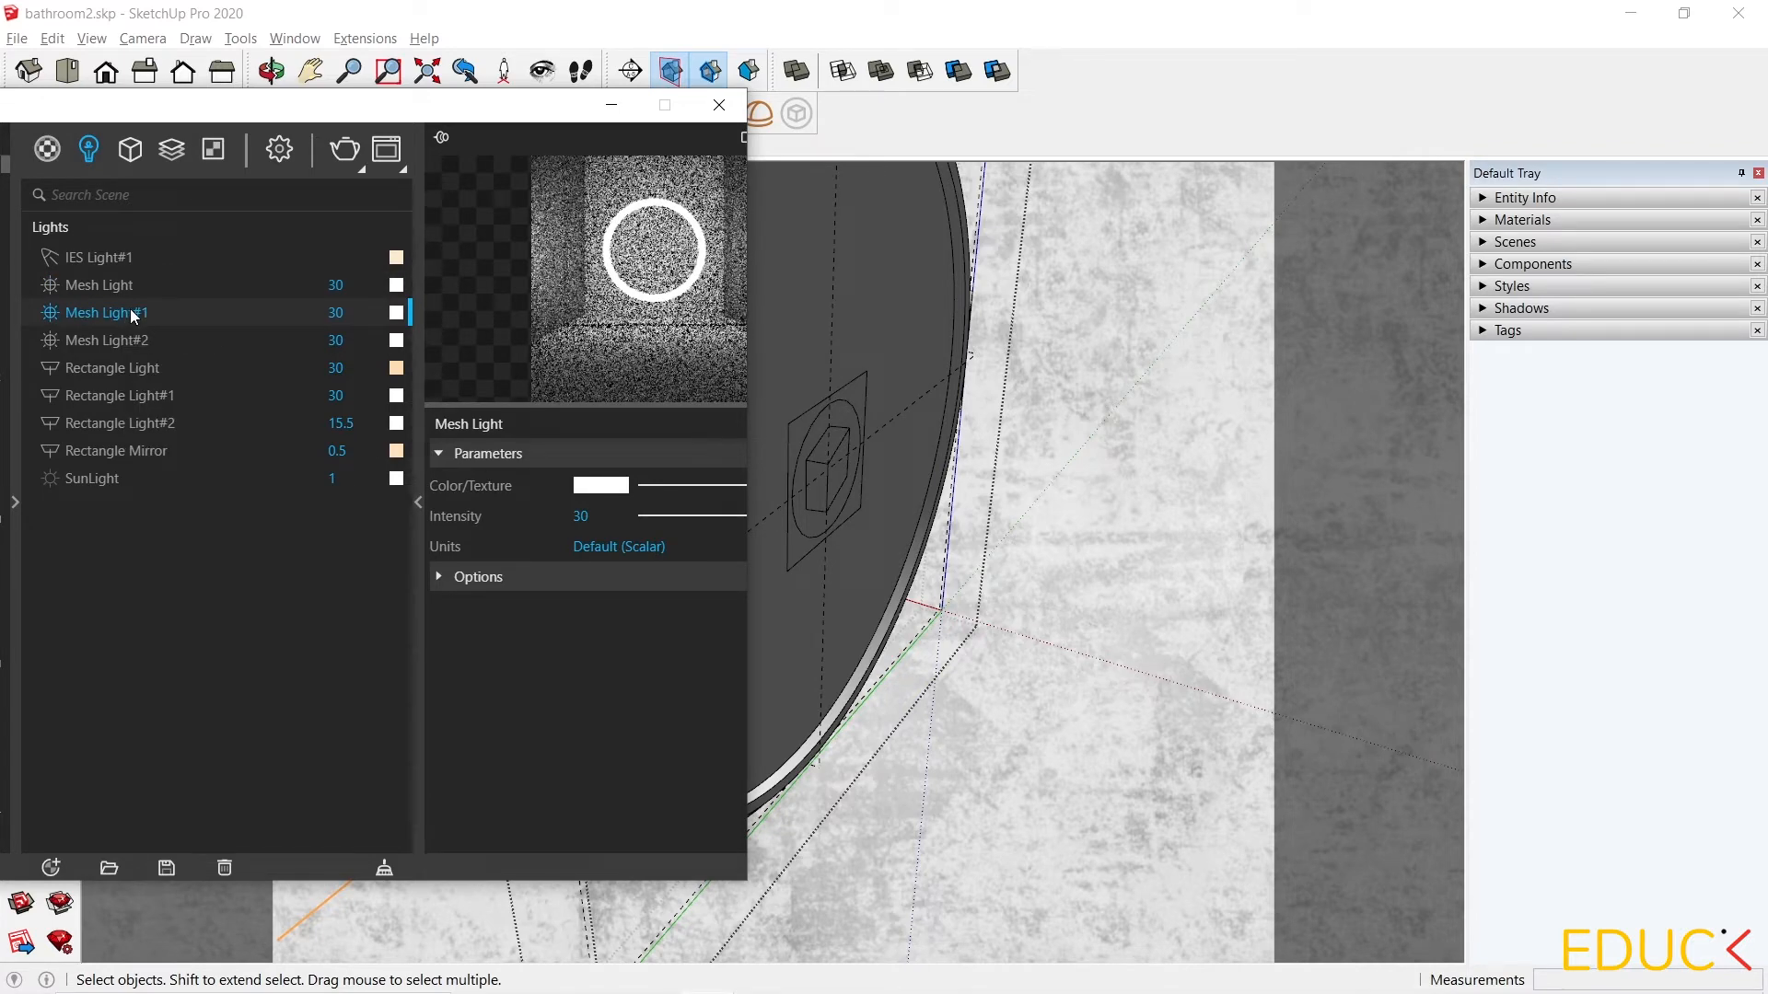
pyautogui.rightClick(105, 313)
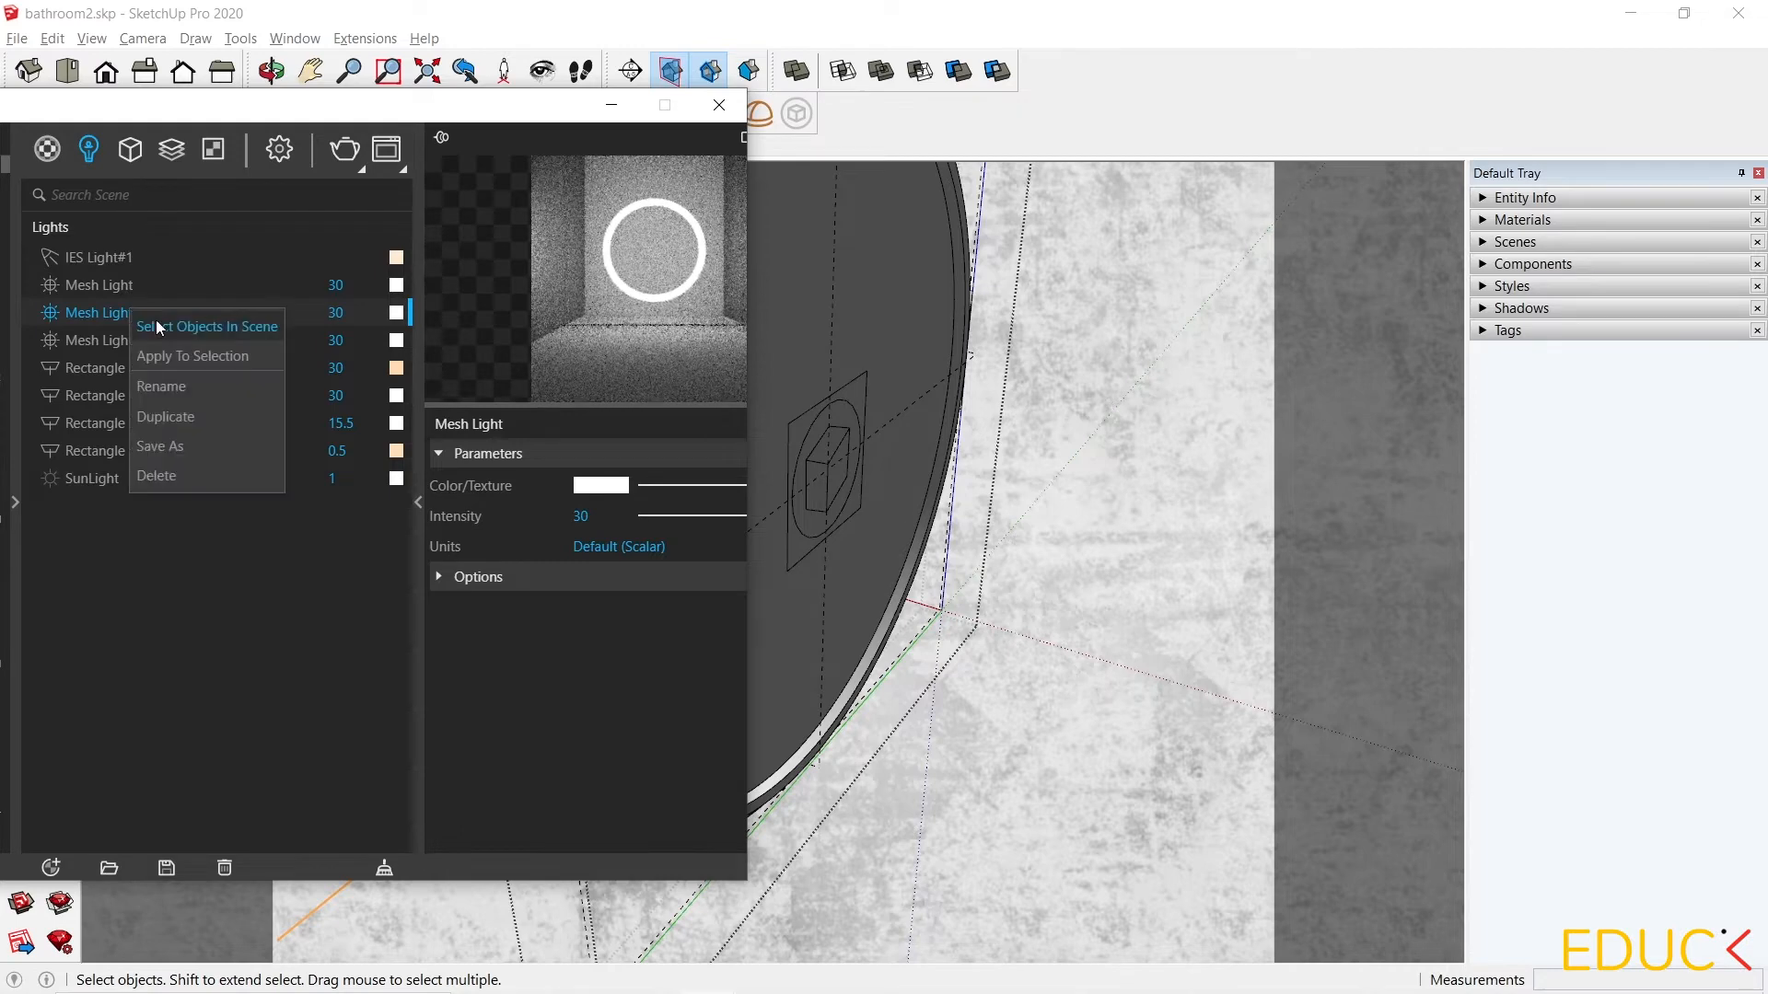
pyautogui.click(208, 327)
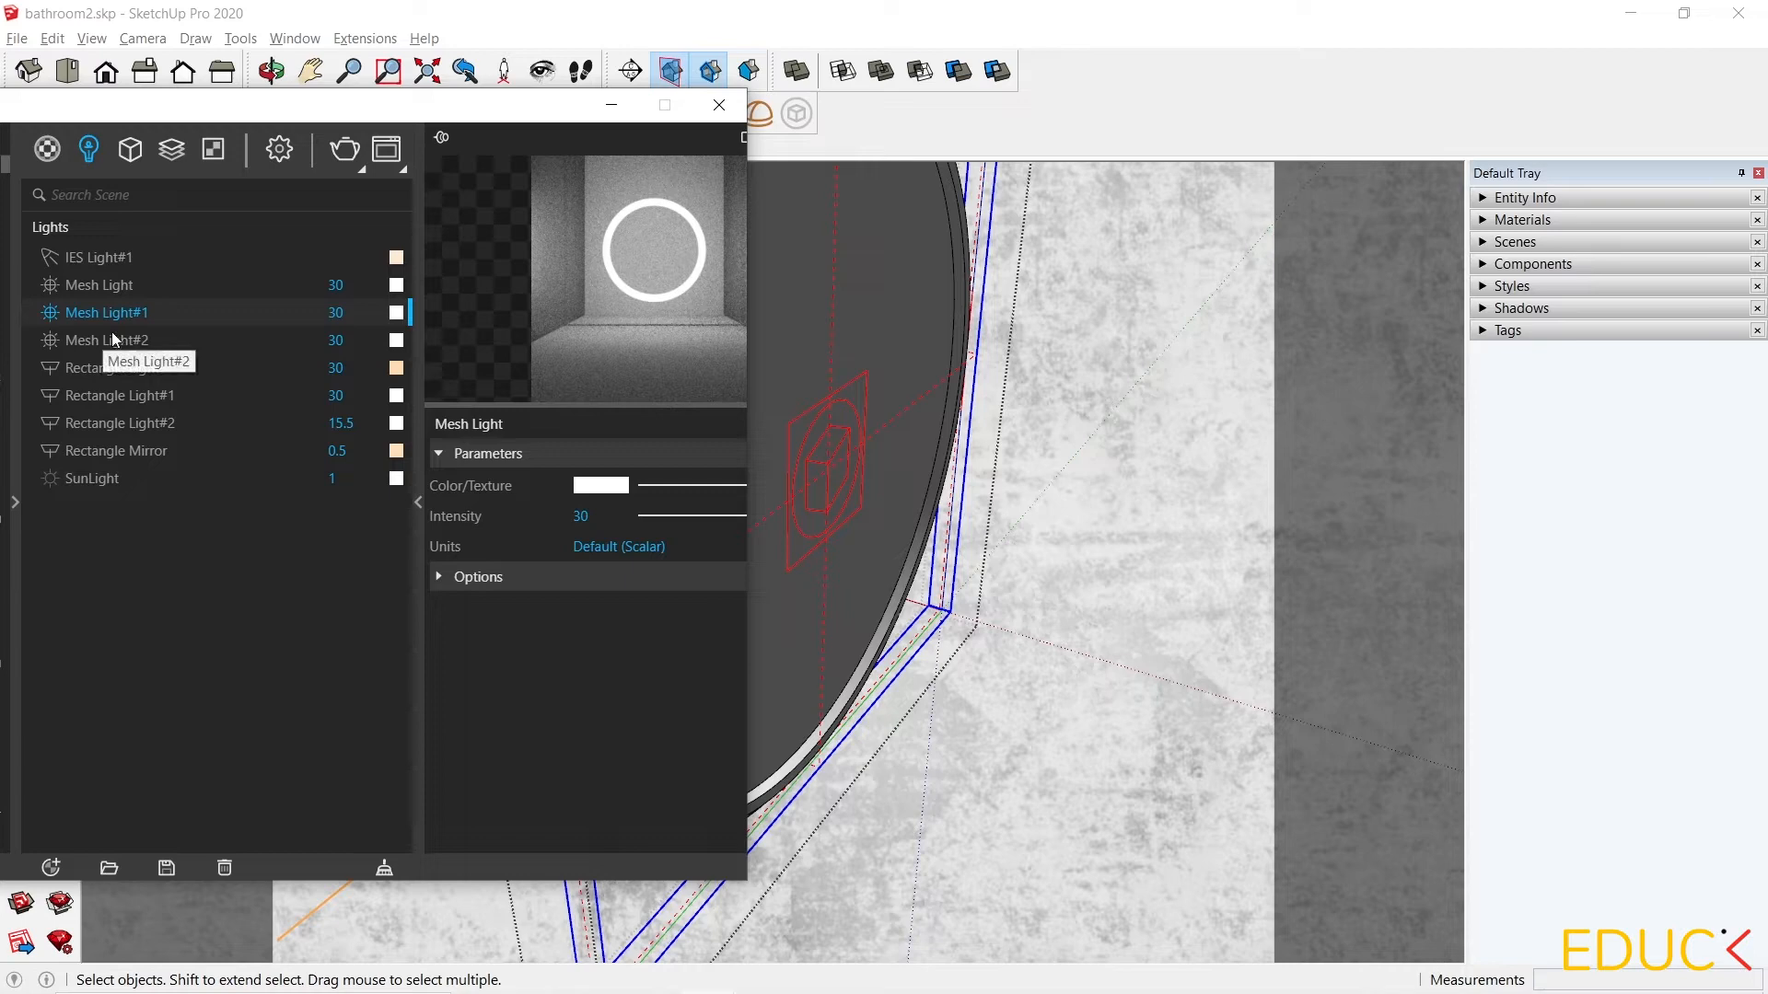
pyautogui.click(718, 103)
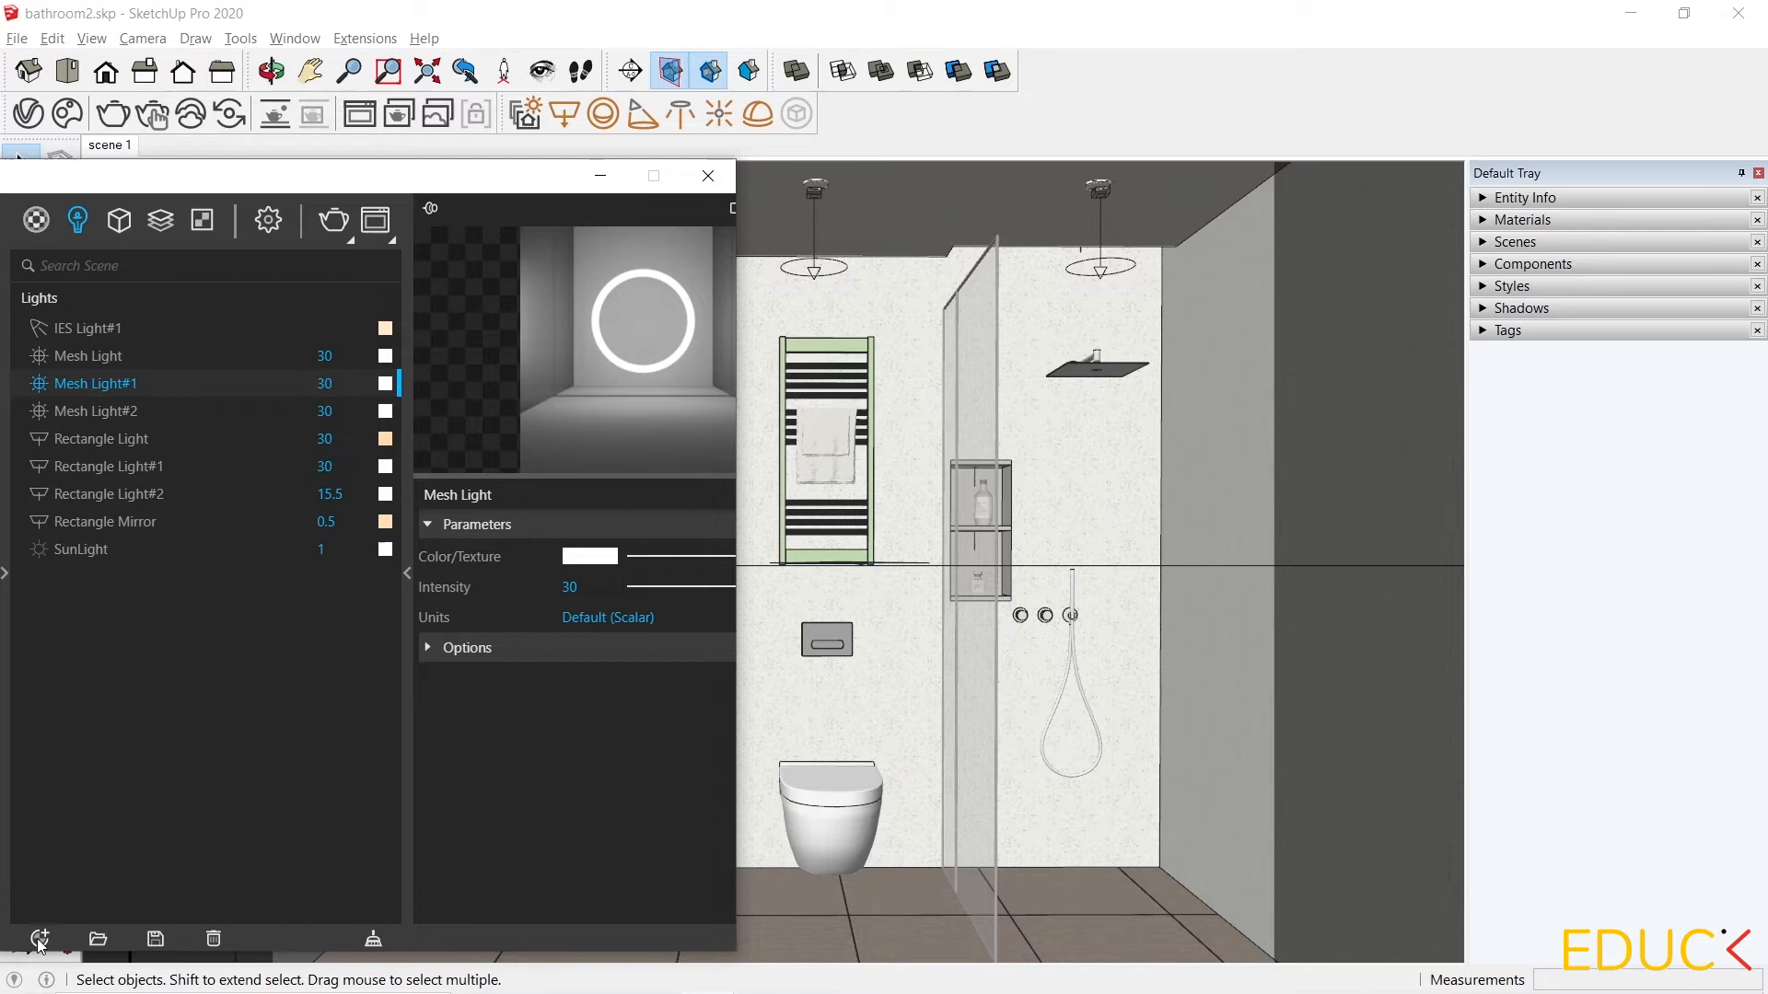
# Show the Create Asset list to check the Light Mix render element is present.
pyautogui.click(98, 788)
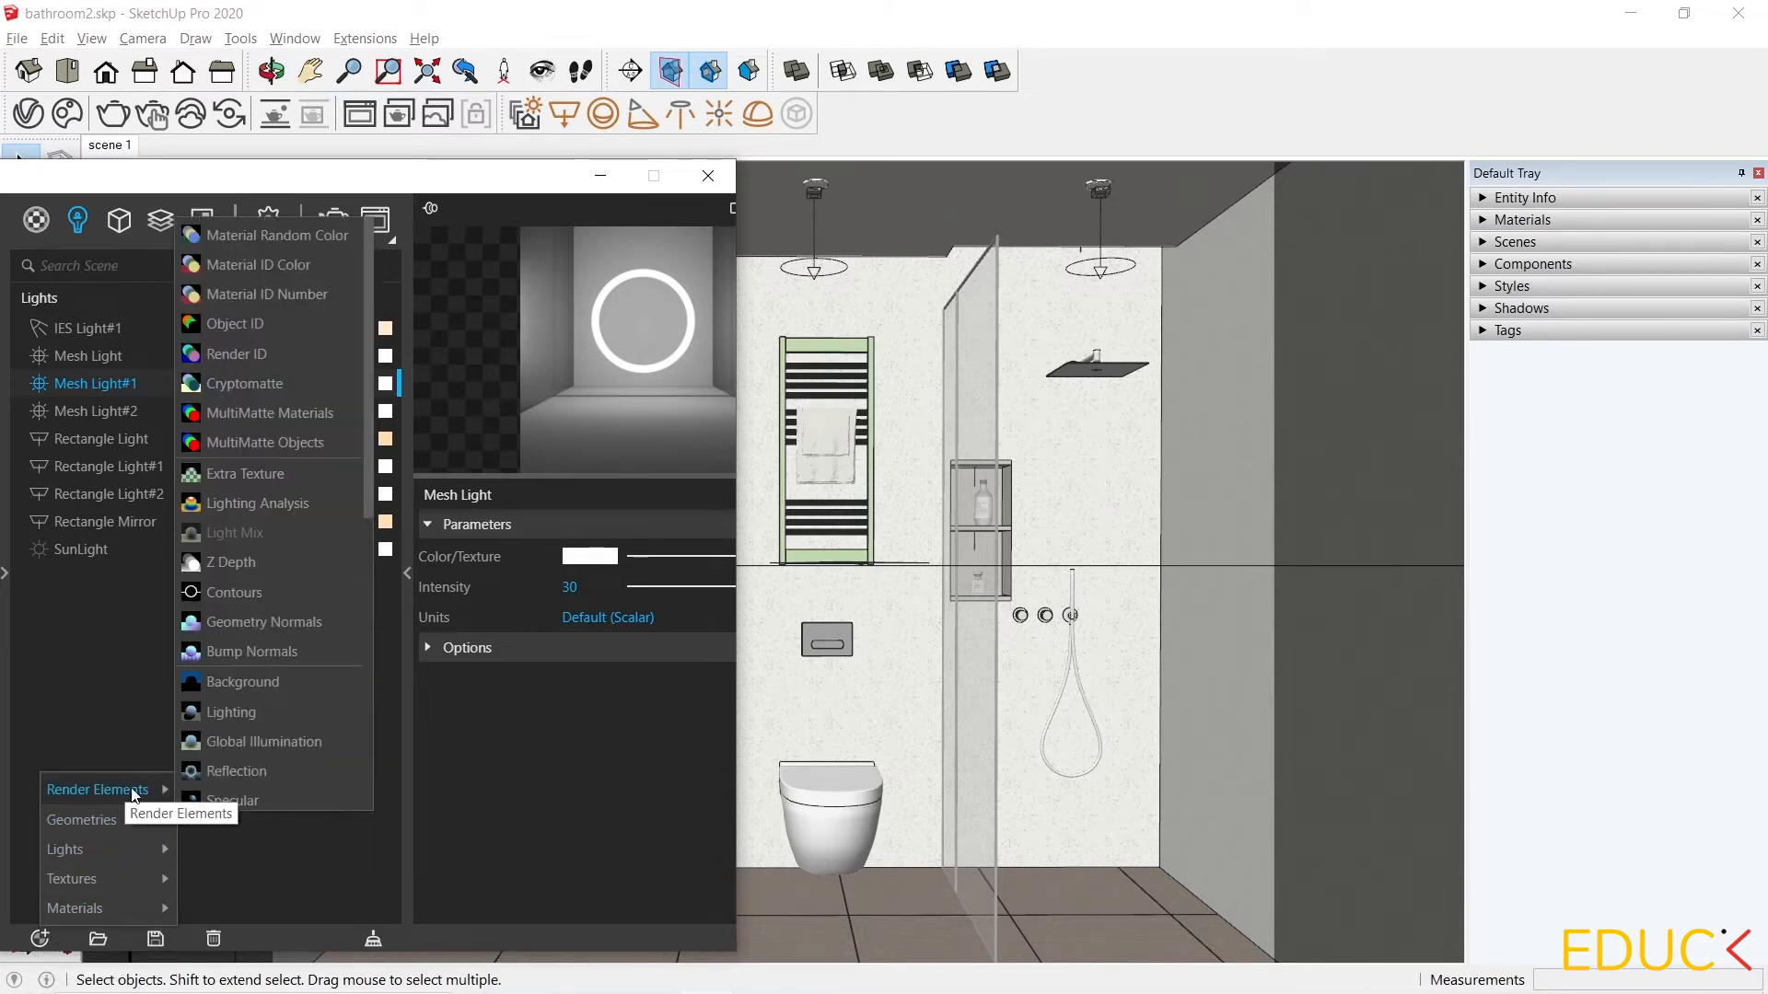
pyautogui.moveTo(263, 536)
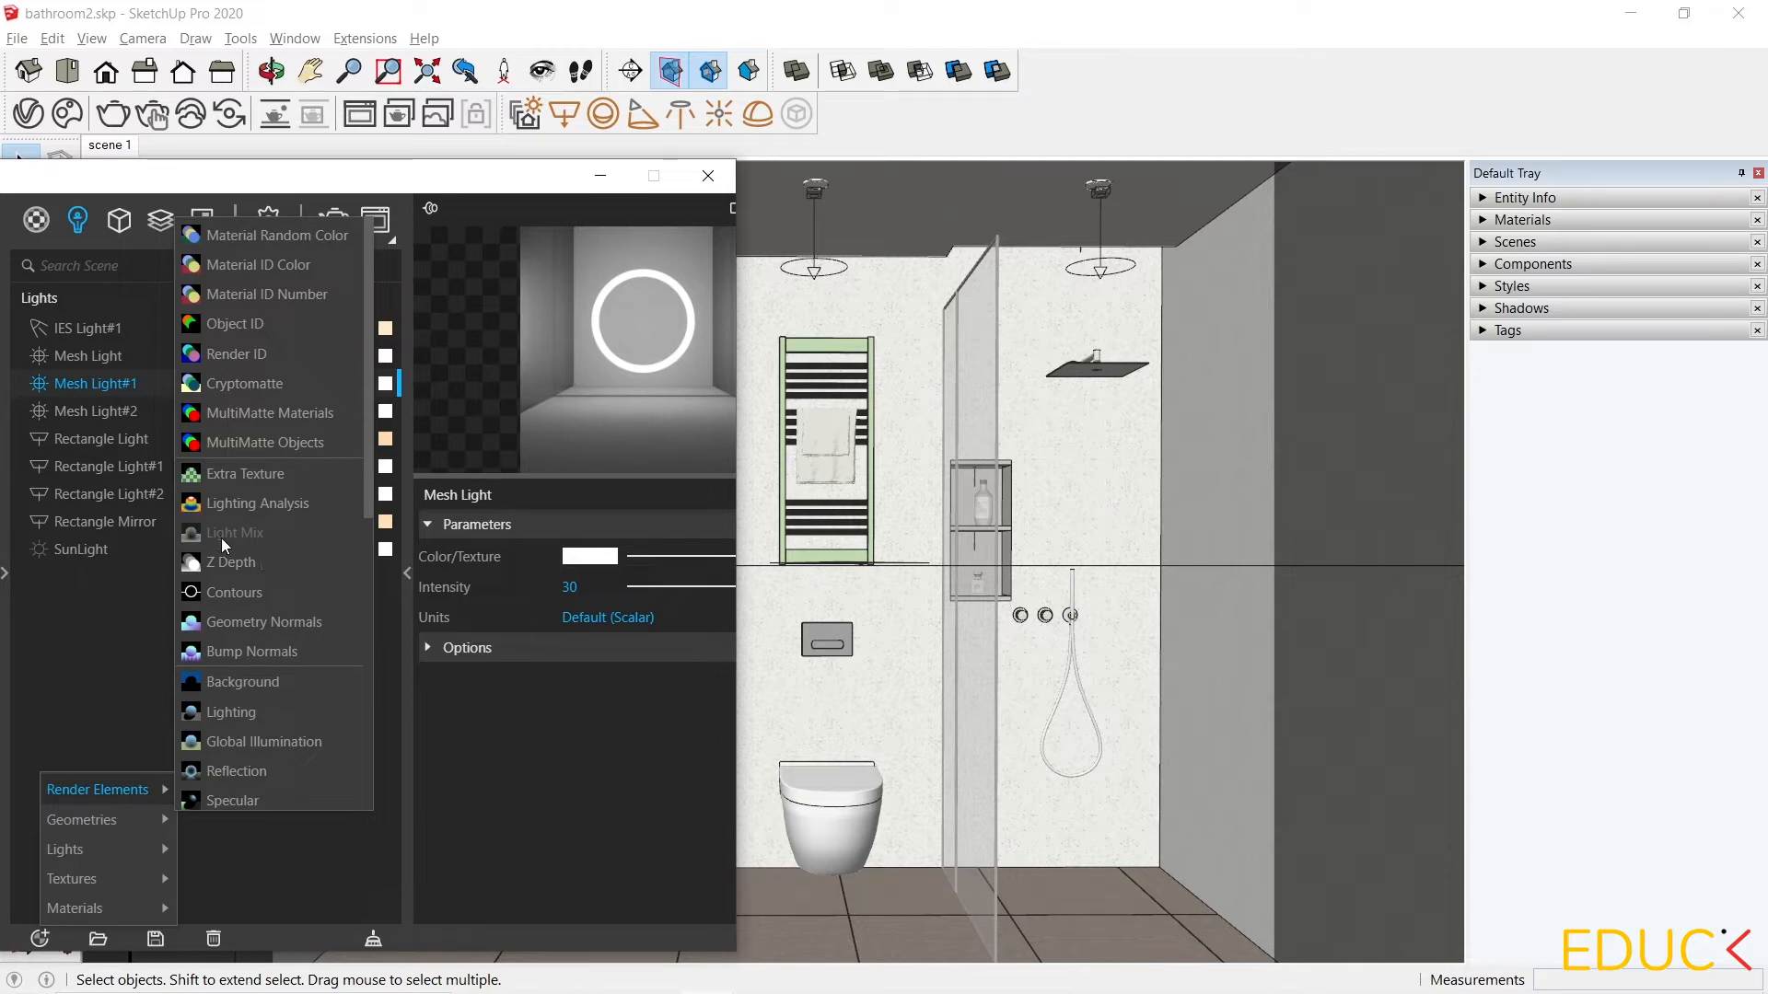
pyautogui.moveTo(238, 547)
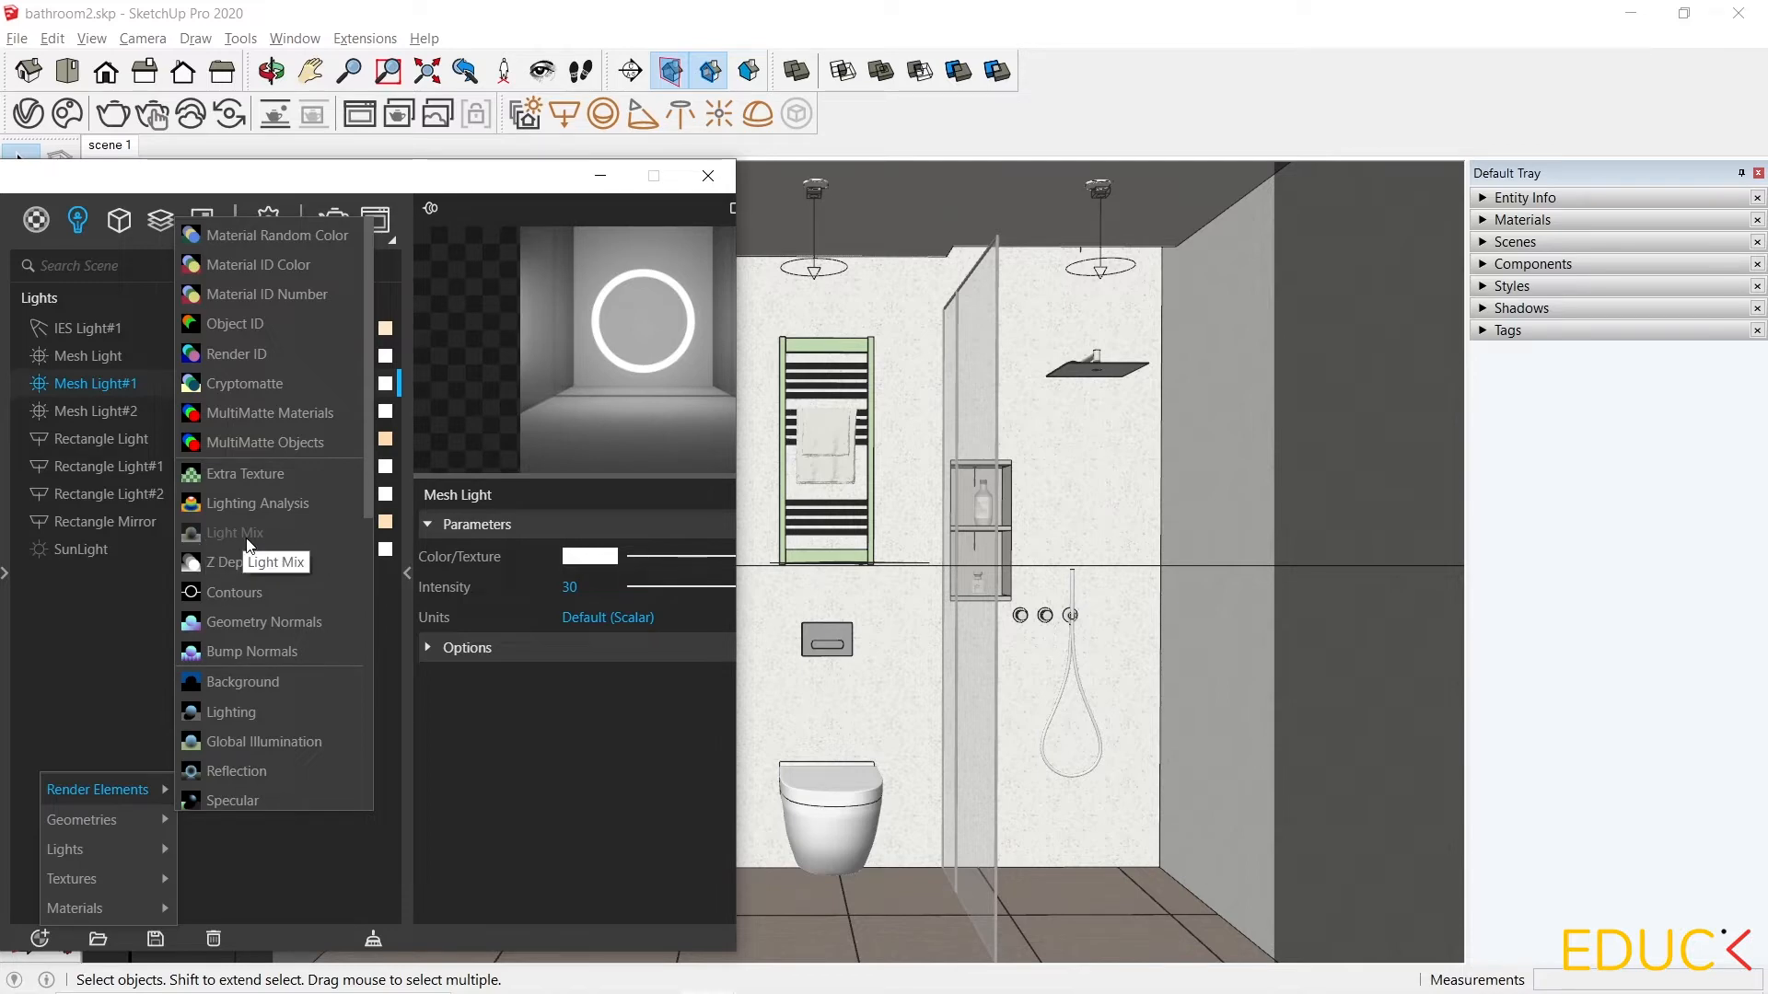
pyautogui.moveTo(225, 551)
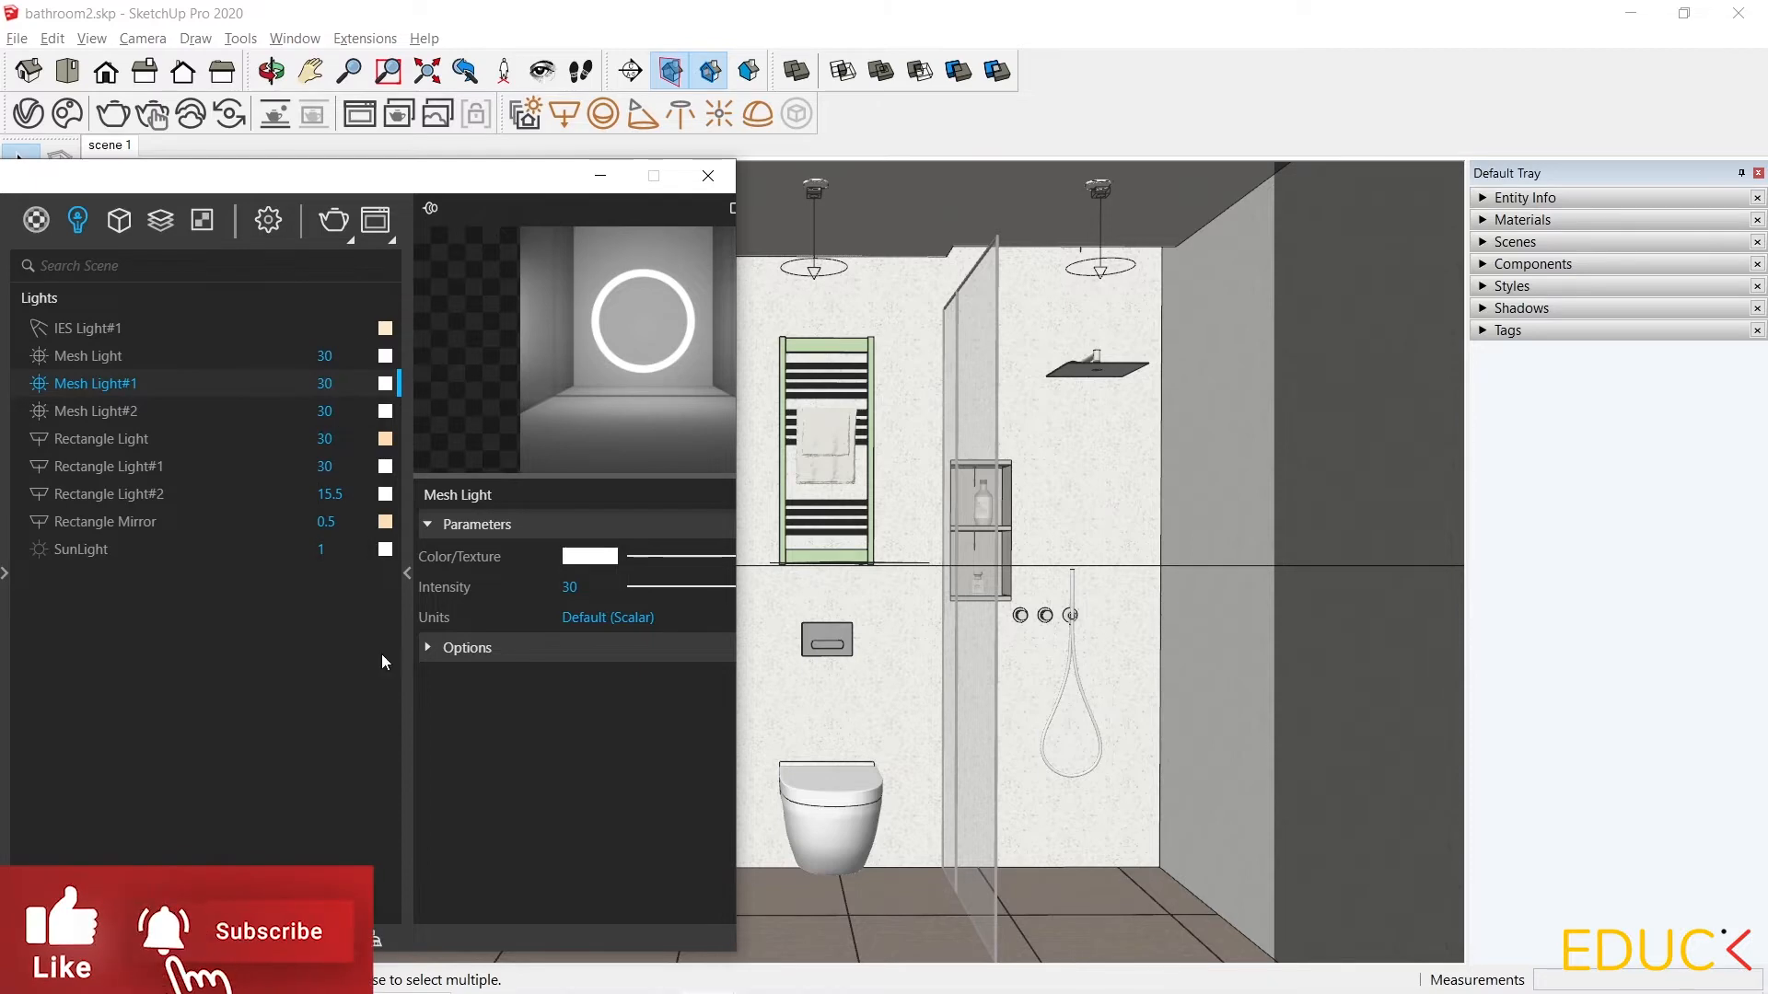
pyautogui.moveTo(206, 423)
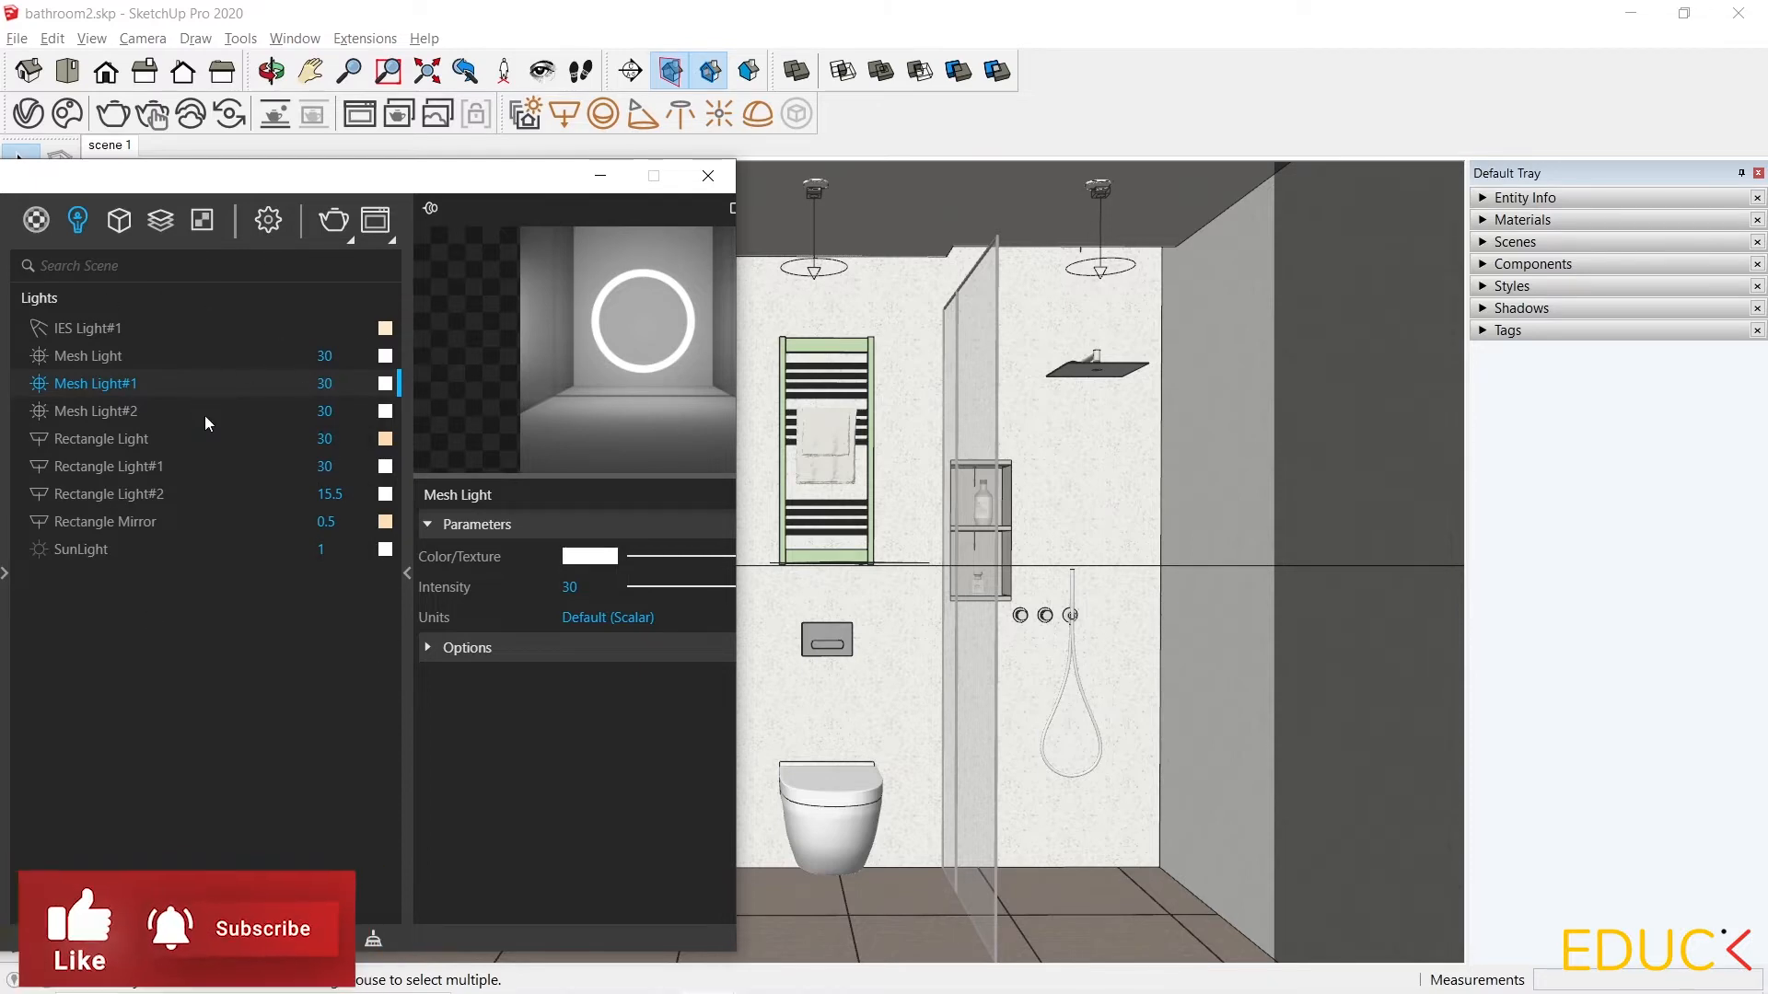
pyautogui.moveTo(204, 424)
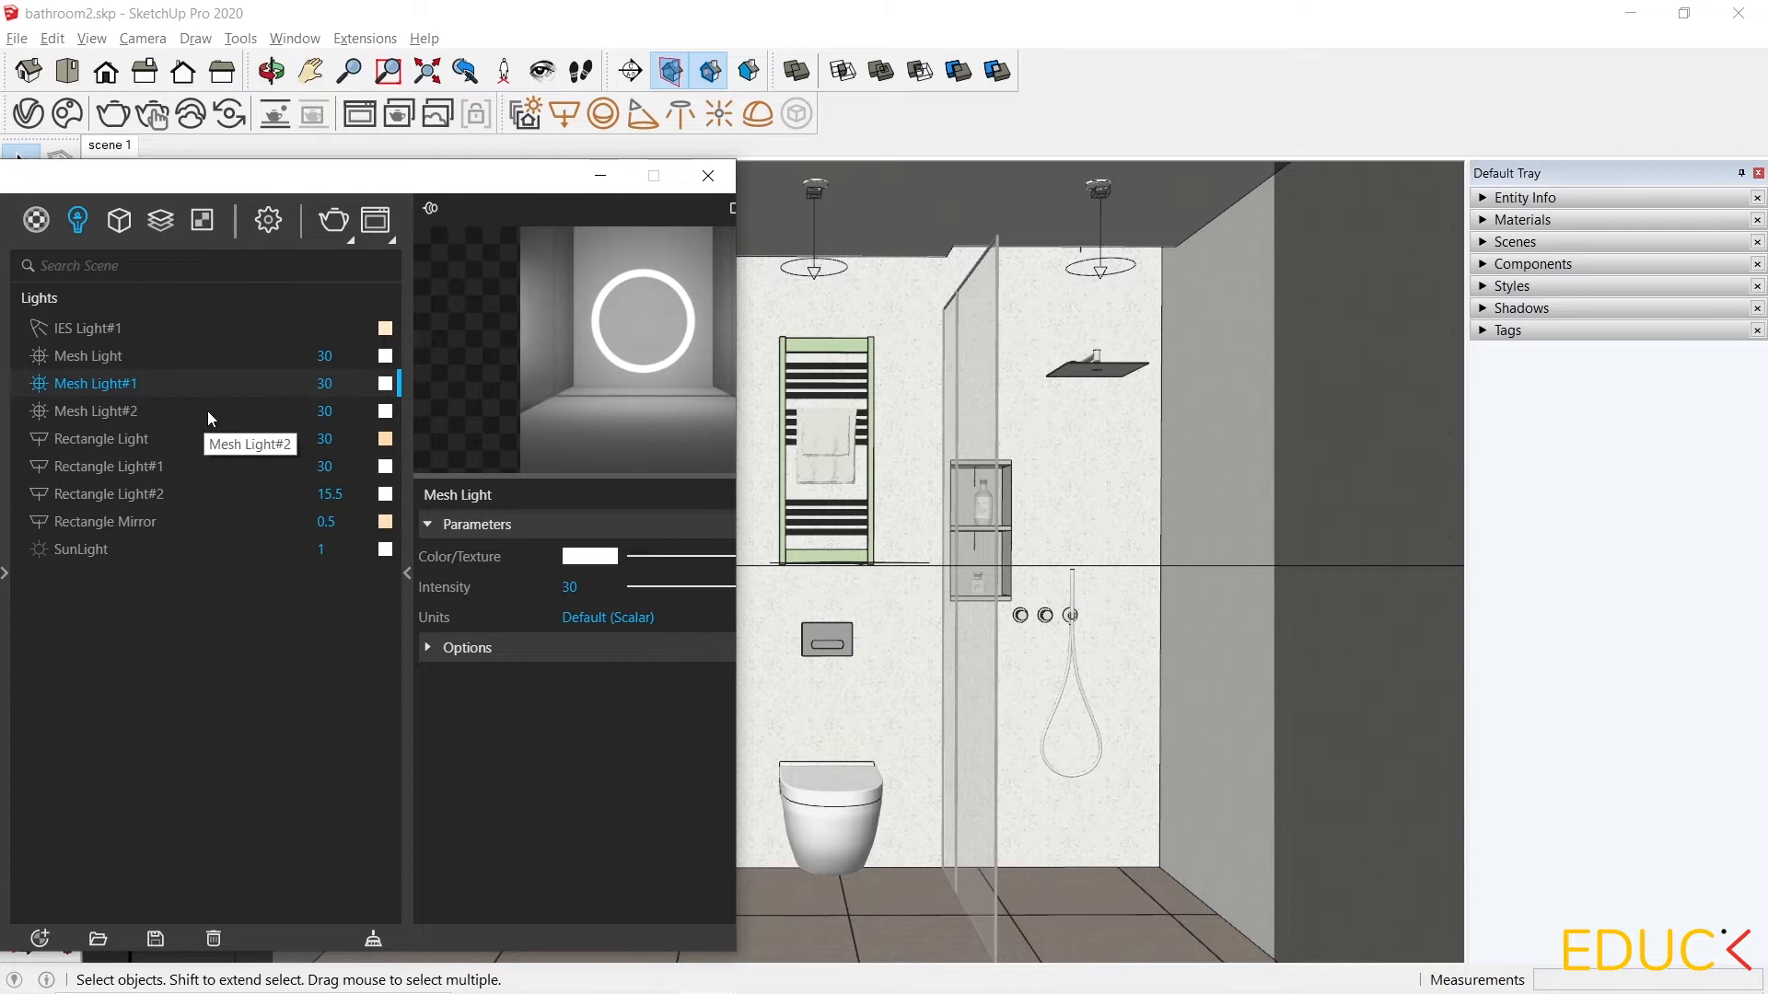
pyautogui.moveTo(240, 402)
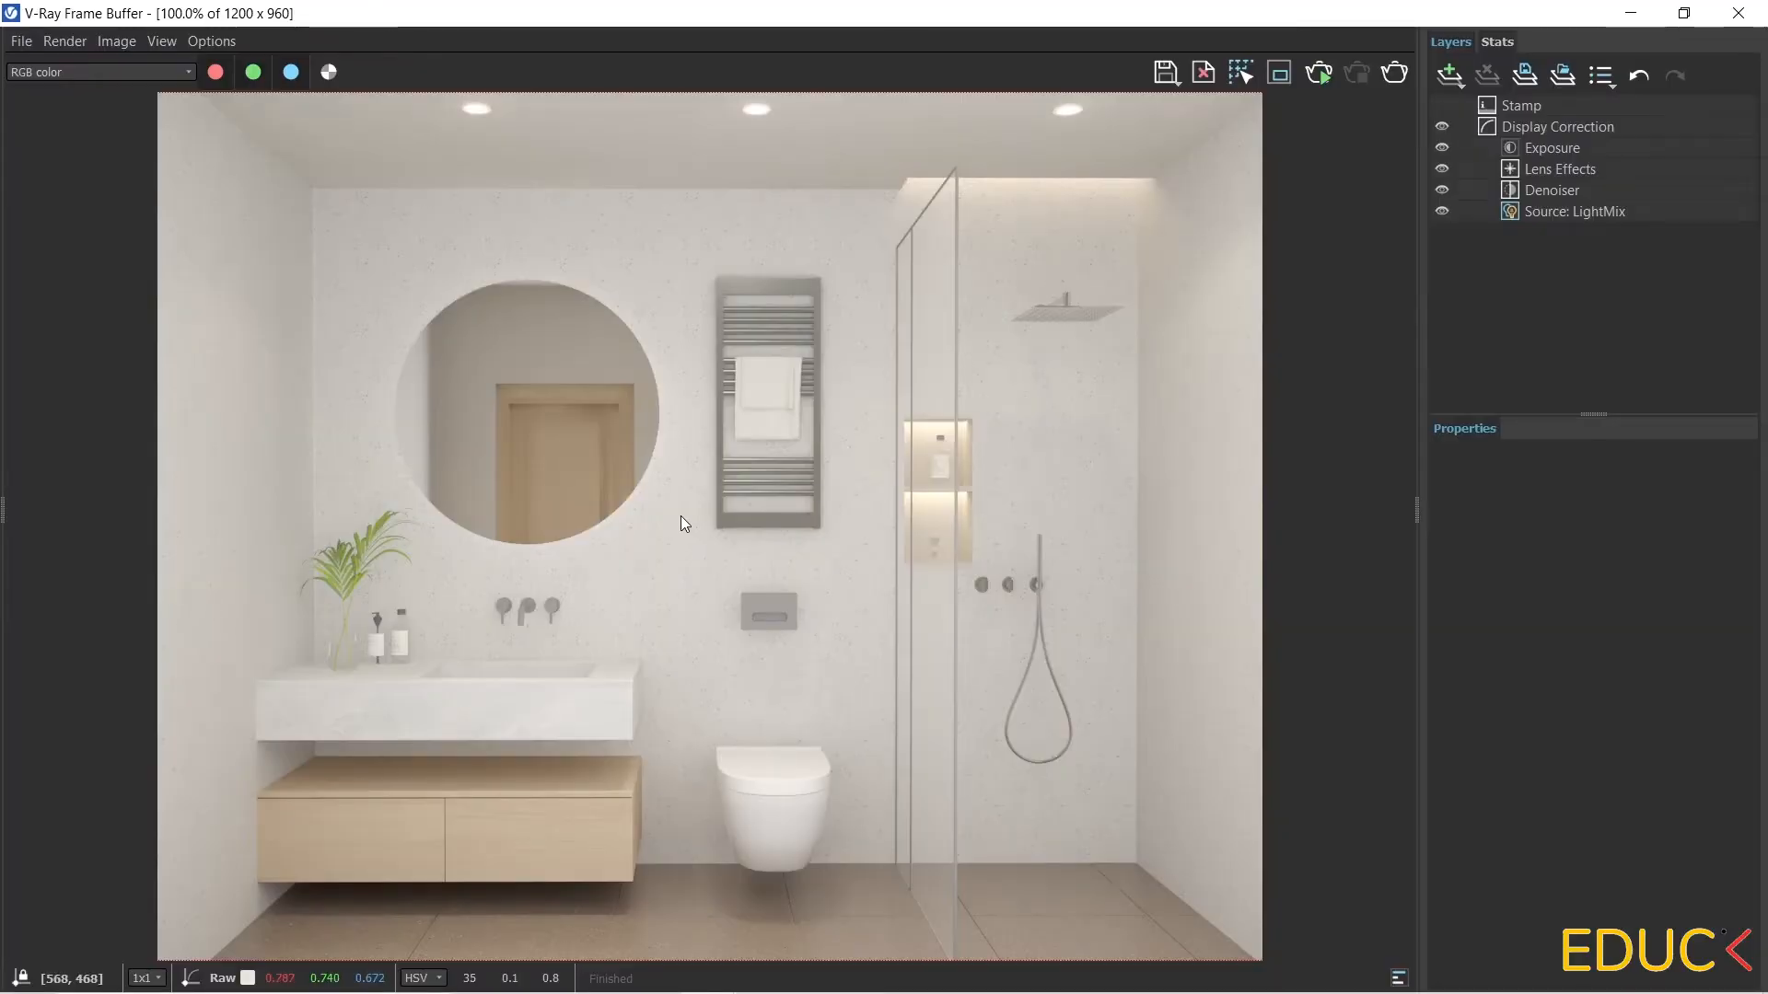
pyautogui.moveTo(387, 458)
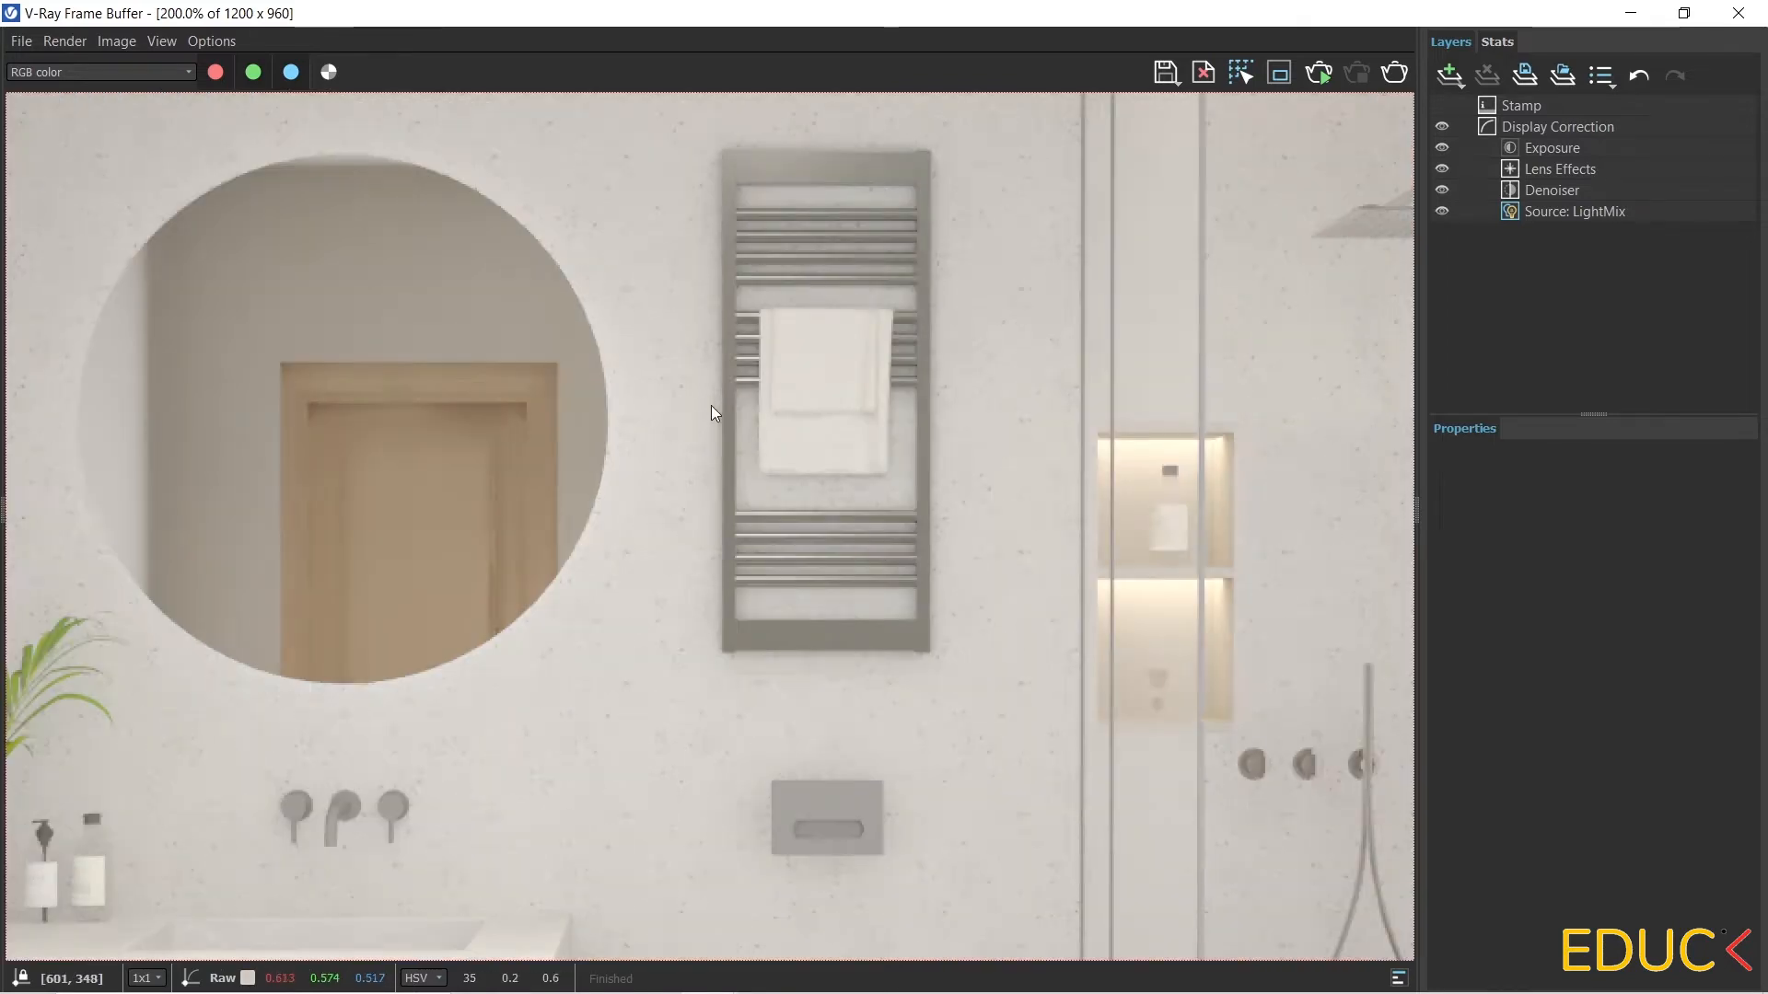
# Show the Source: LightMix per-light controls and edit the Rectangle Light#2 intensity.
pyautogui.click(1572, 210)
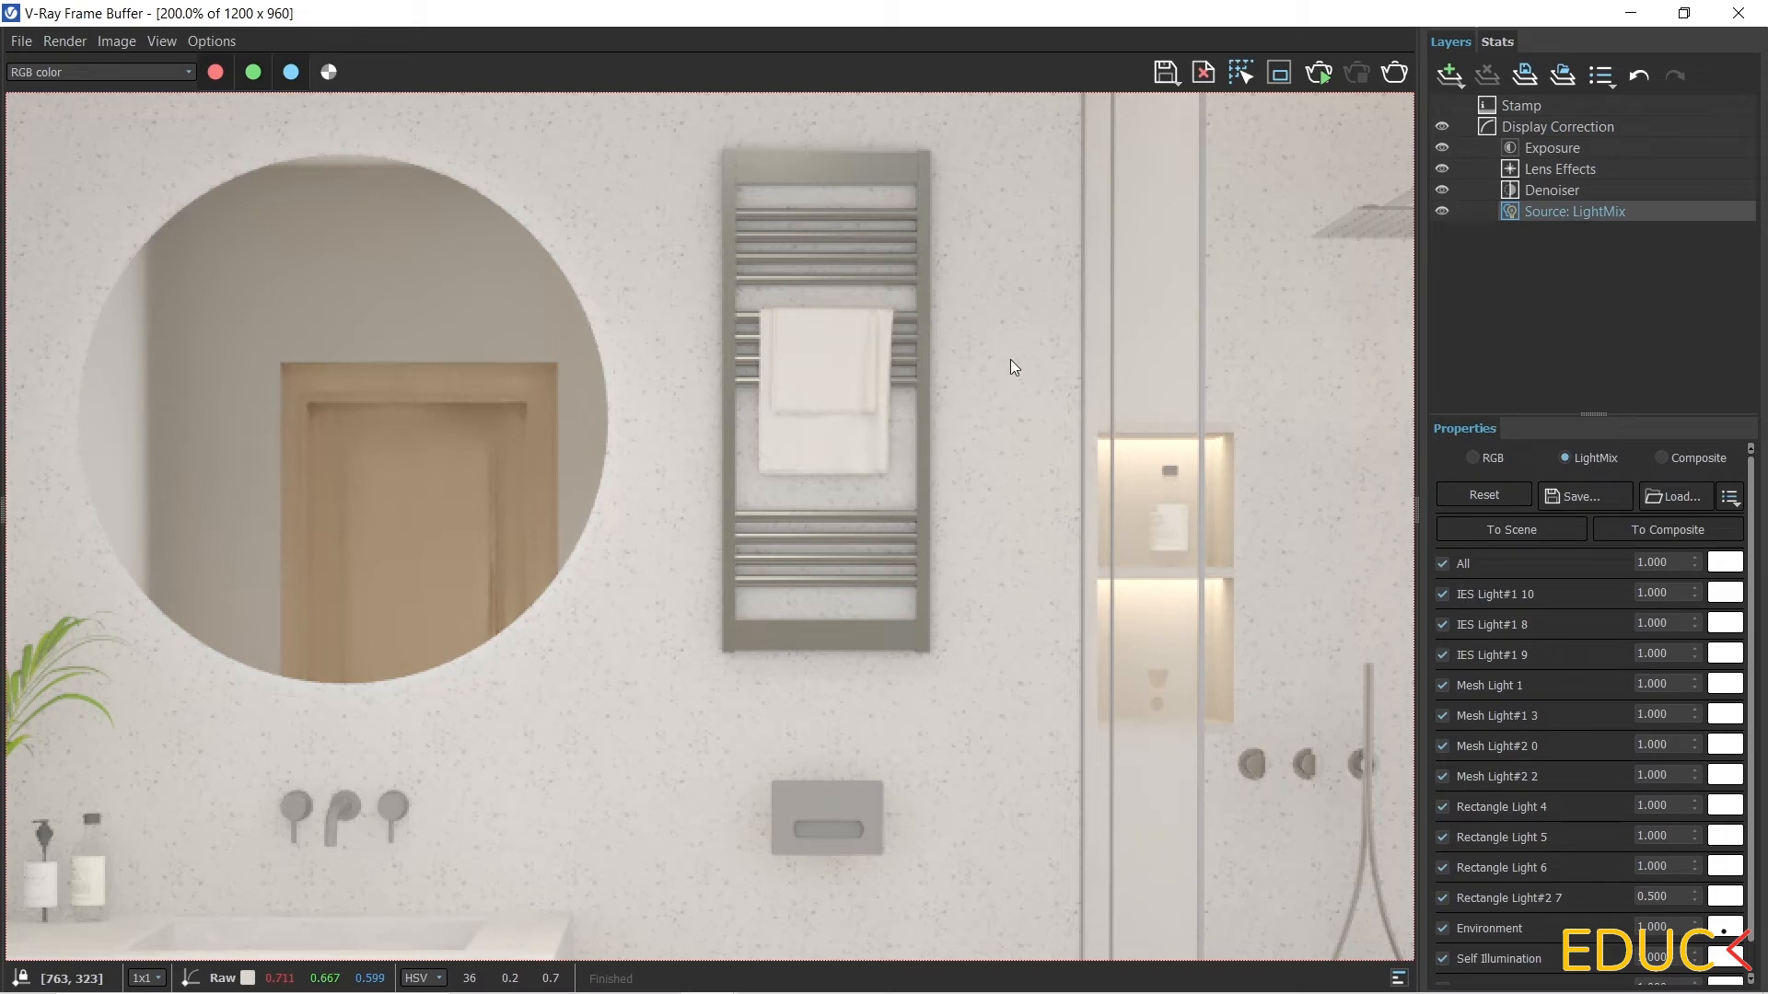
pyautogui.moveTo(342, 542)
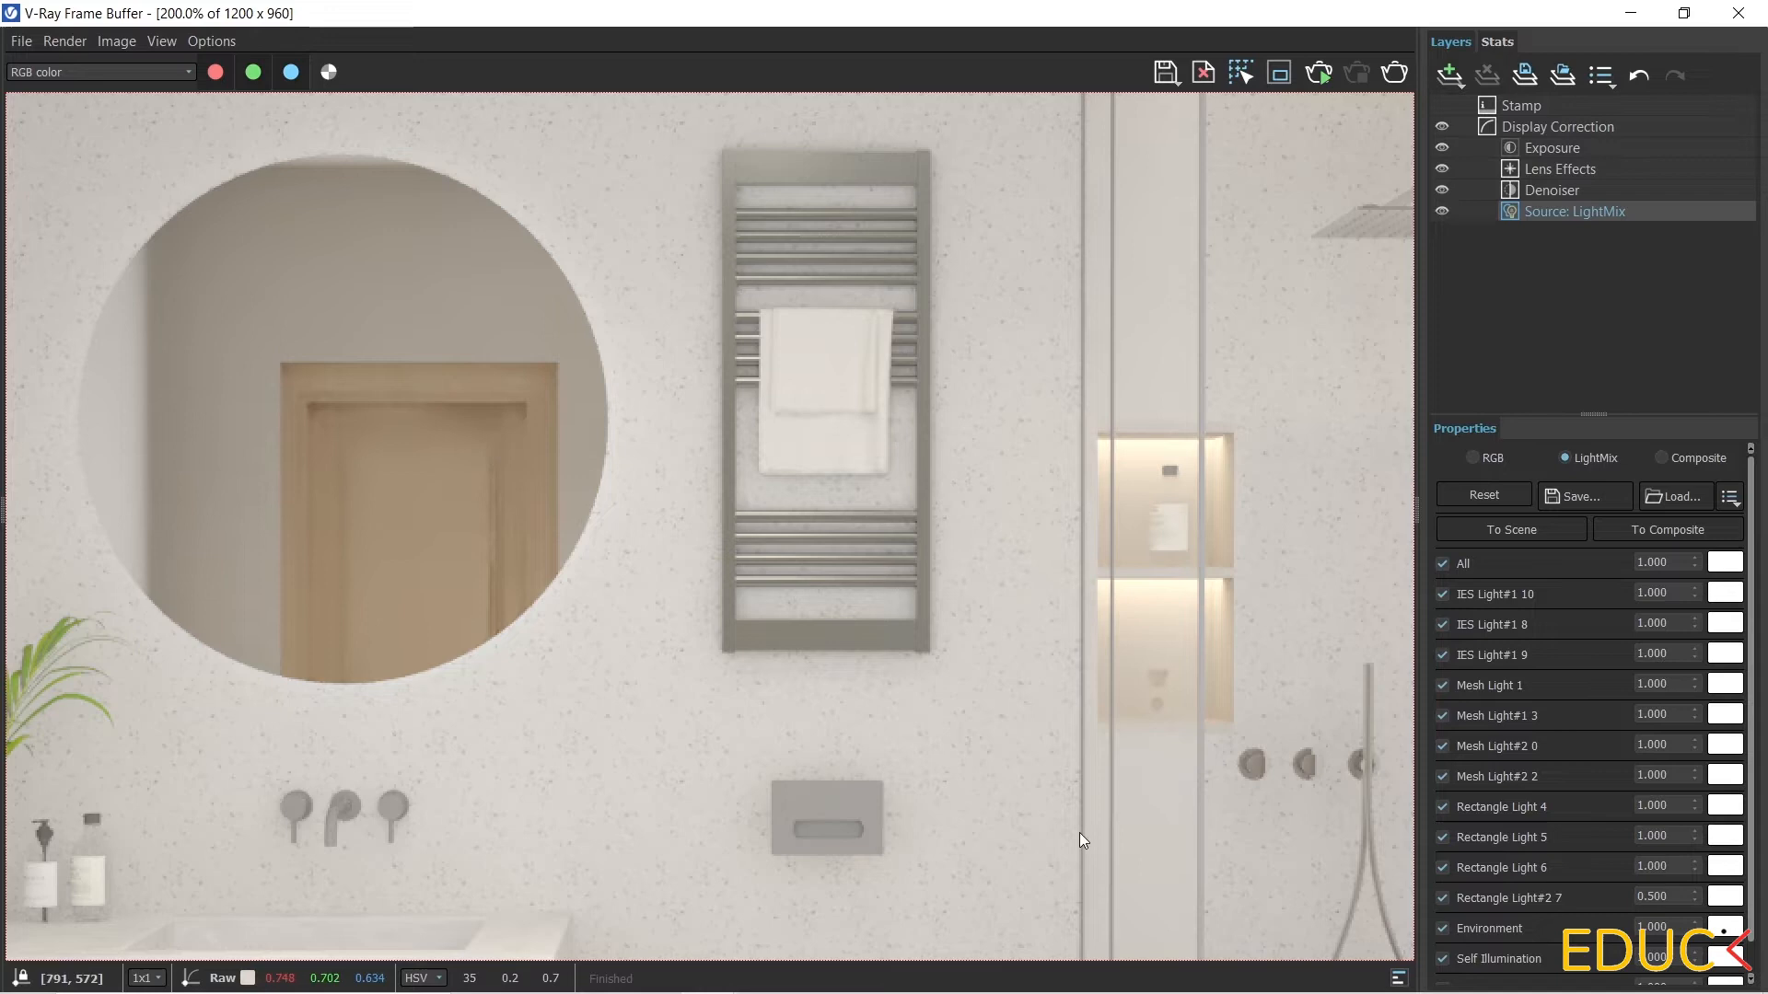
pyautogui.moveTo(1506, 906)
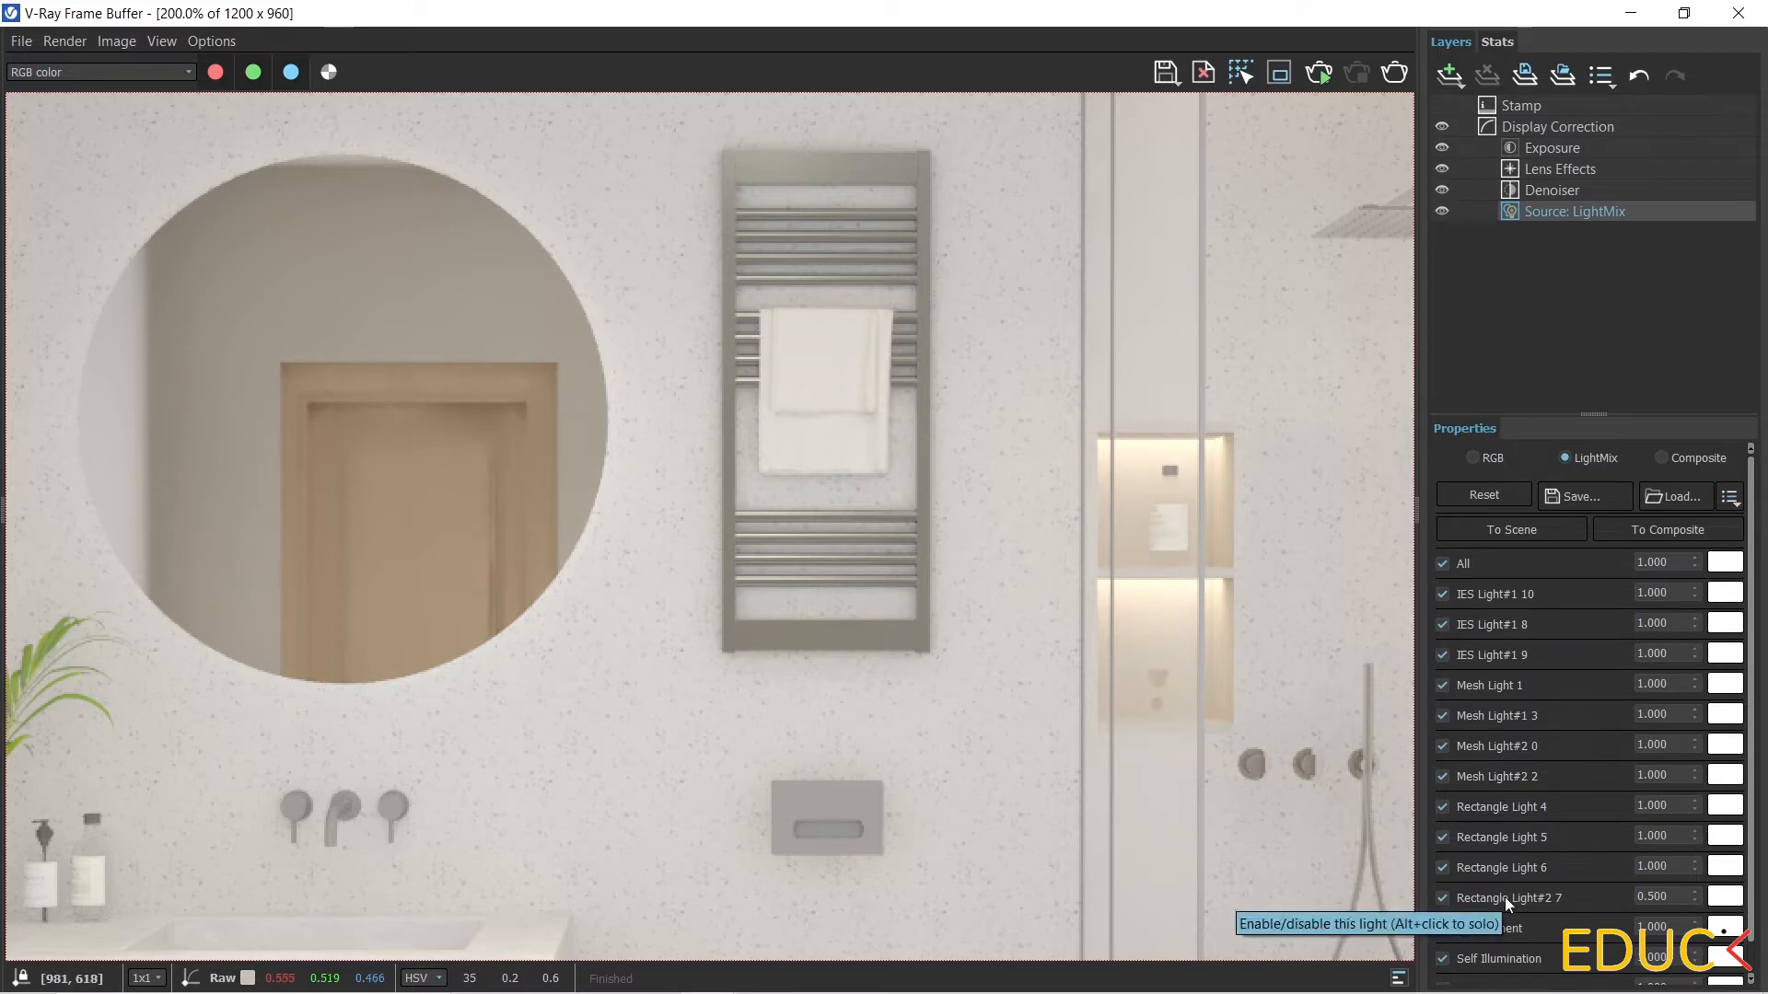
pyautogui.click(1657, 897)
pyautogui.write('0.200')
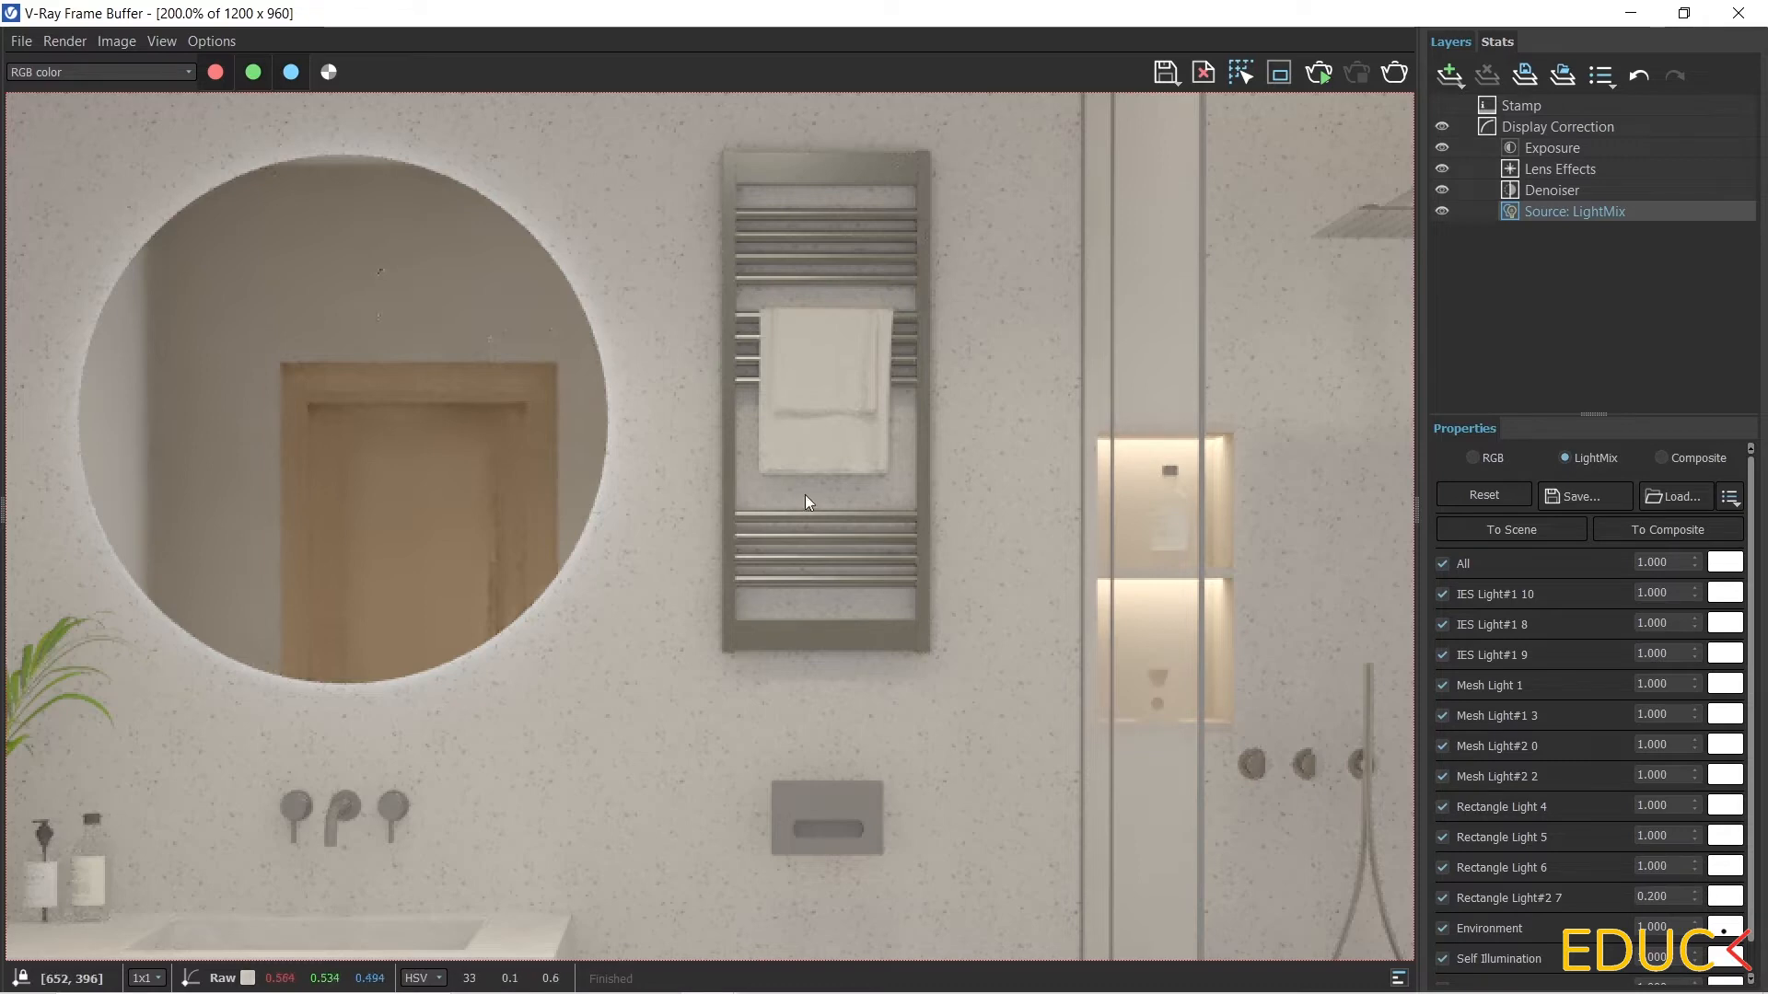
pyautogui.moveTo(1547, 728)
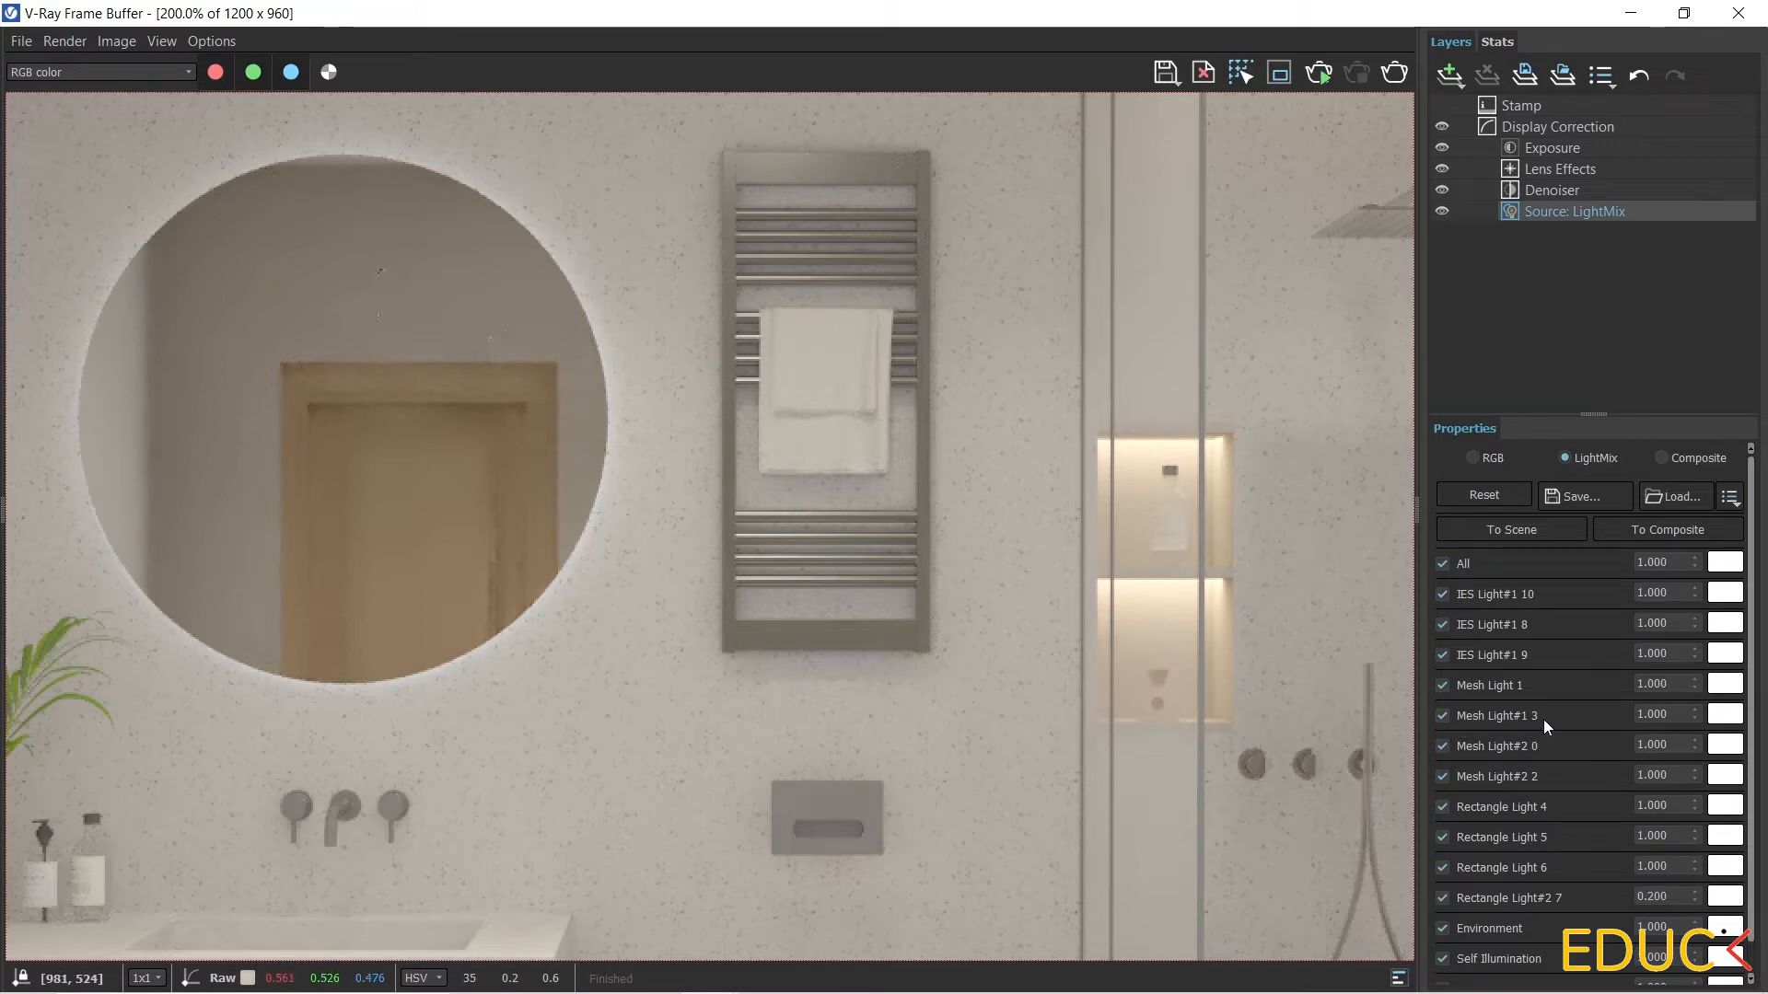
# Set Mesh Light#1 3 intensity to 3.000 and bring up its colour swatch.
pyautogui.click(1659, 714)
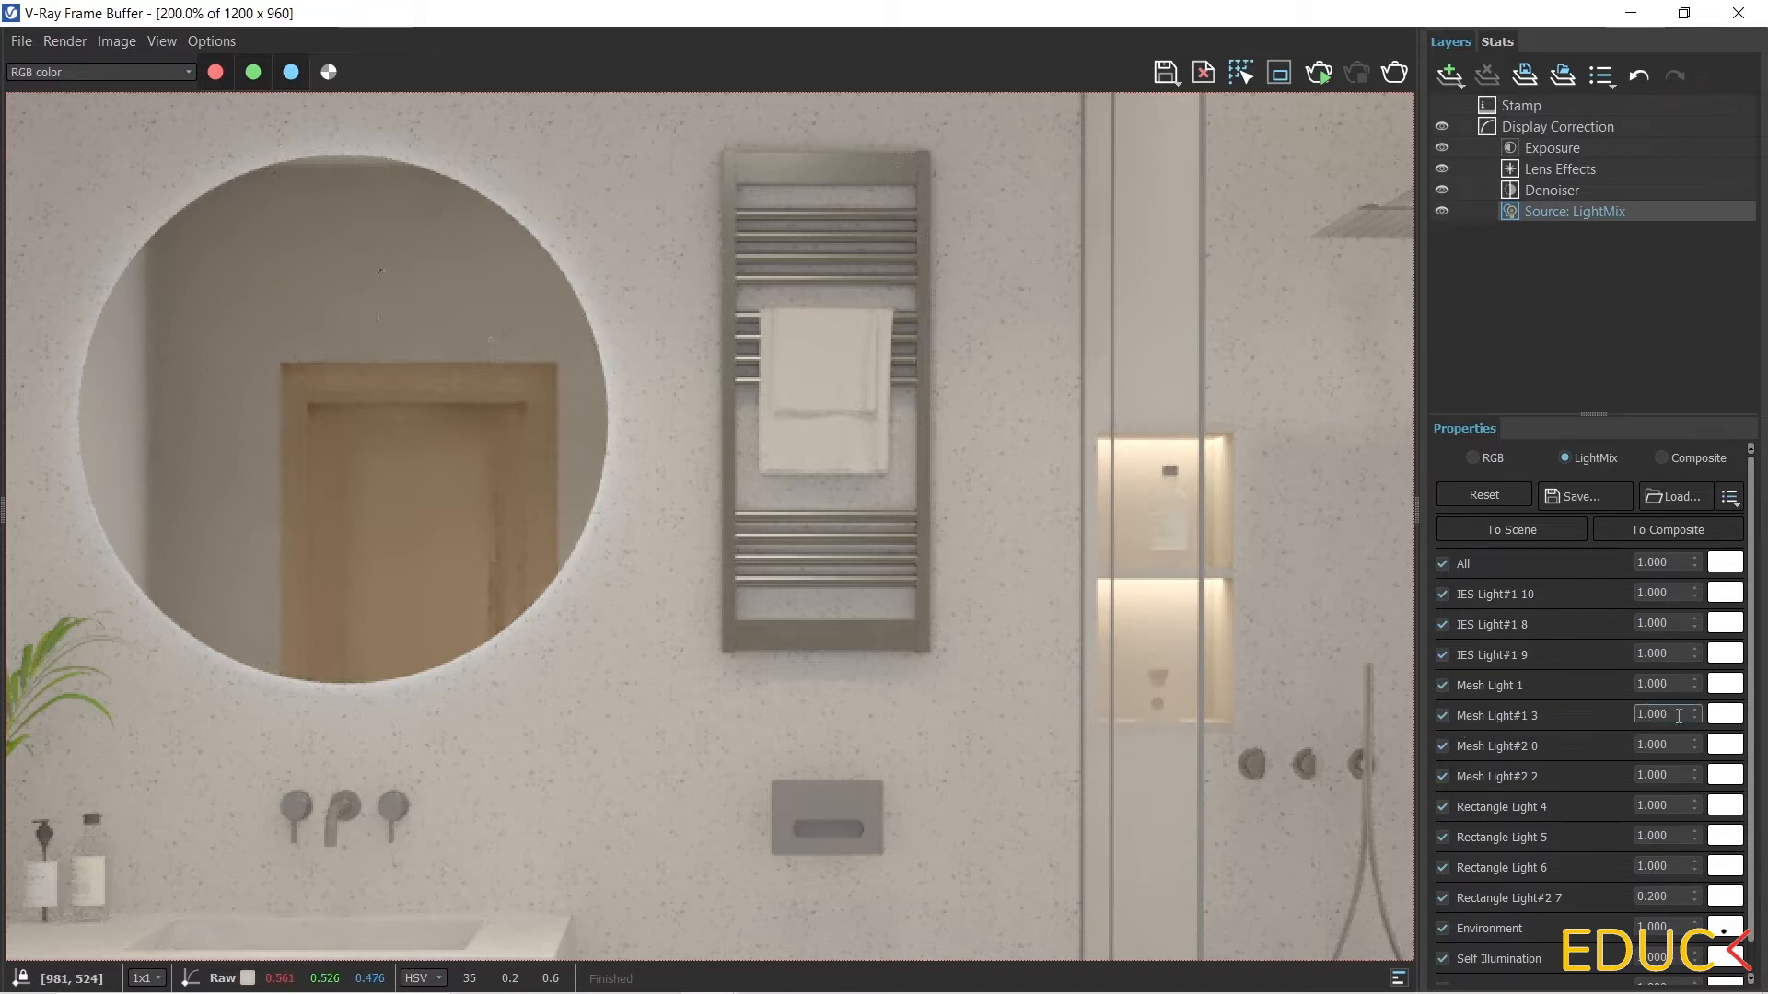
pyautogui.tripleClick(1658, 714)
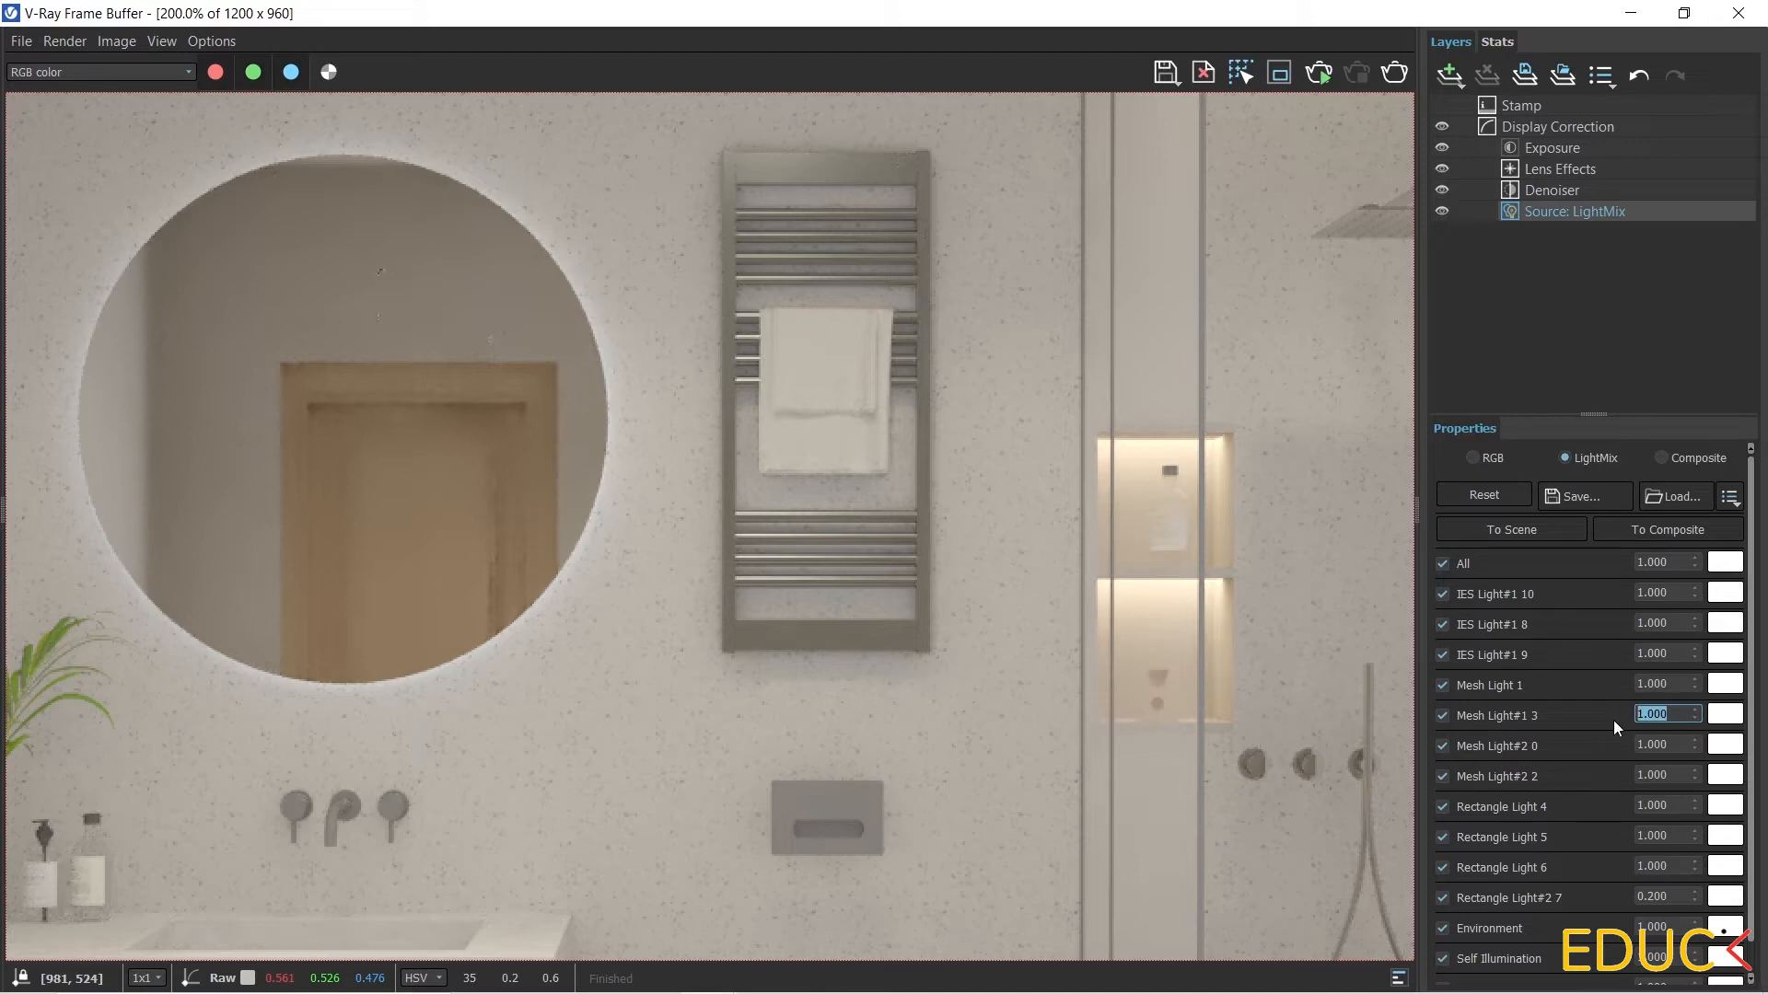
pyautogui.write('3.000')
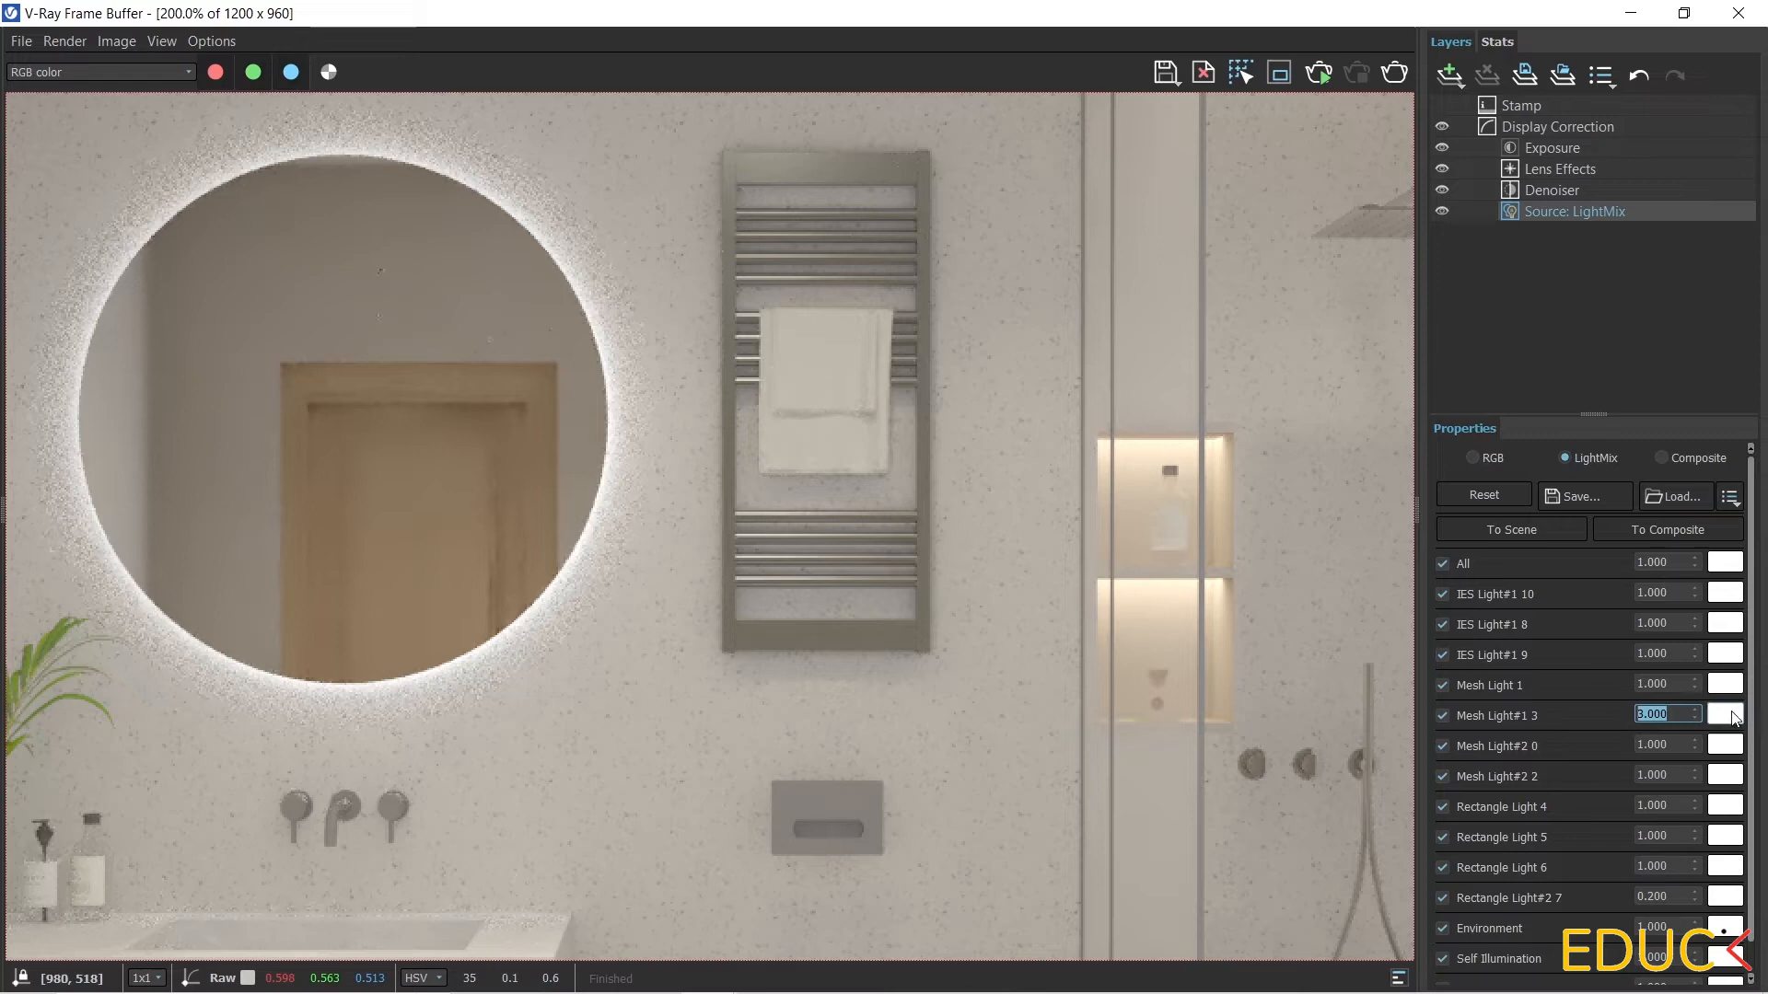
pyautogui.click(1724, 715)
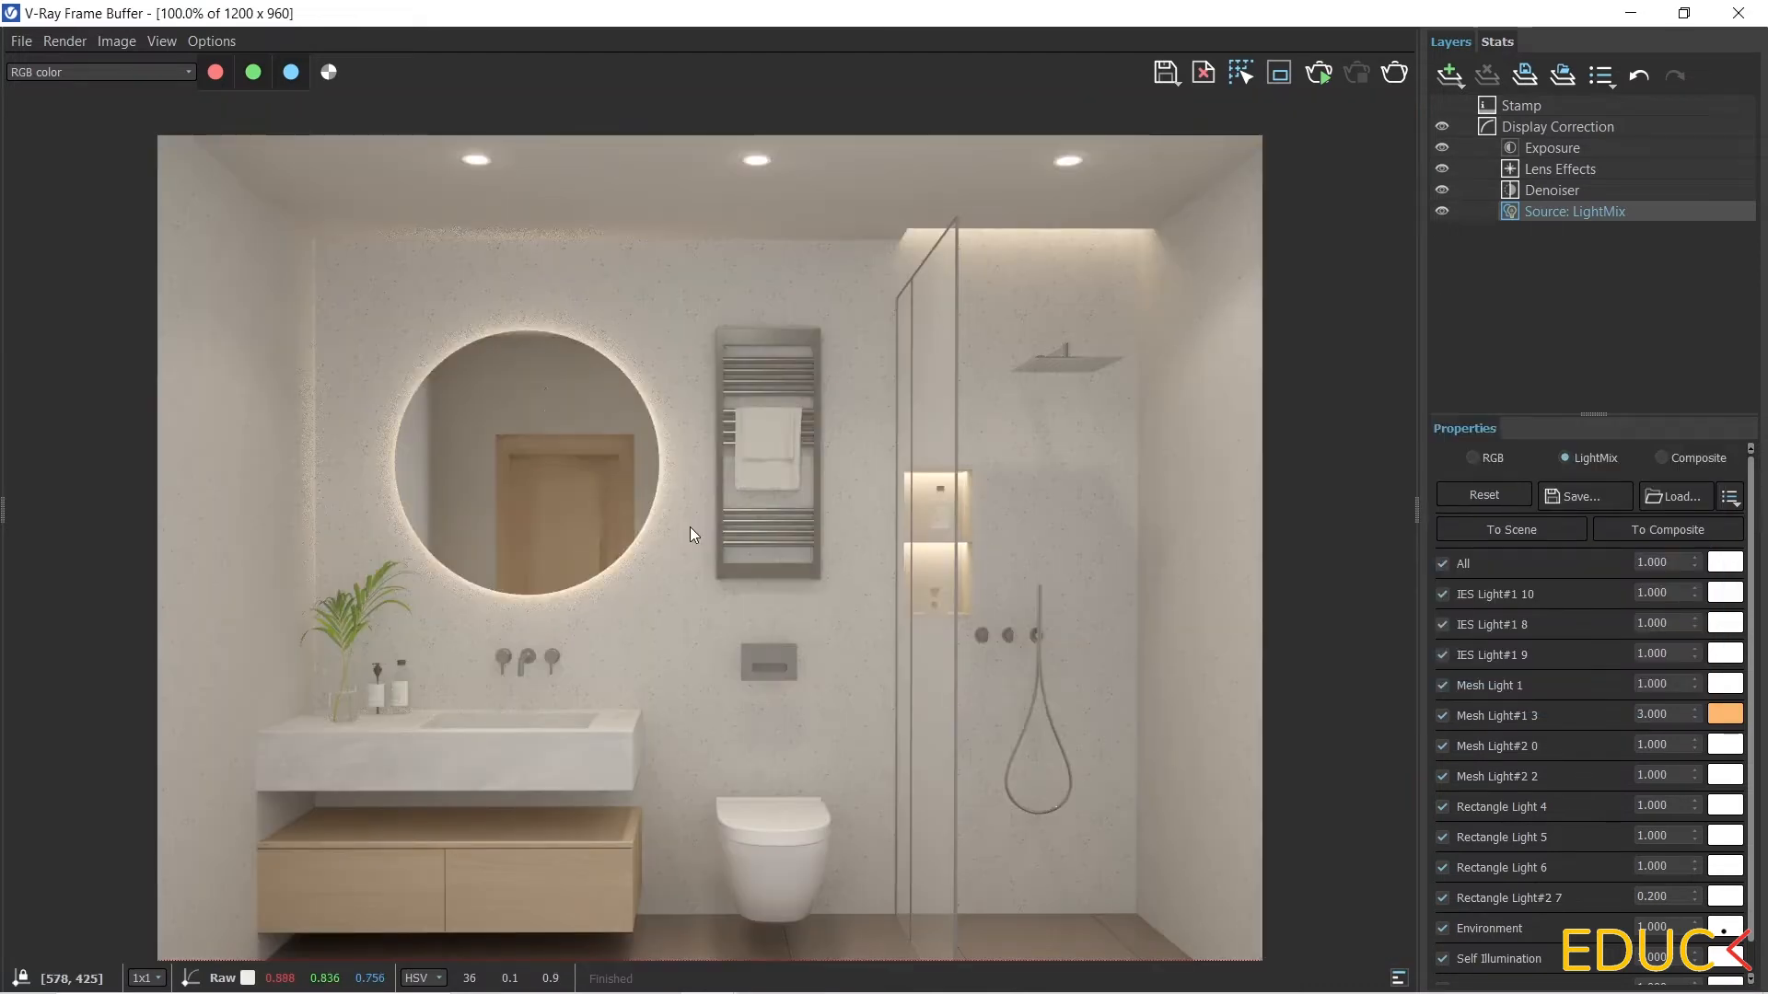
pyautogui.moveTo(1205, 768)
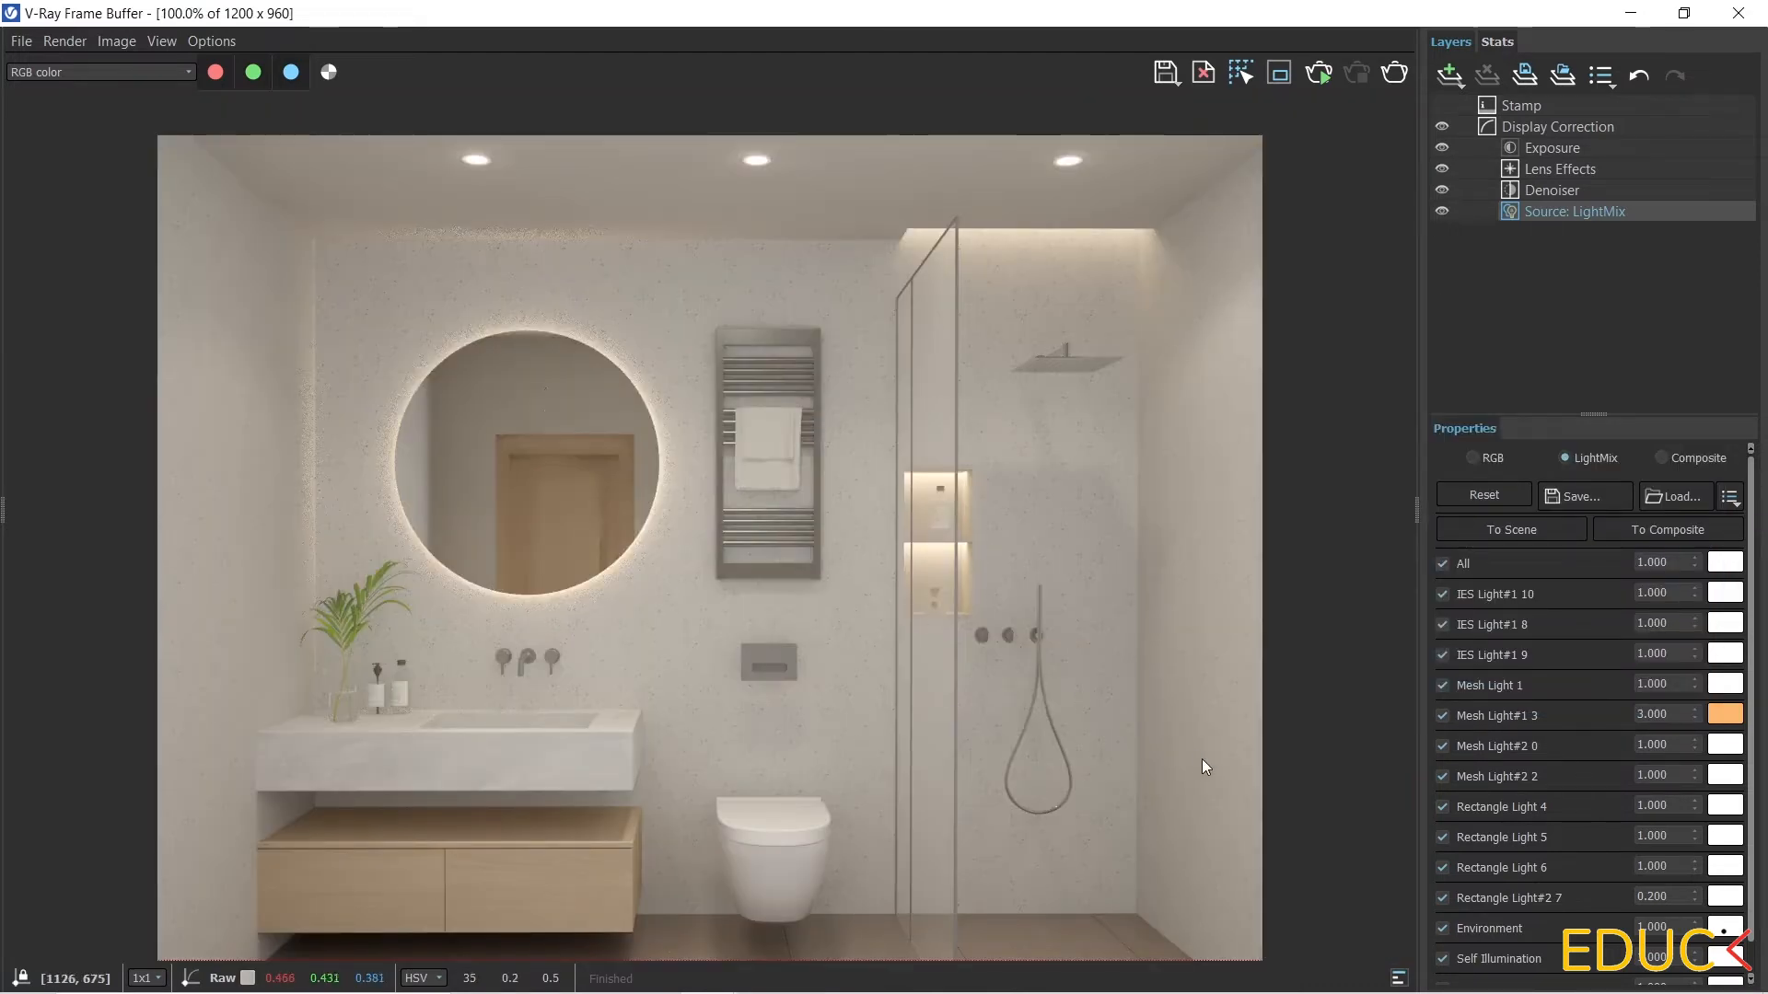
# Edit the Rectangle Light#2 intensity field in the LightMix list.
pyautogui.doubleClick(1661, 896)
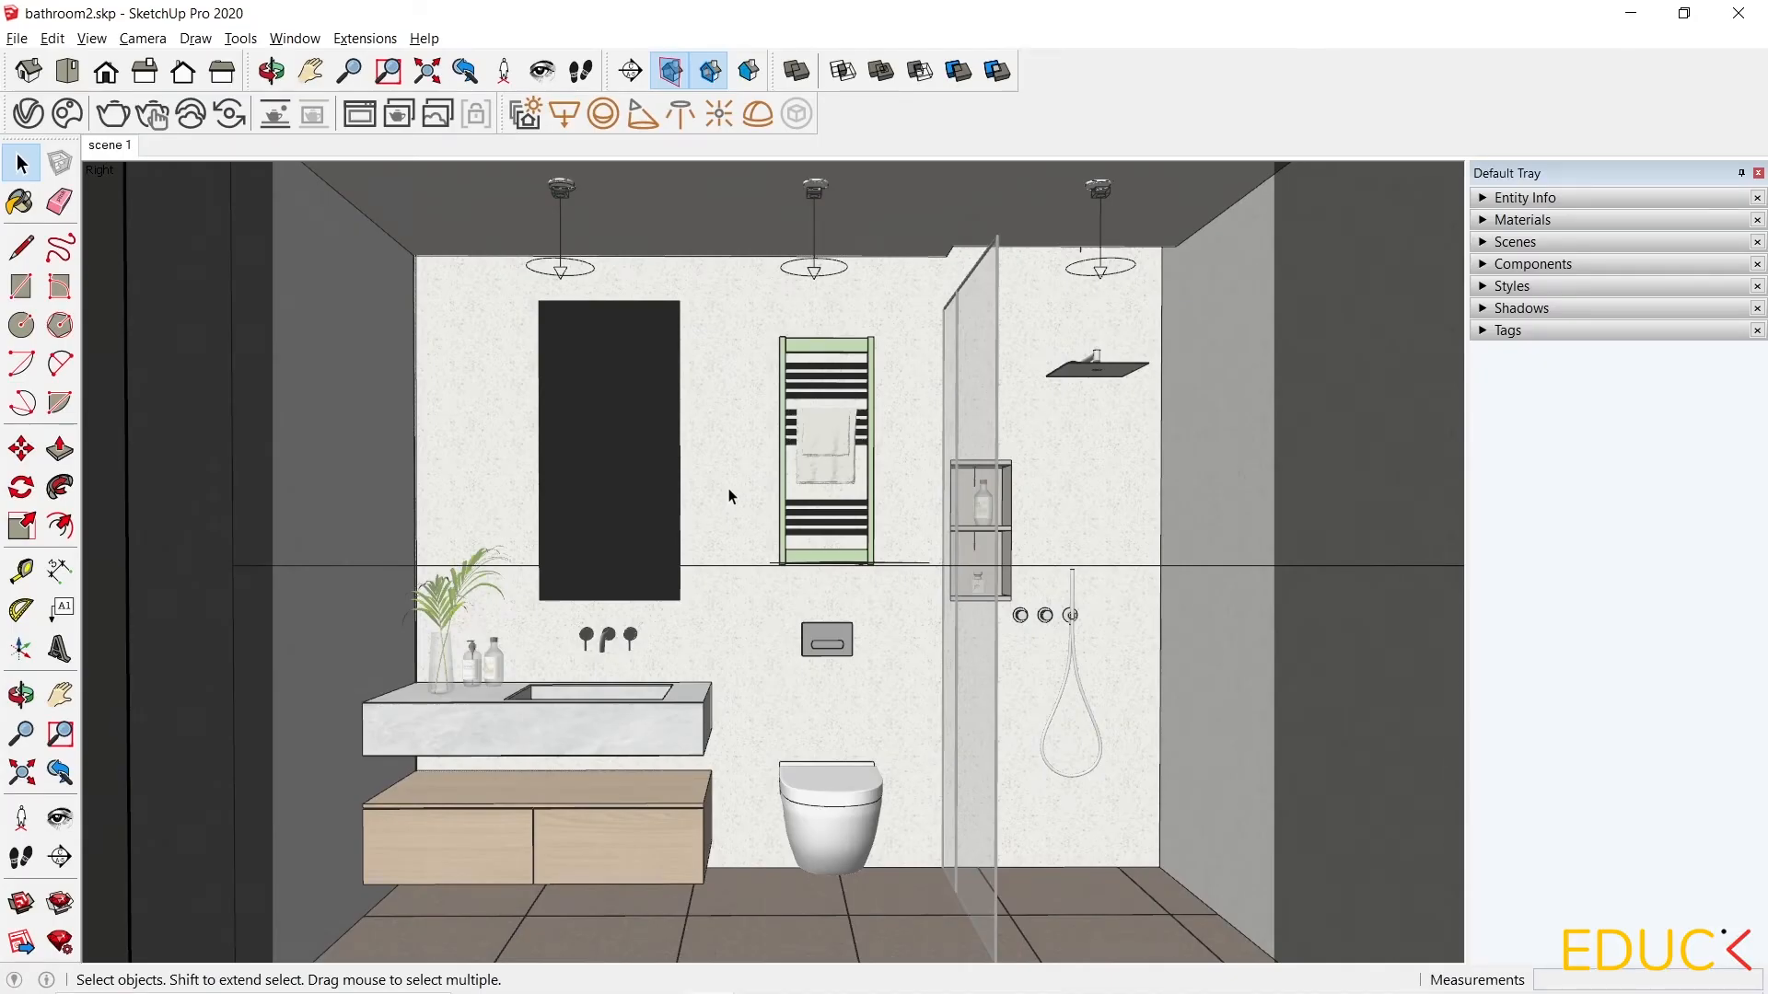
pyautogui.moveTo(692, 620)
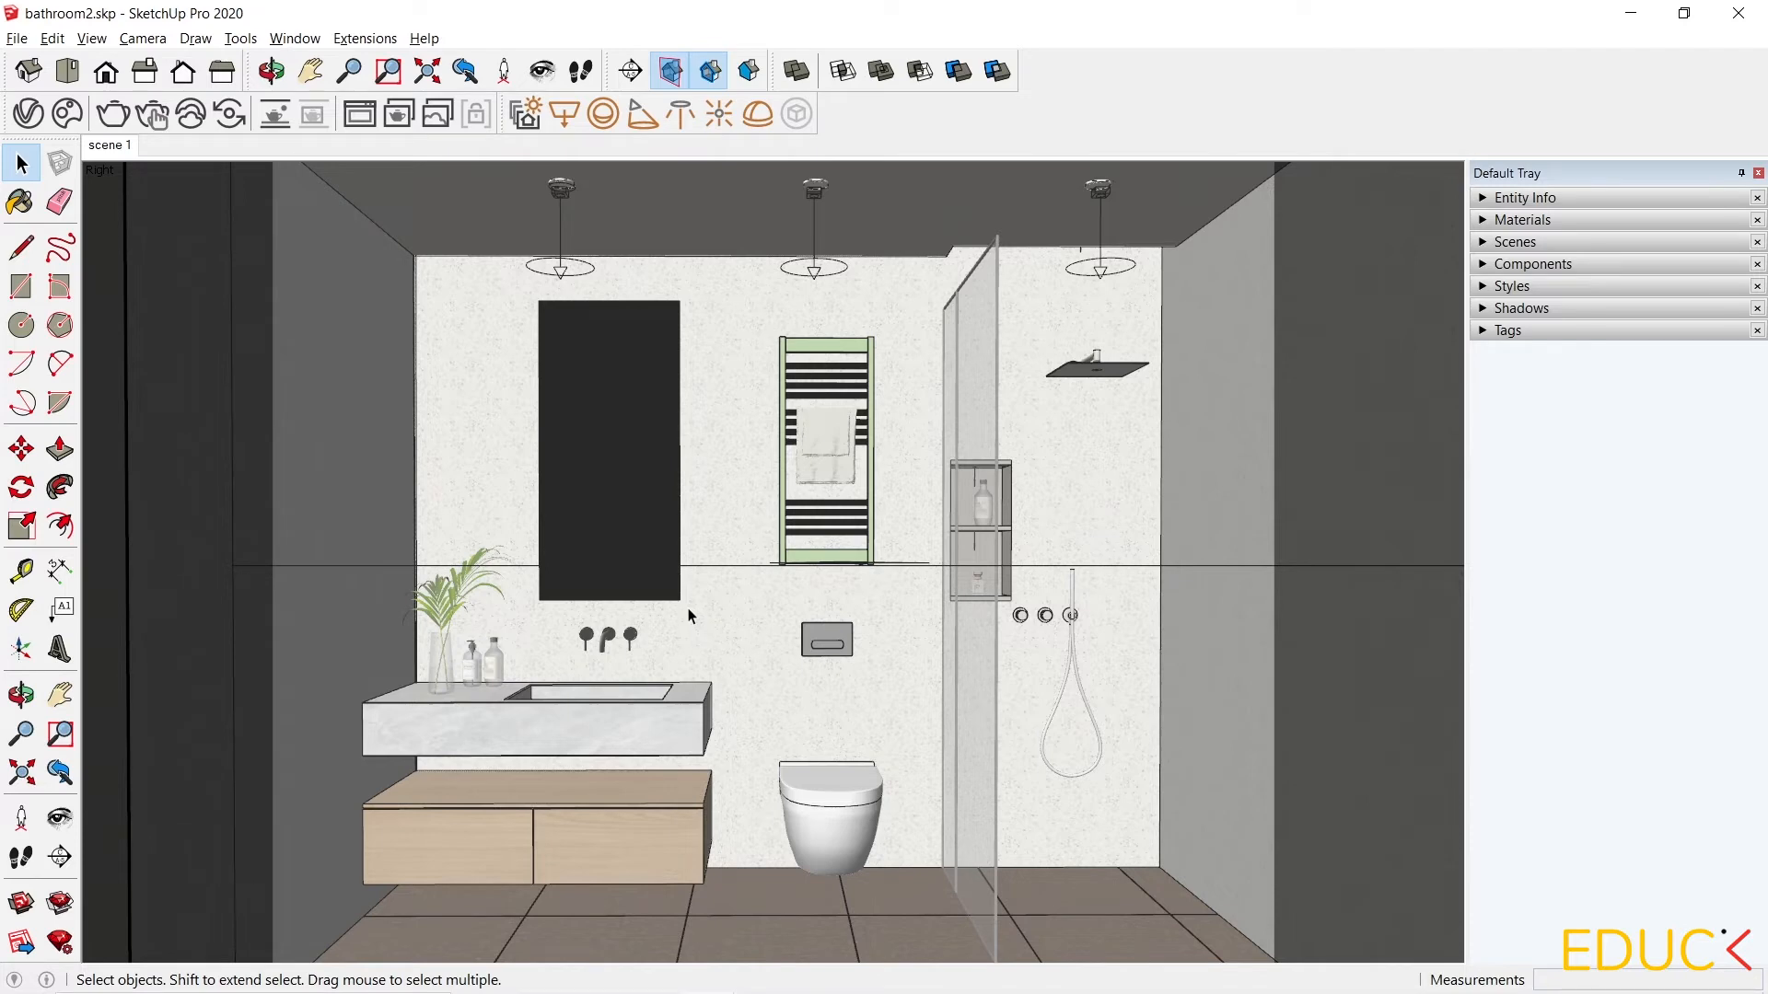
pyautogui.moveTo(584, 414)
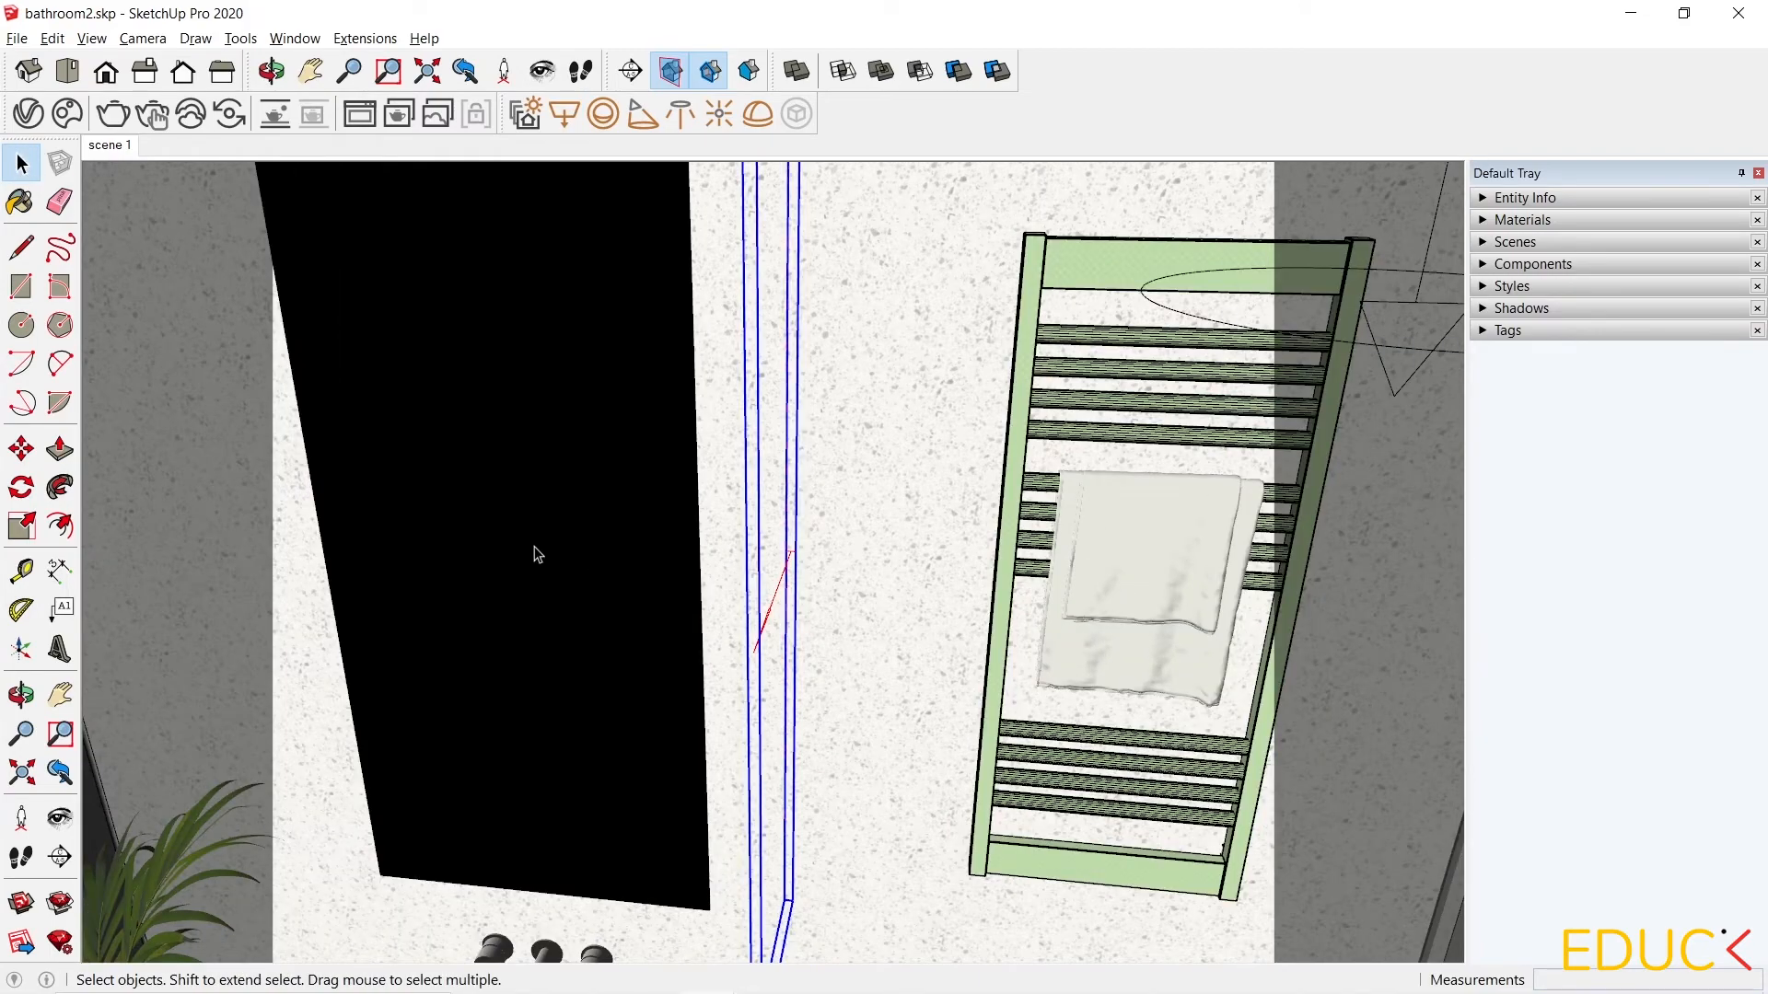
# Rotate the thin light panel about its lower end and snap it to the mirror's corner.
pyautogui.click(21, 486)
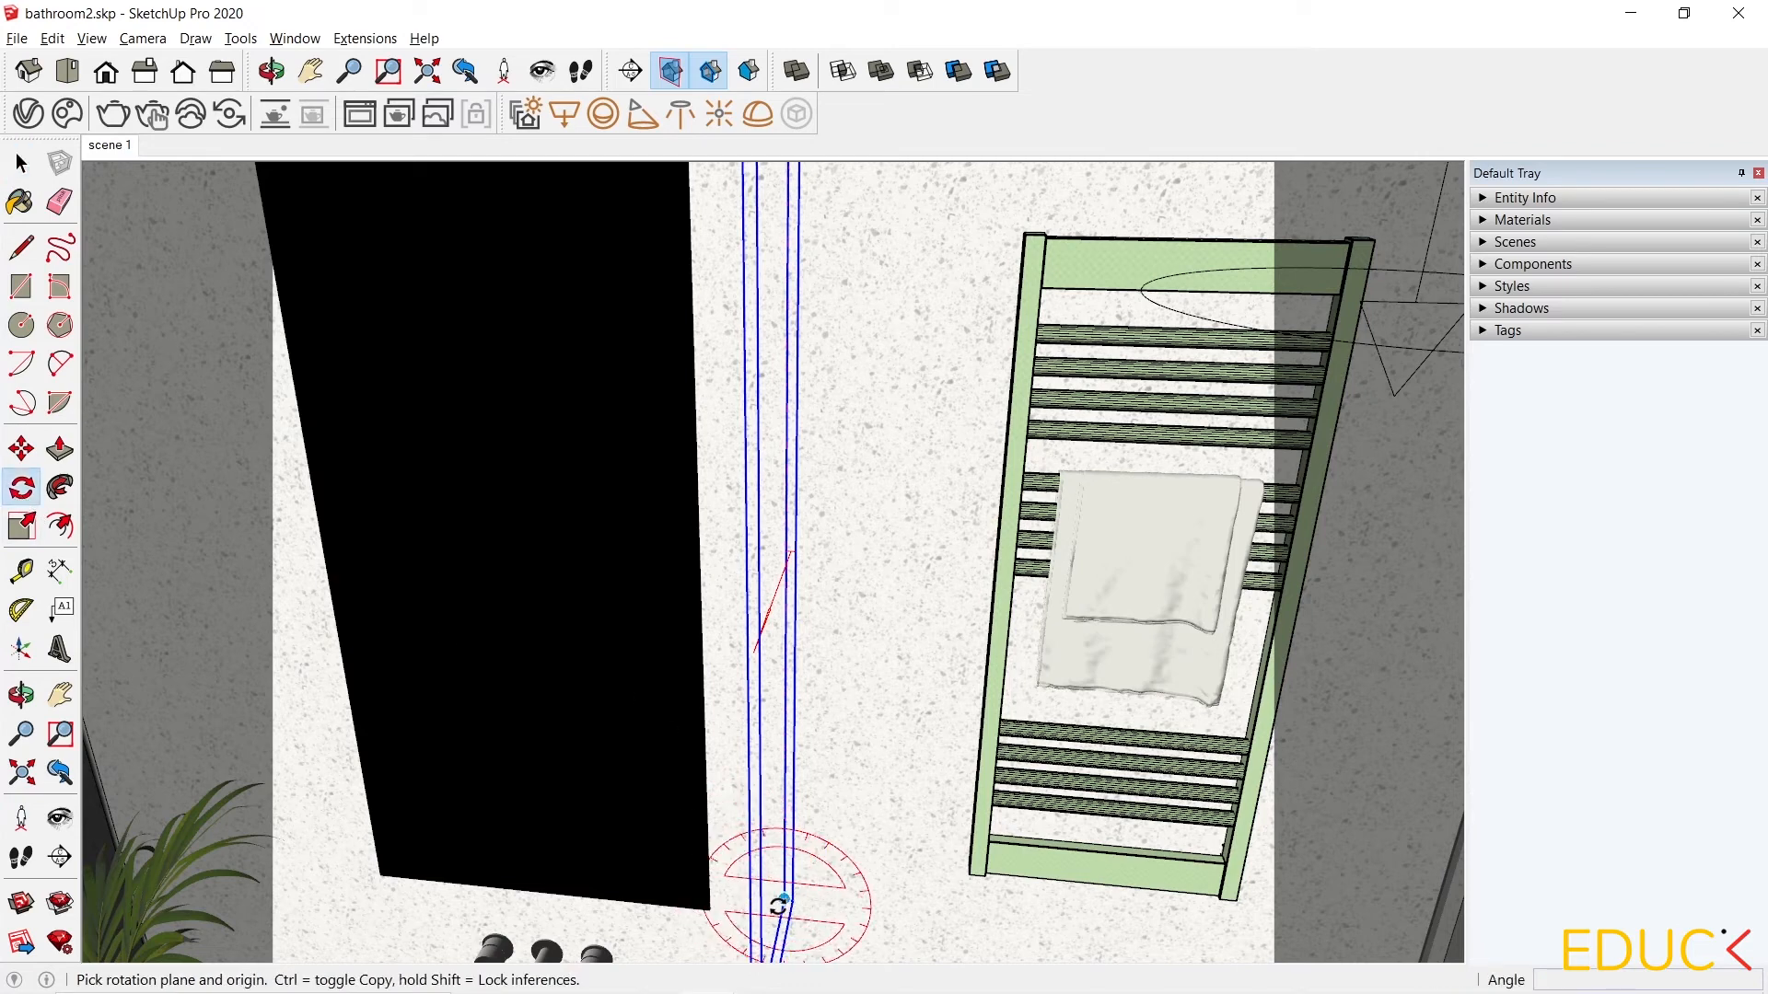
pyautogui.click(783, 902)
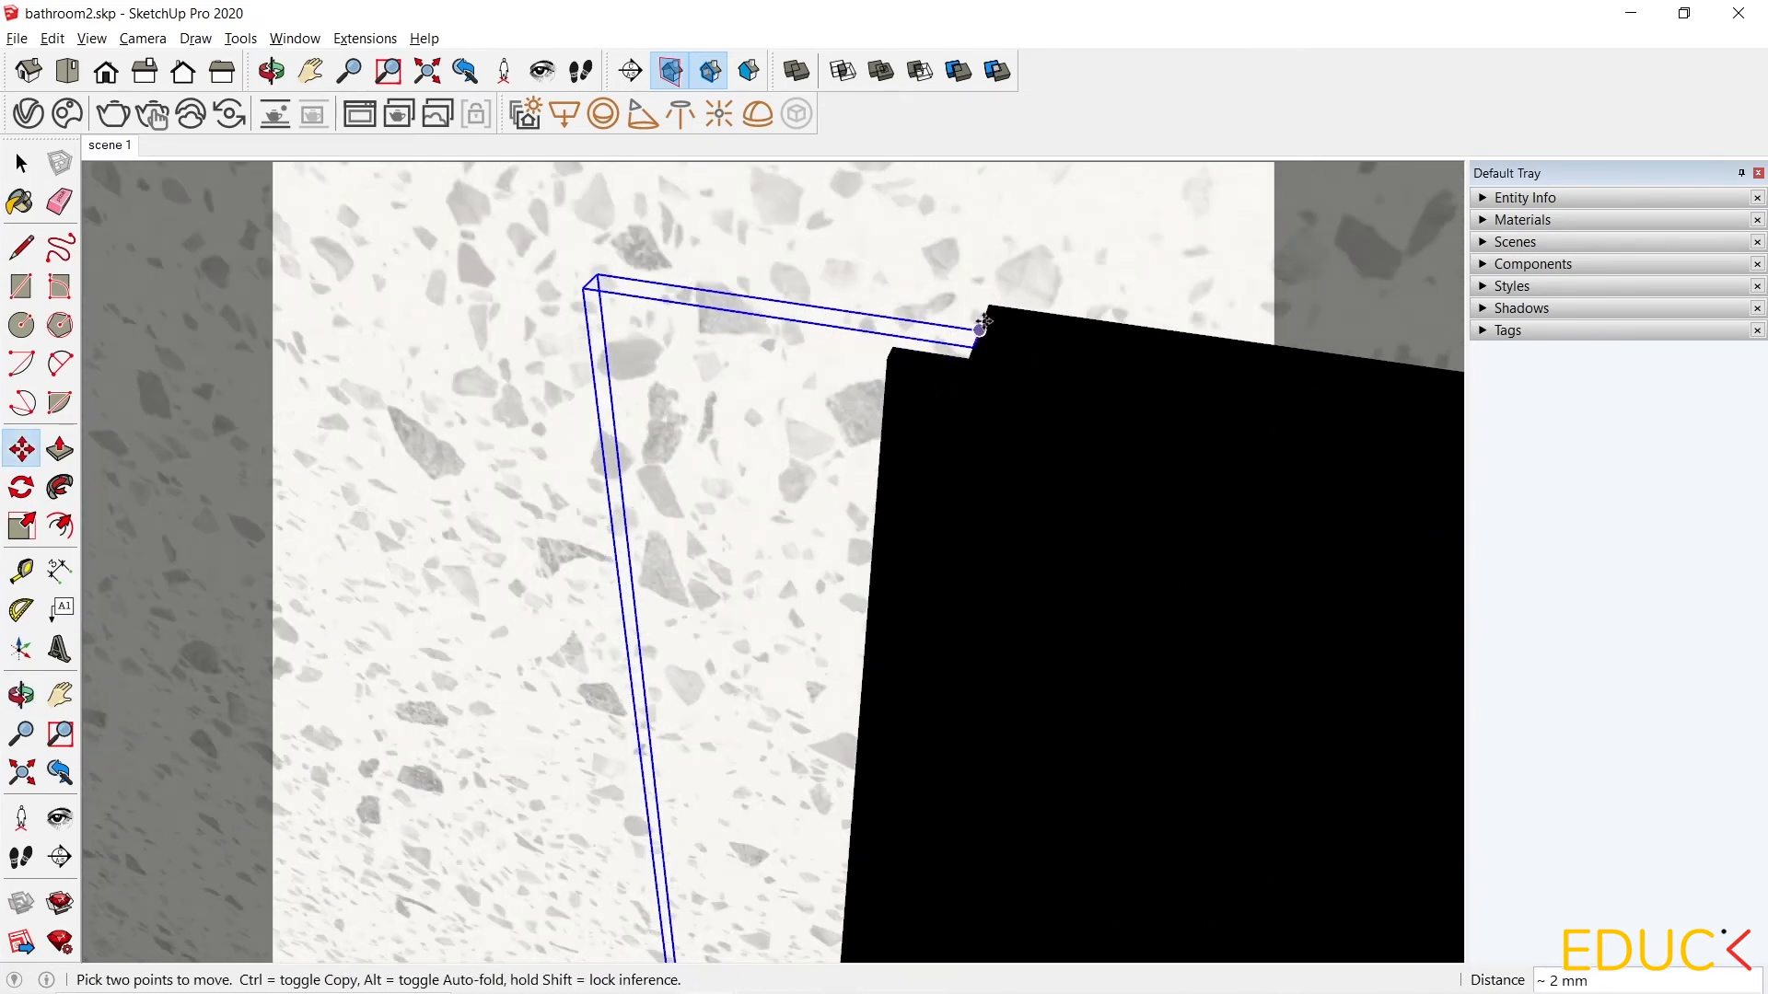
pyautogui.click(20, 486)
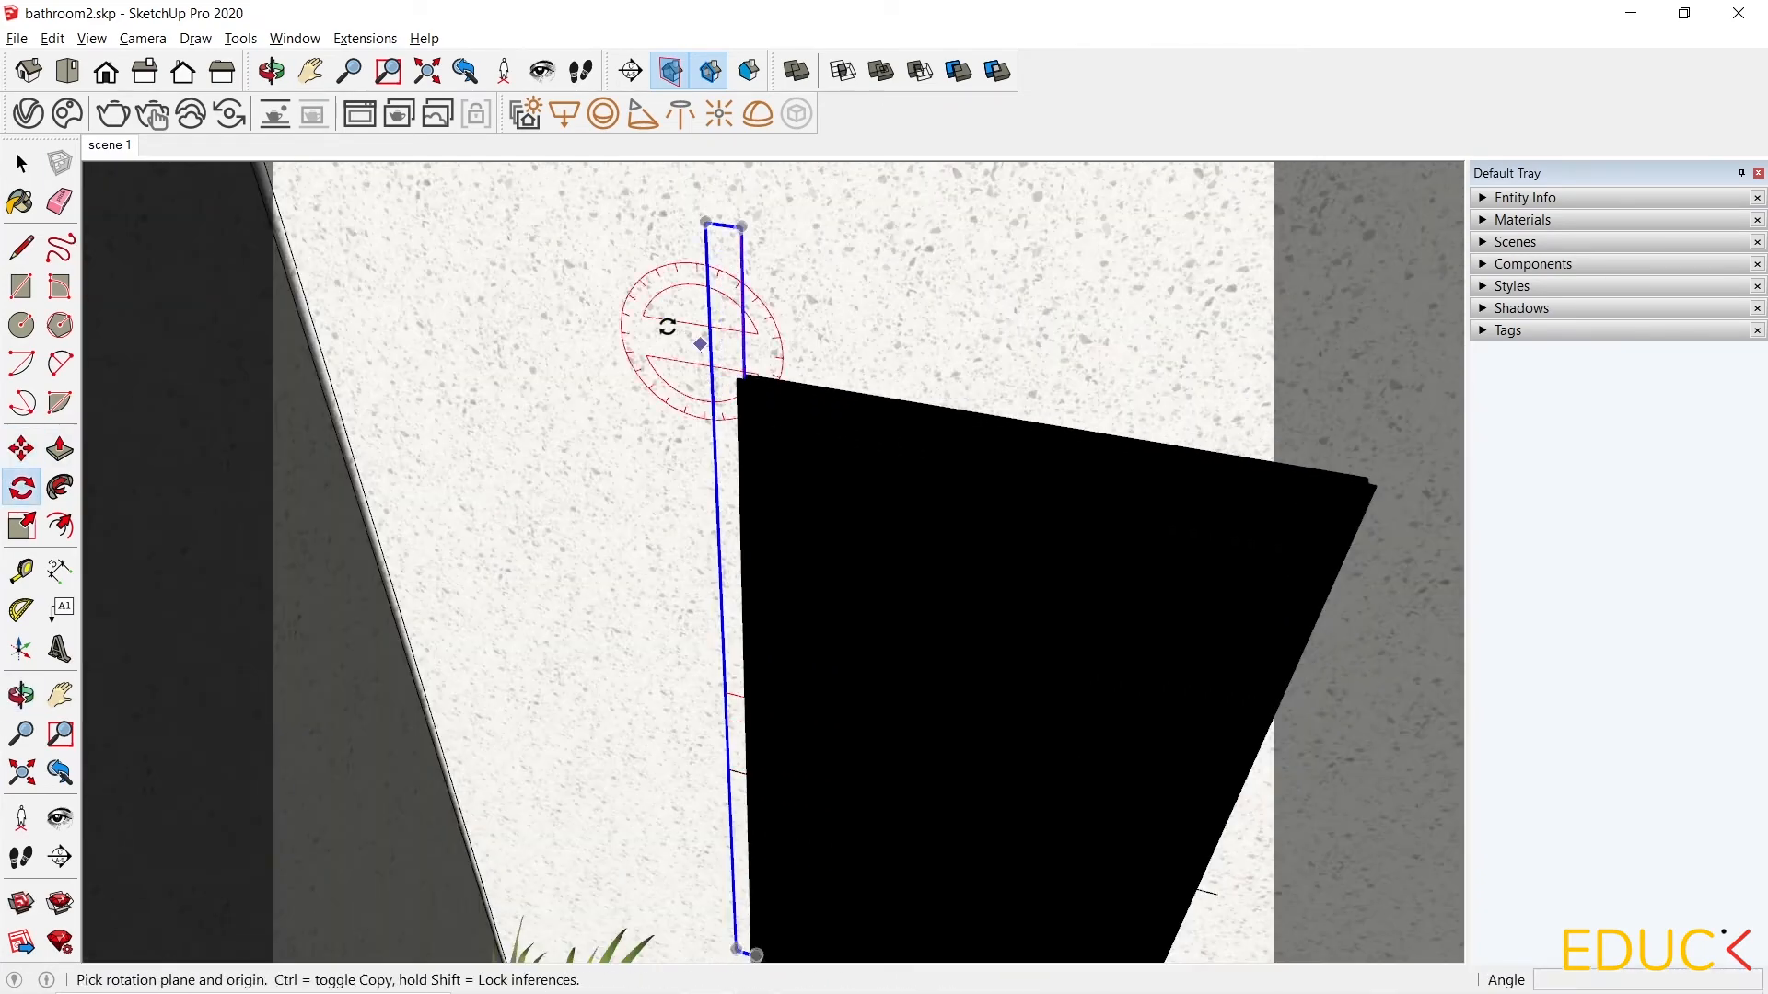
pyautogui.click(20, 447)
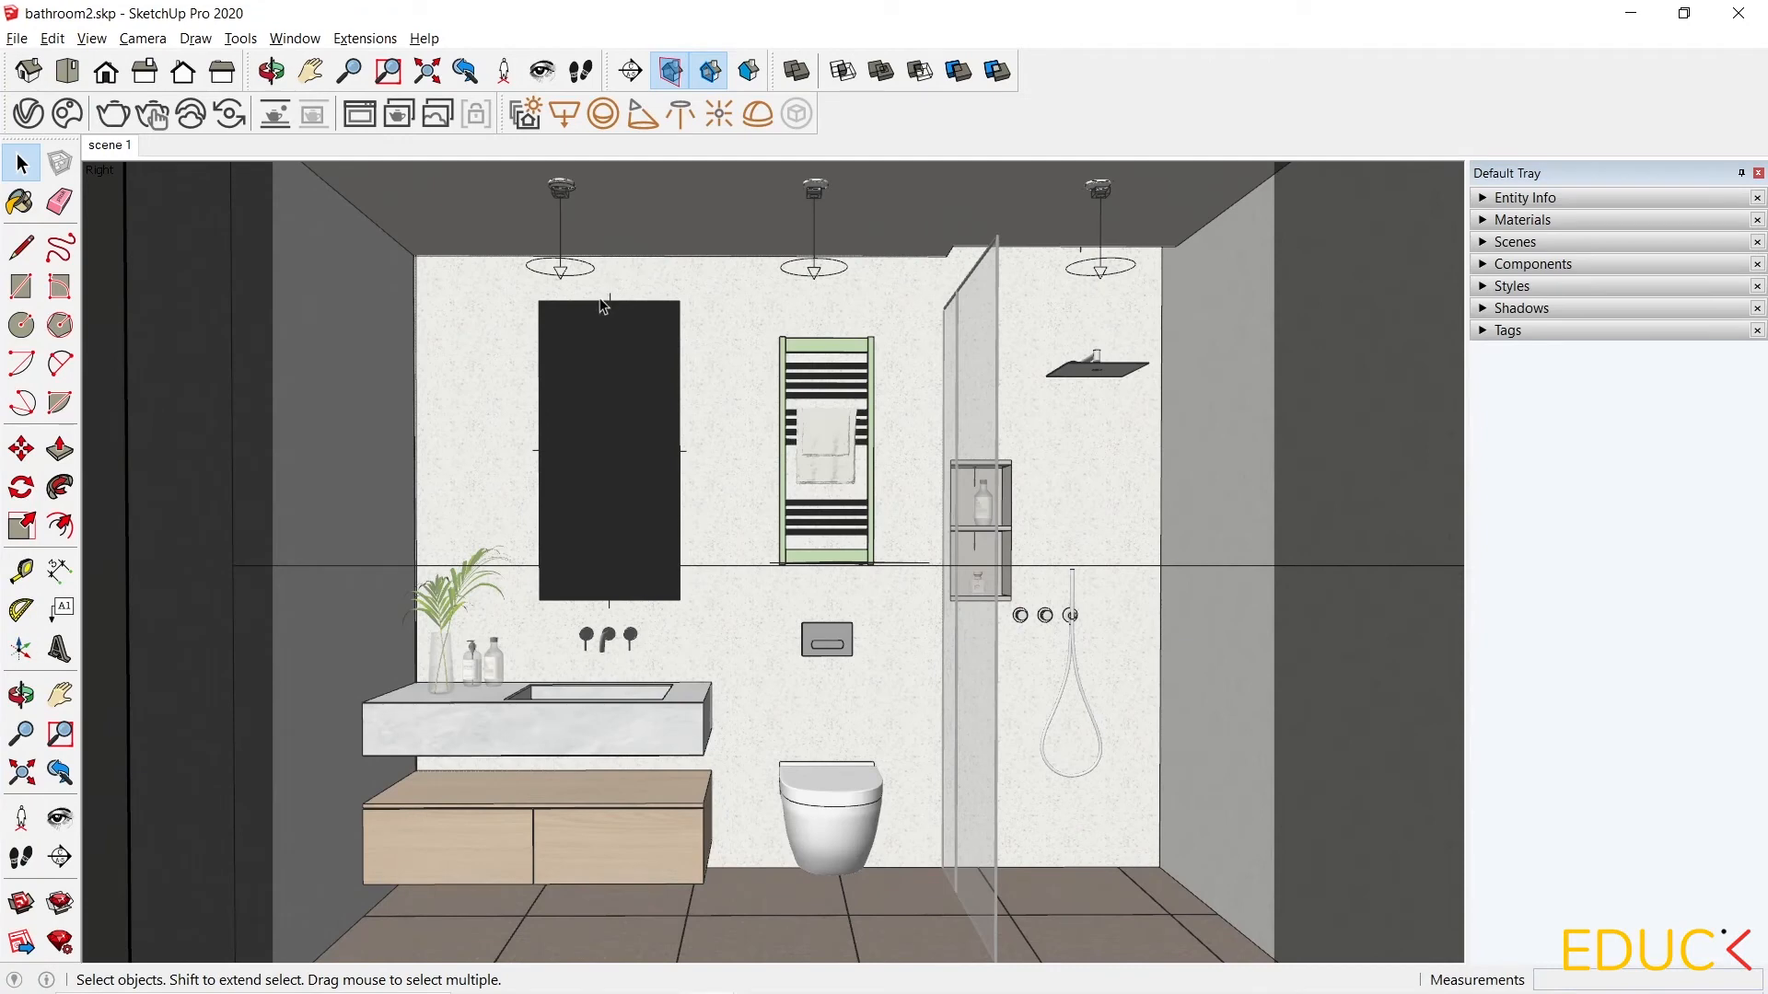
pyautogui.moveTo(617, 621)
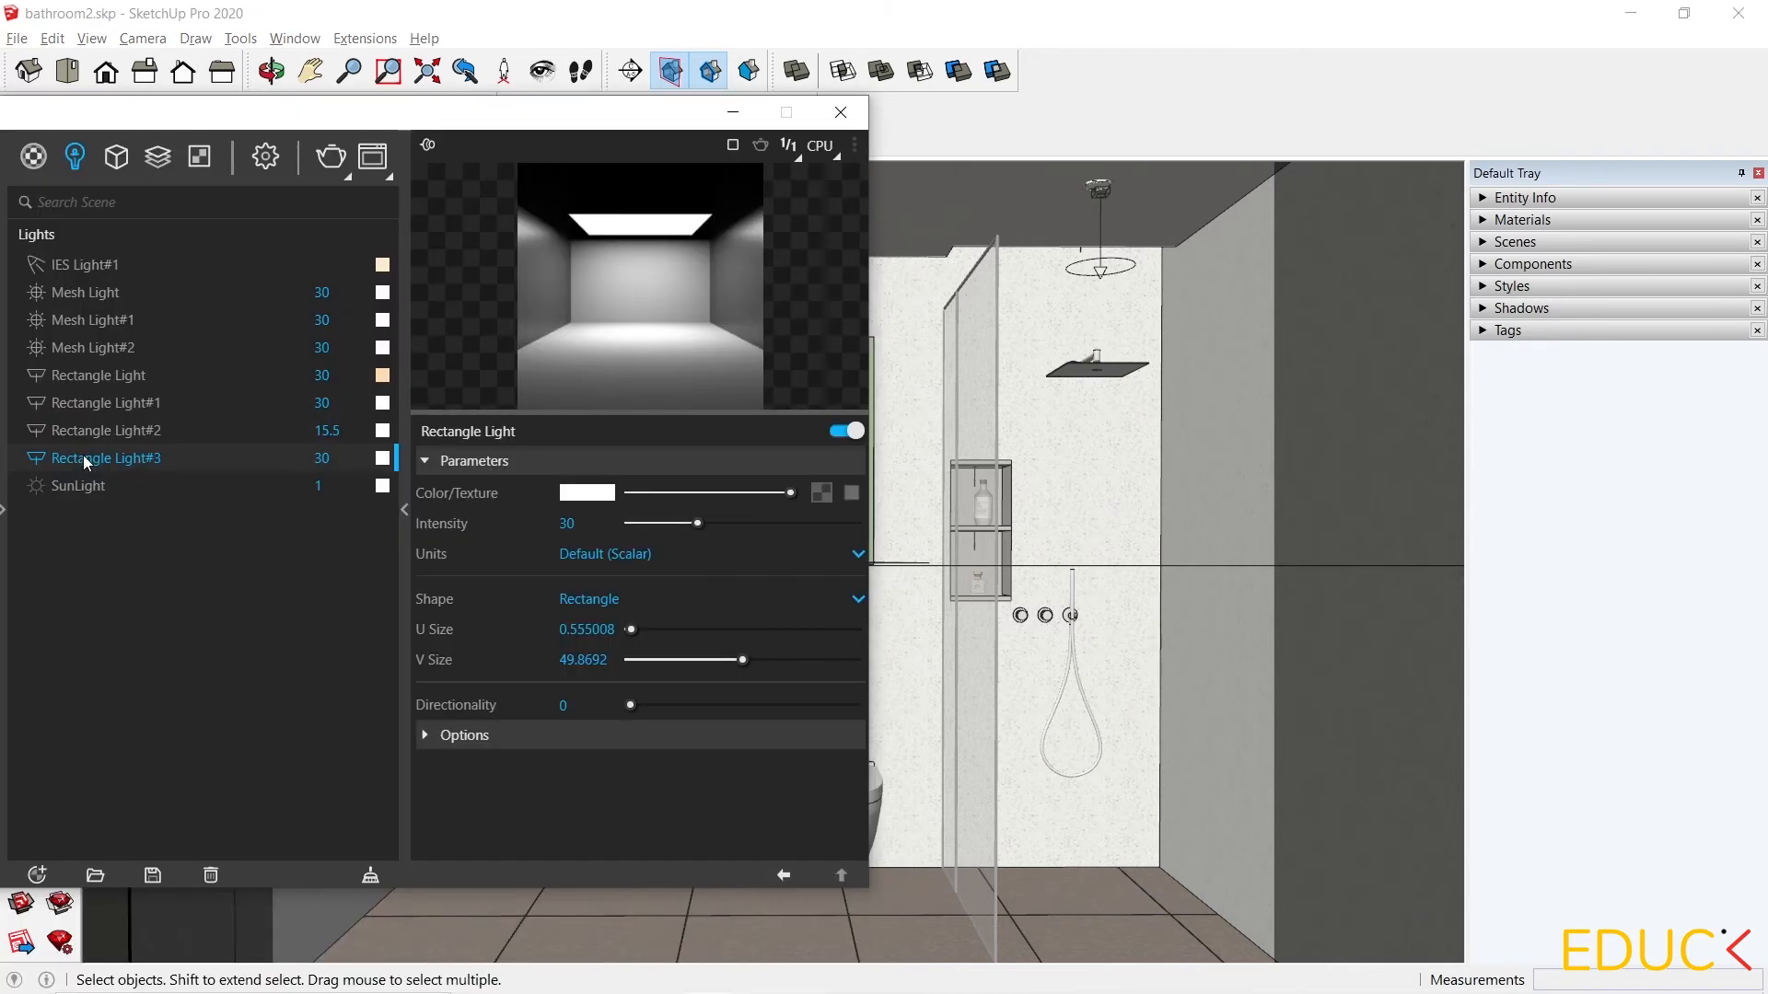
pyautogui.moveTo(108, 457)
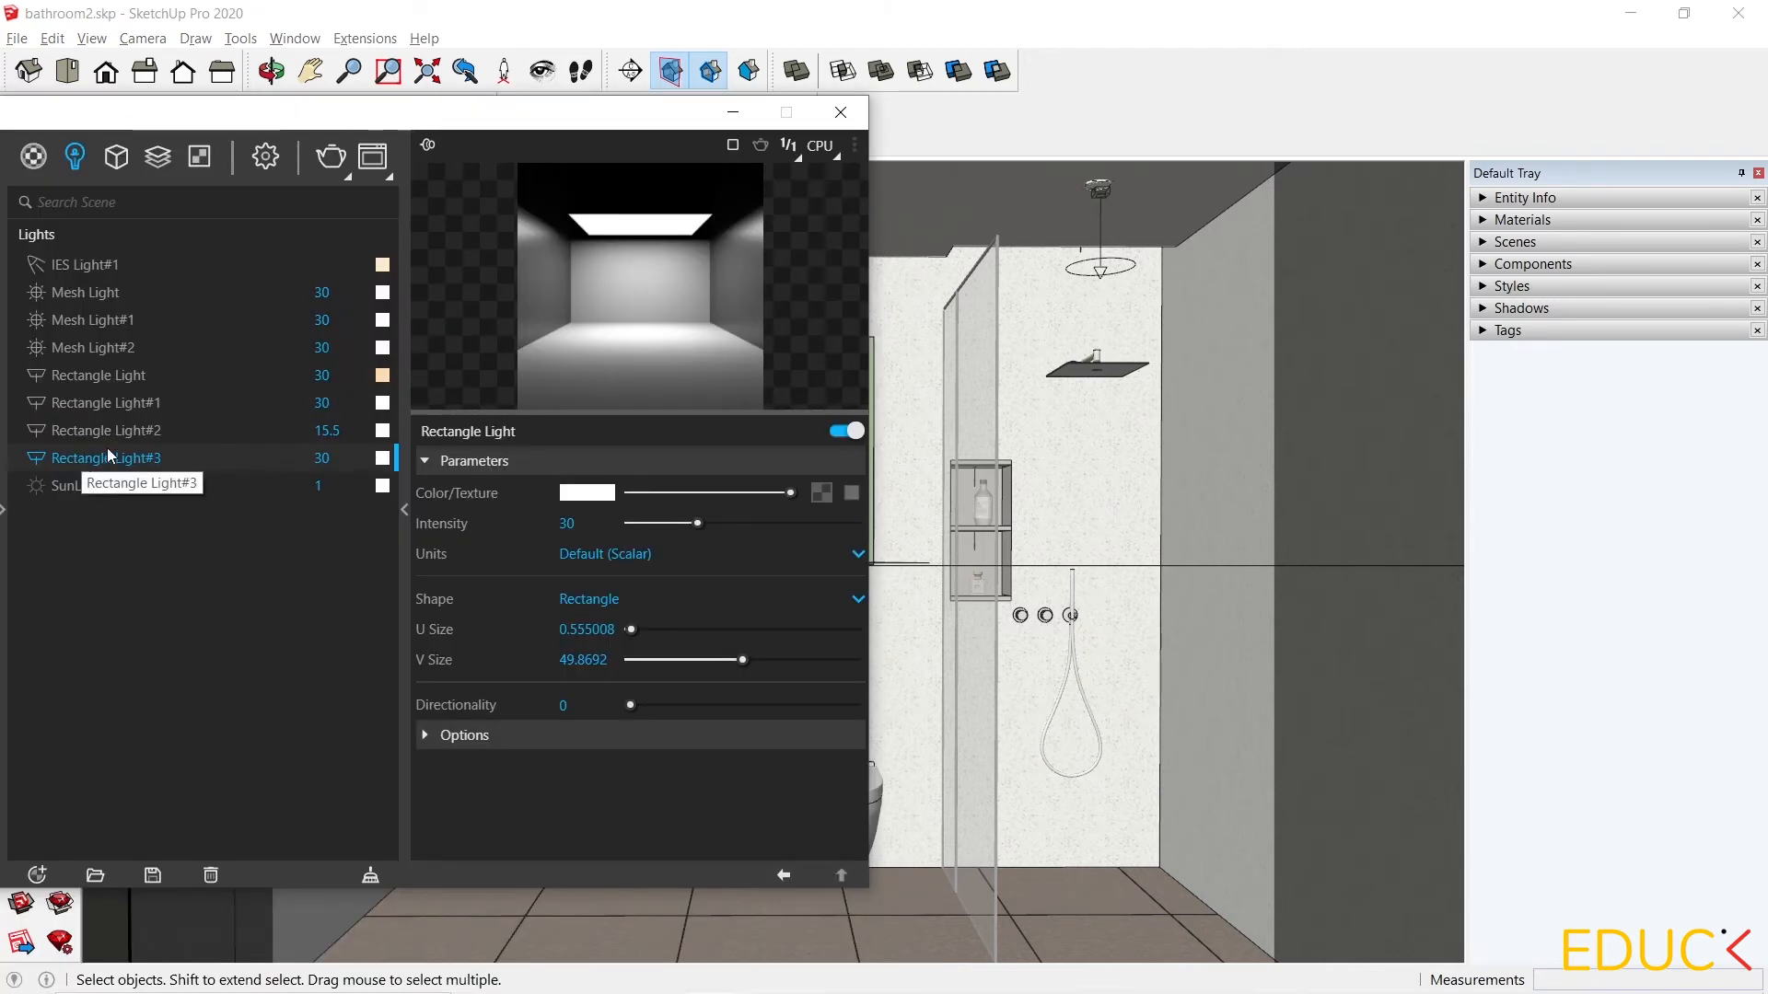
# Pick a warm colour temperature from the K slider for Rectangle Light#3.
pyautogui.click(586, 494)
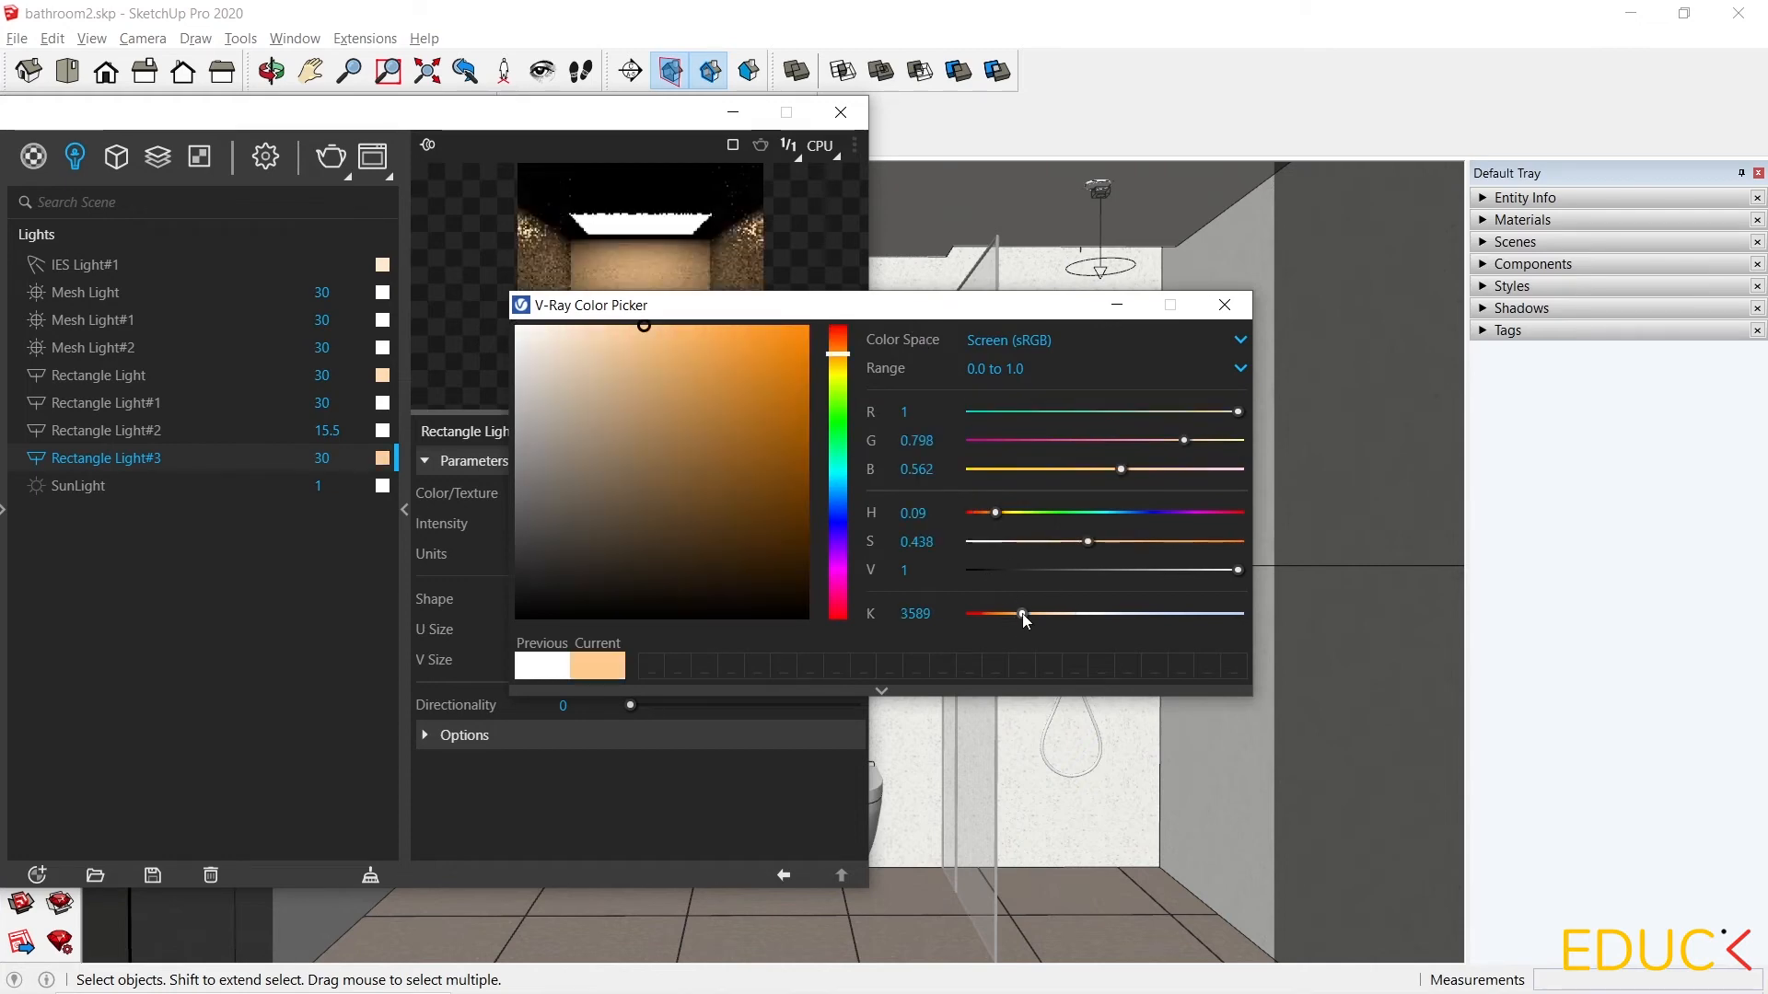
pyautogui.click(1222, 304)
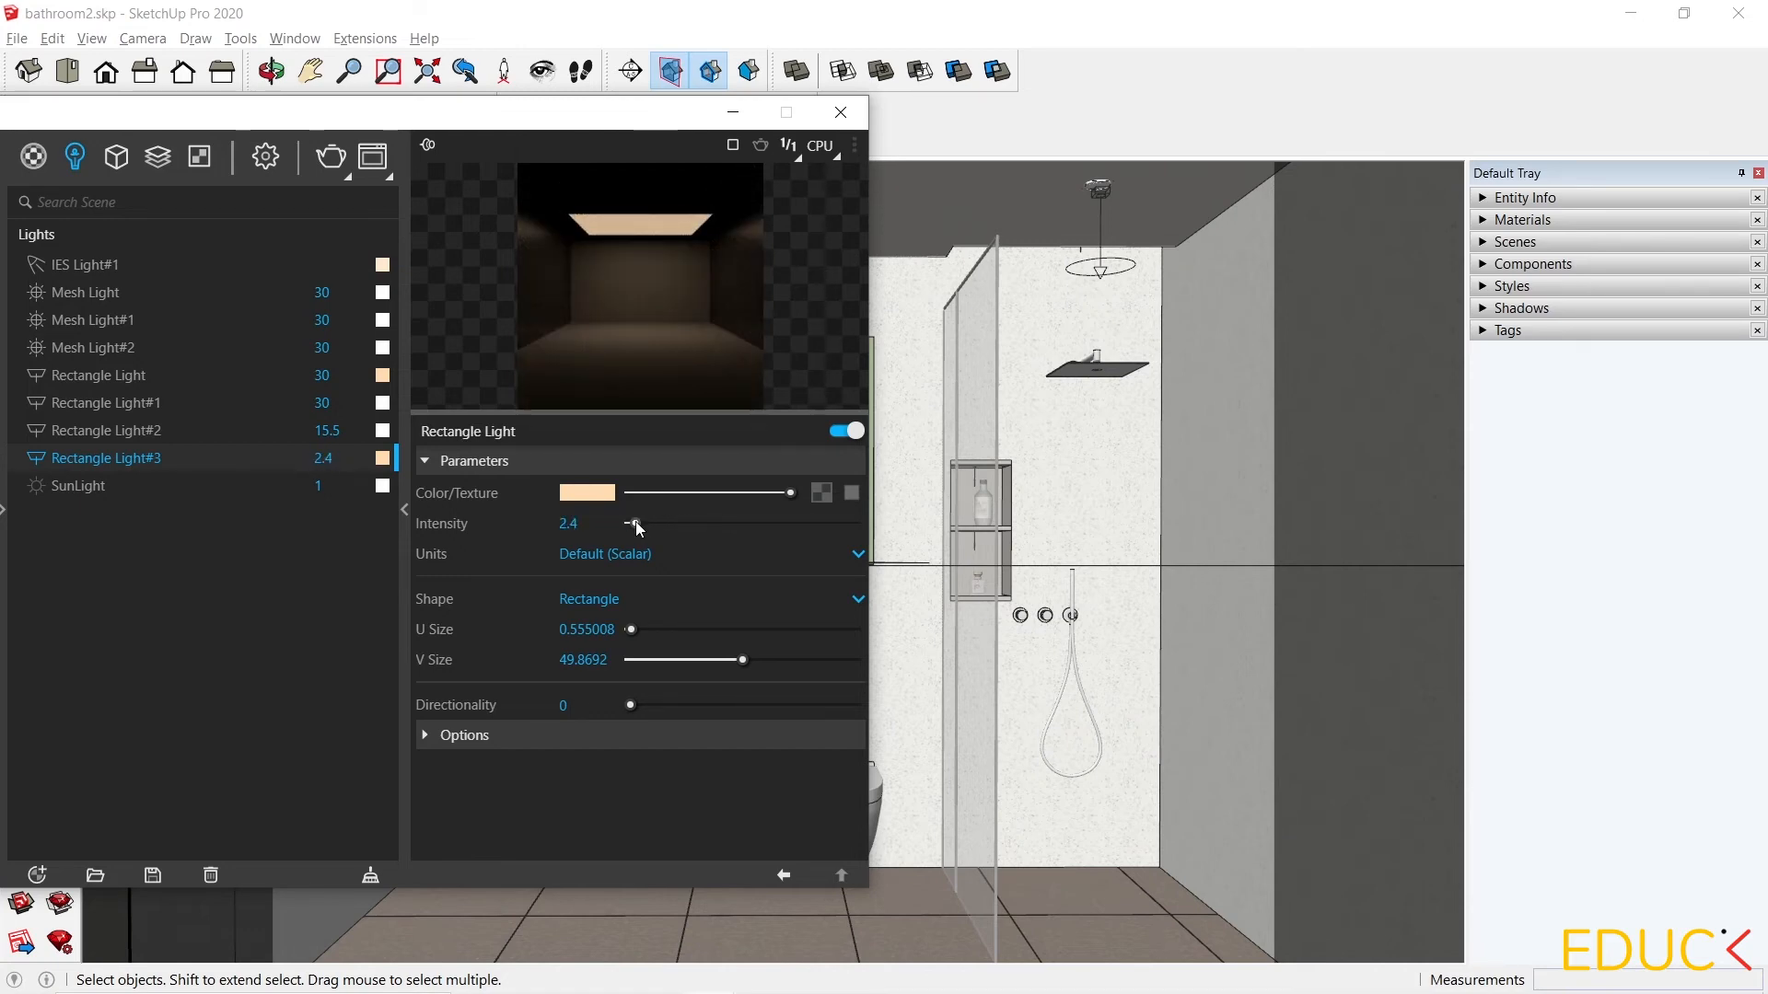
pyautogui.moveTo(602, 677)
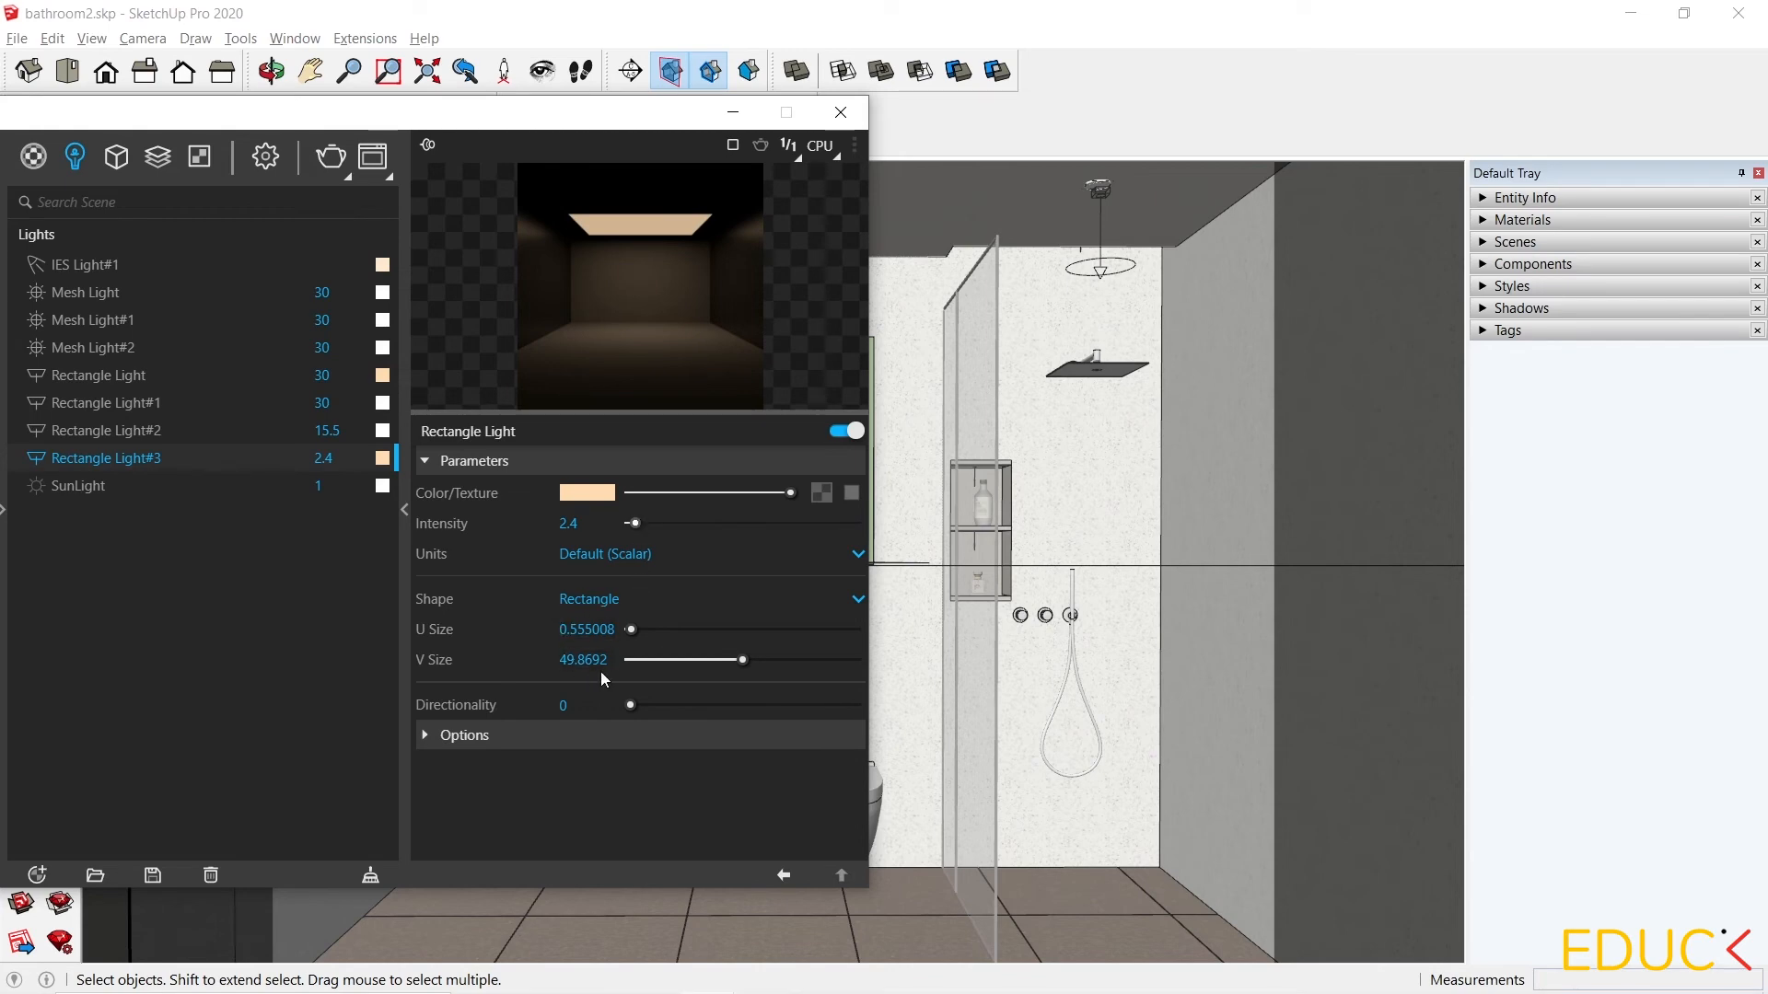
pyautogui.moveTo(324, 202)
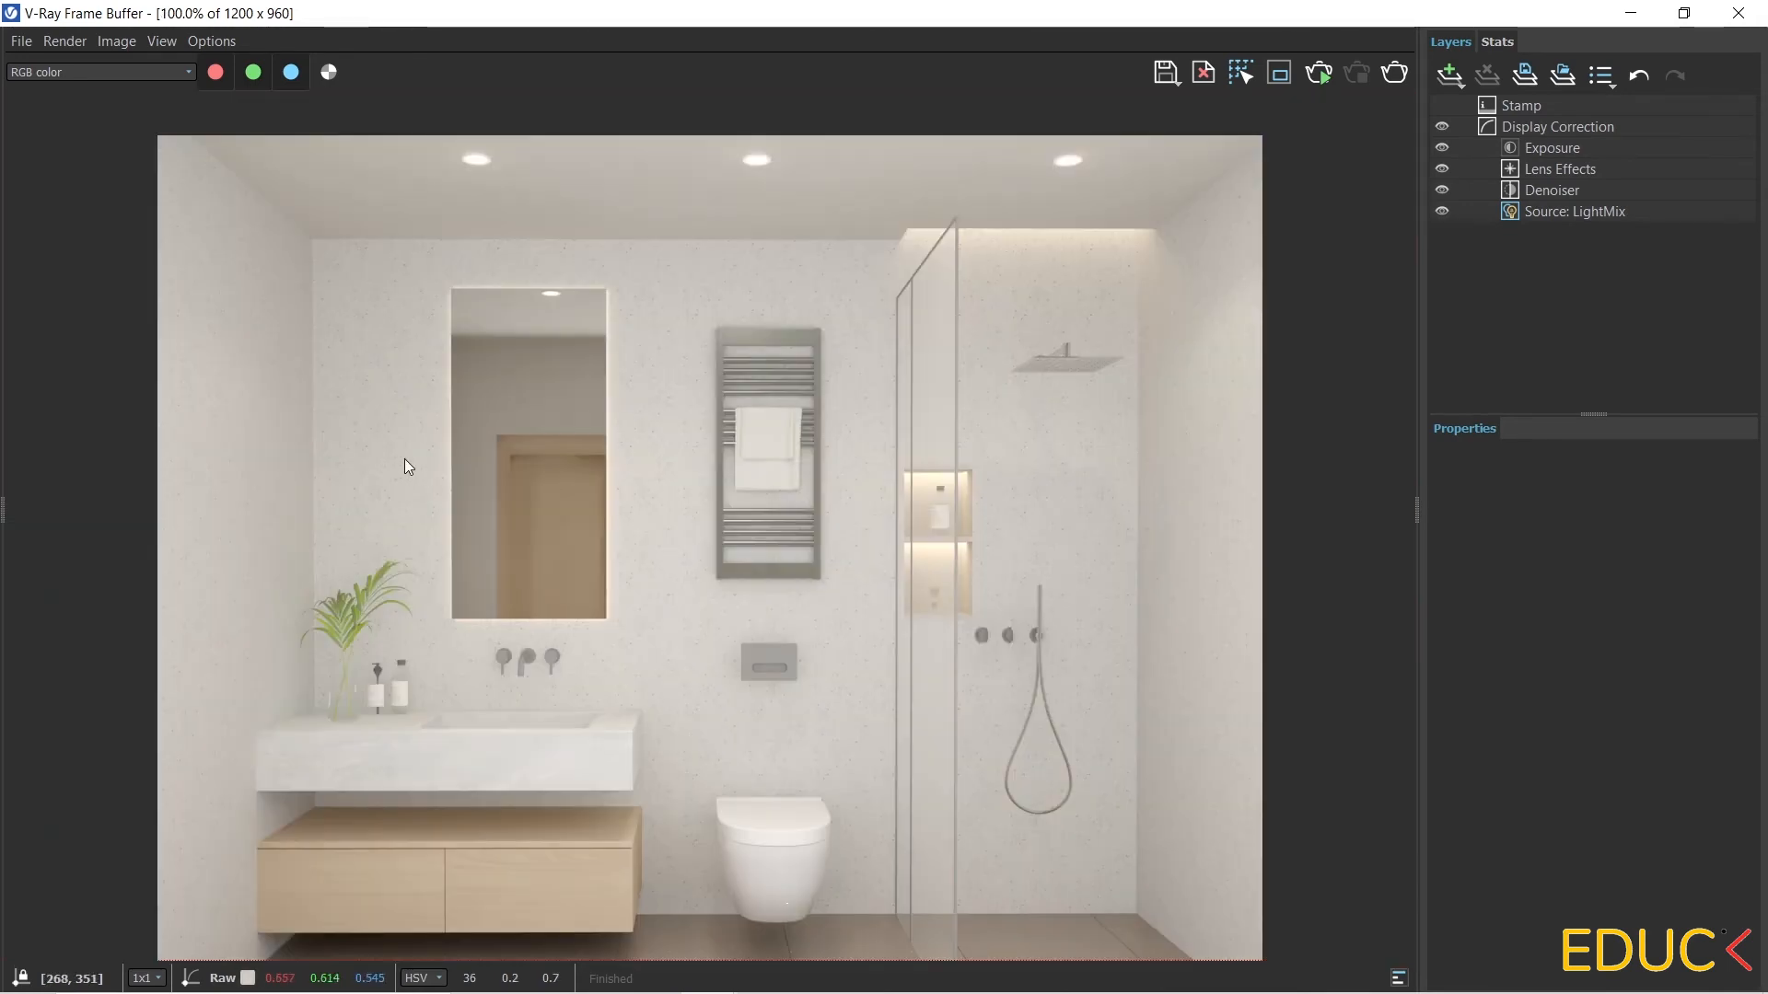
# In LightMix, set Rectangle Light#2 6 intensity to 0.300 and reach the mirror lights below.
pyautogui.click(1580, 210)
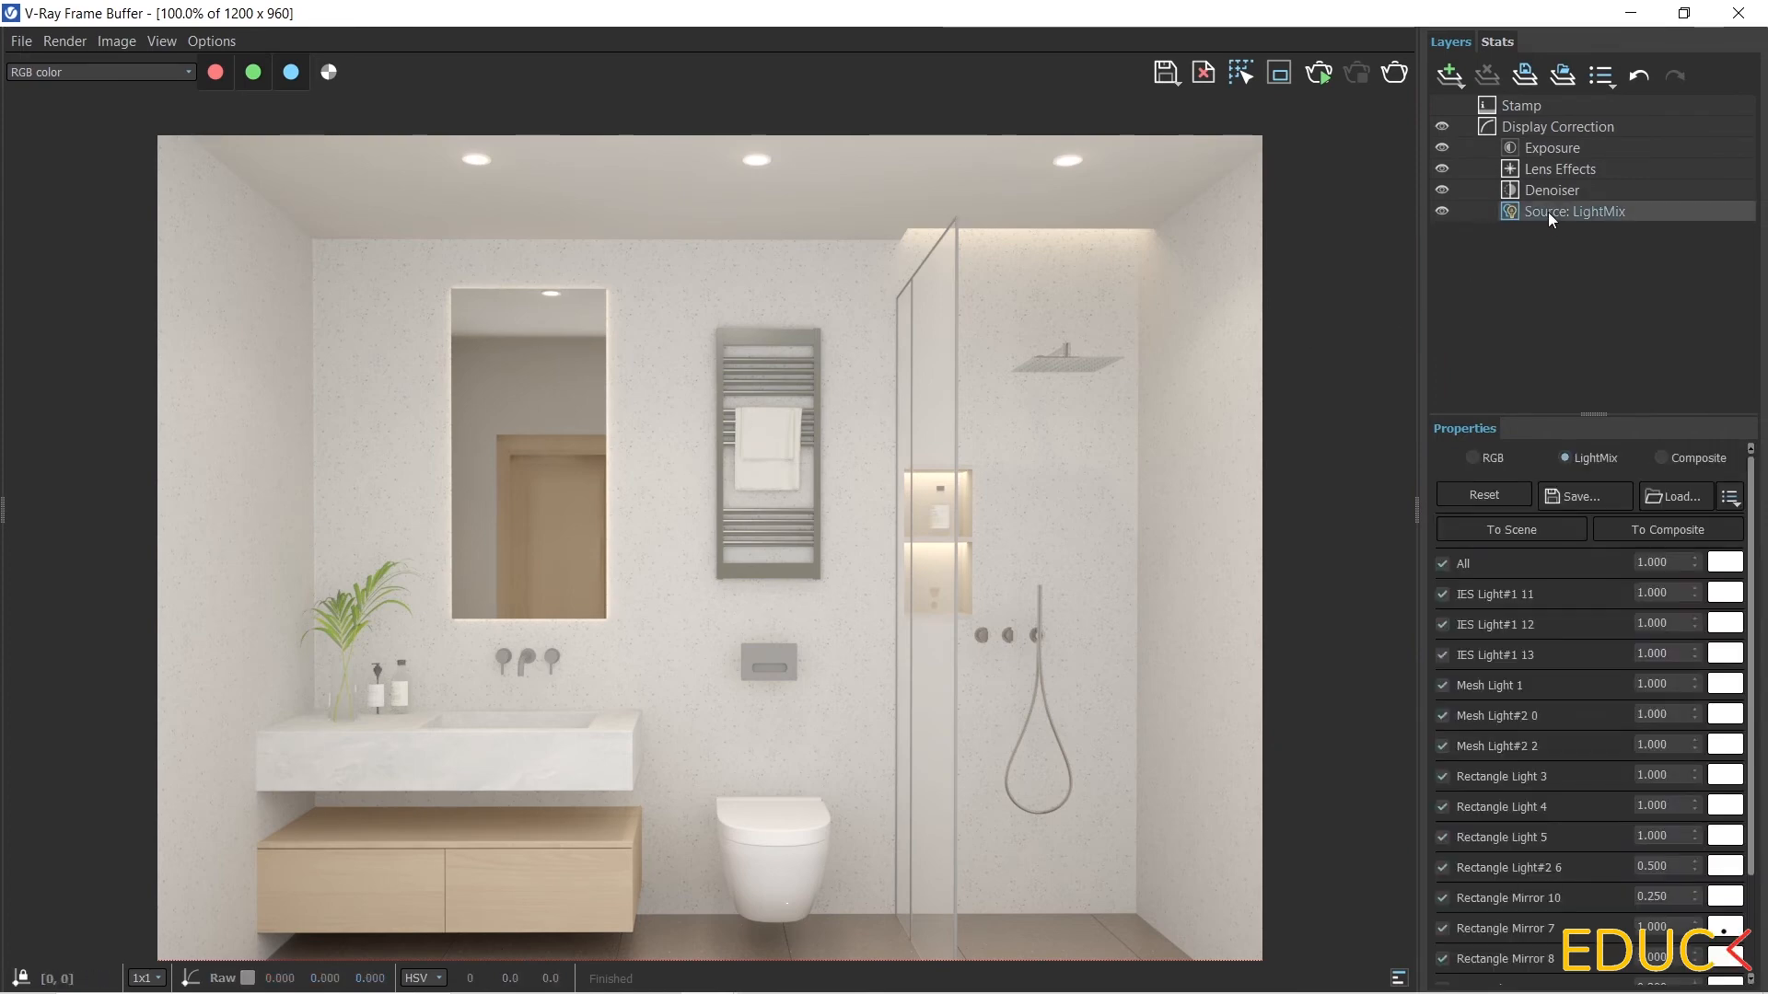
pyautogui.click(1657, 866)
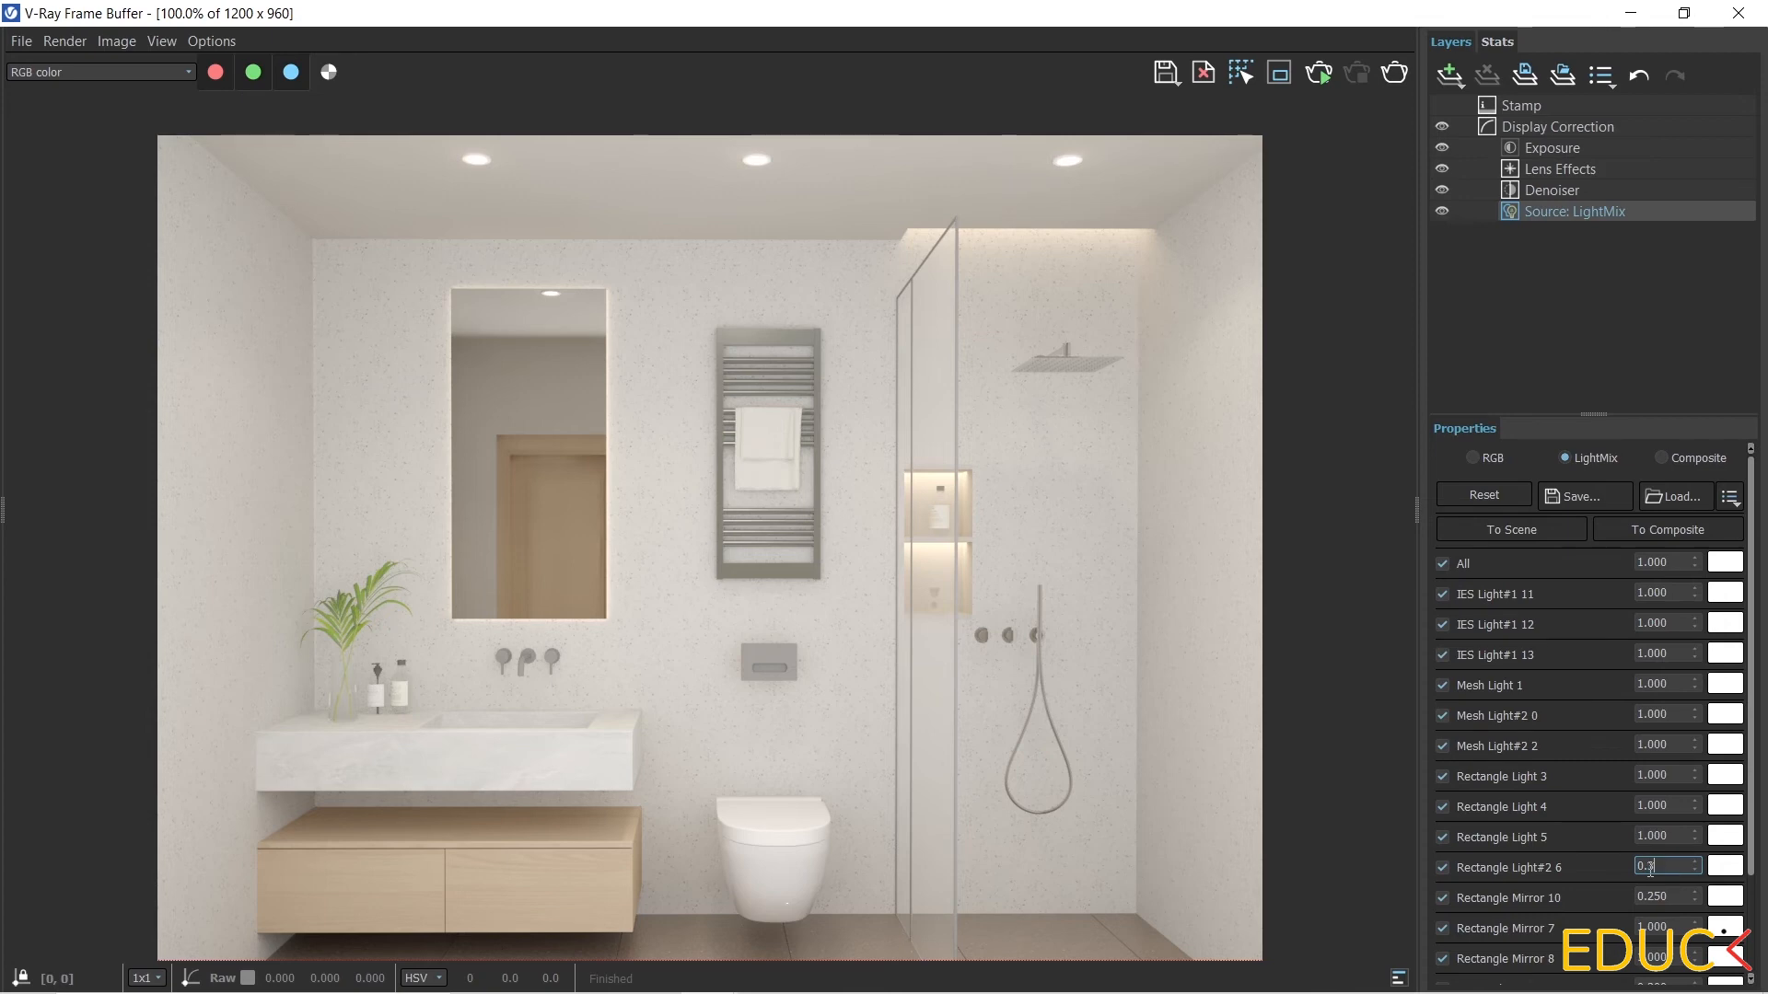
pyautogui.write('0.300')
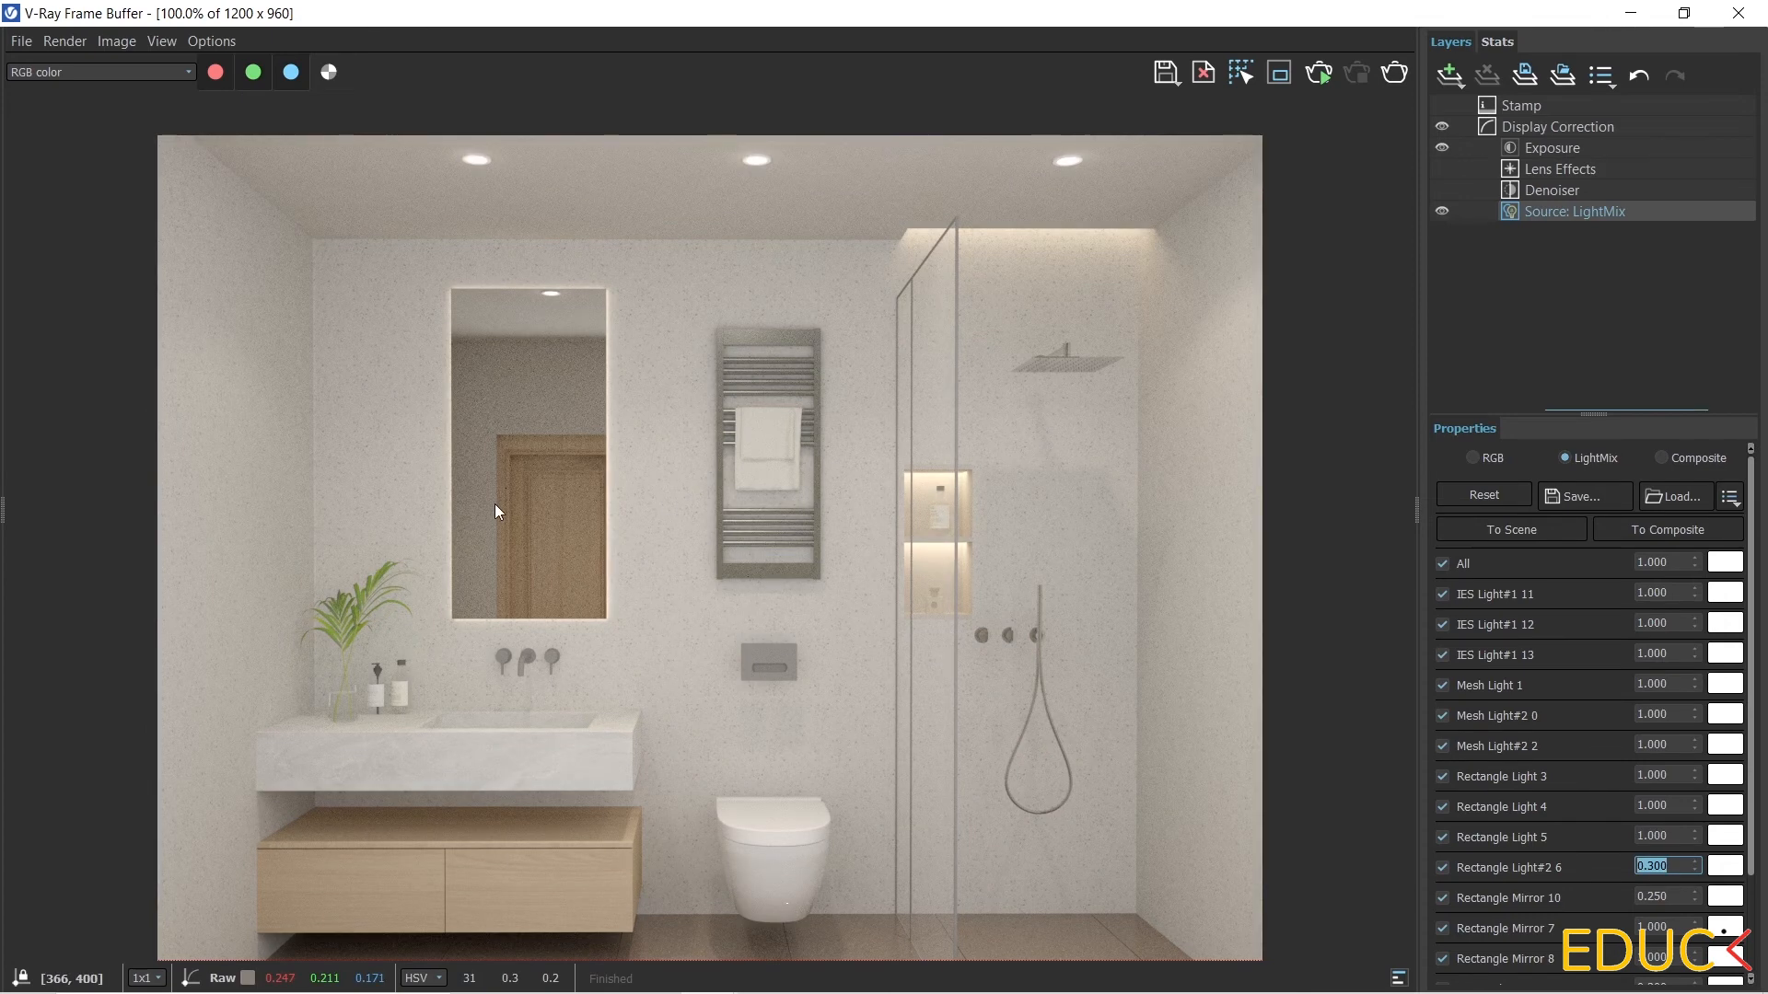
pyautogui.scroll(-3)
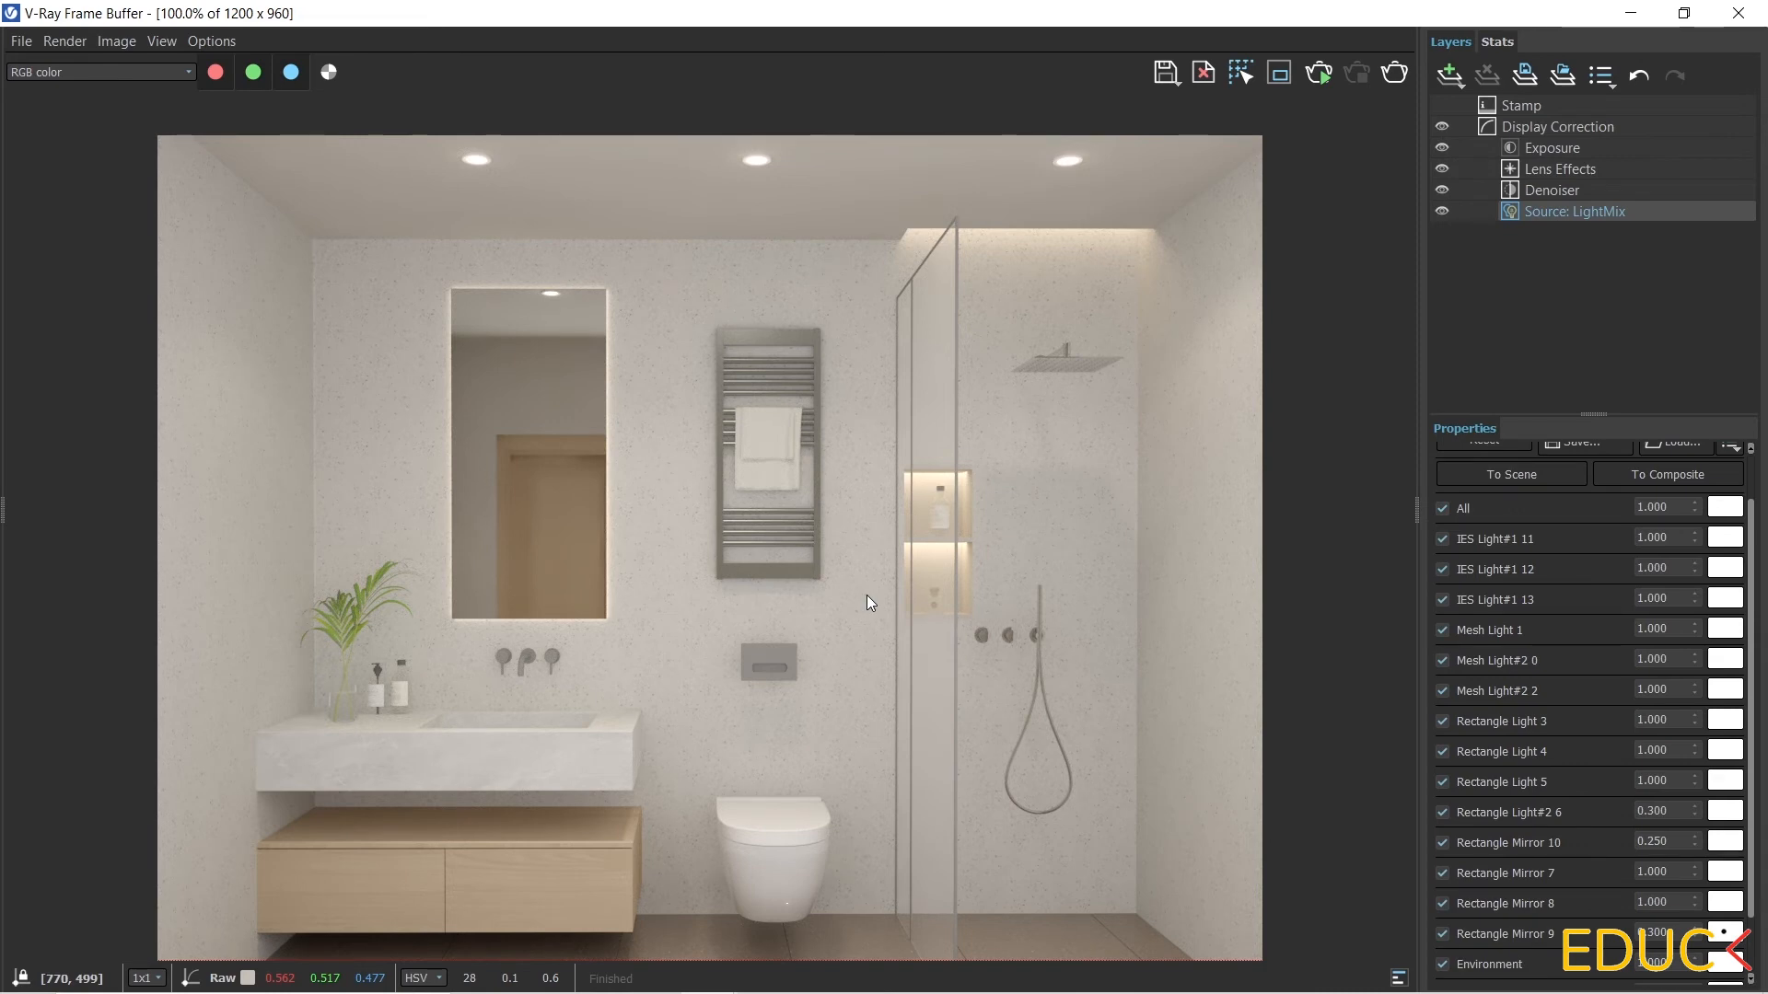
pyautogui.moveTo(867, 596)
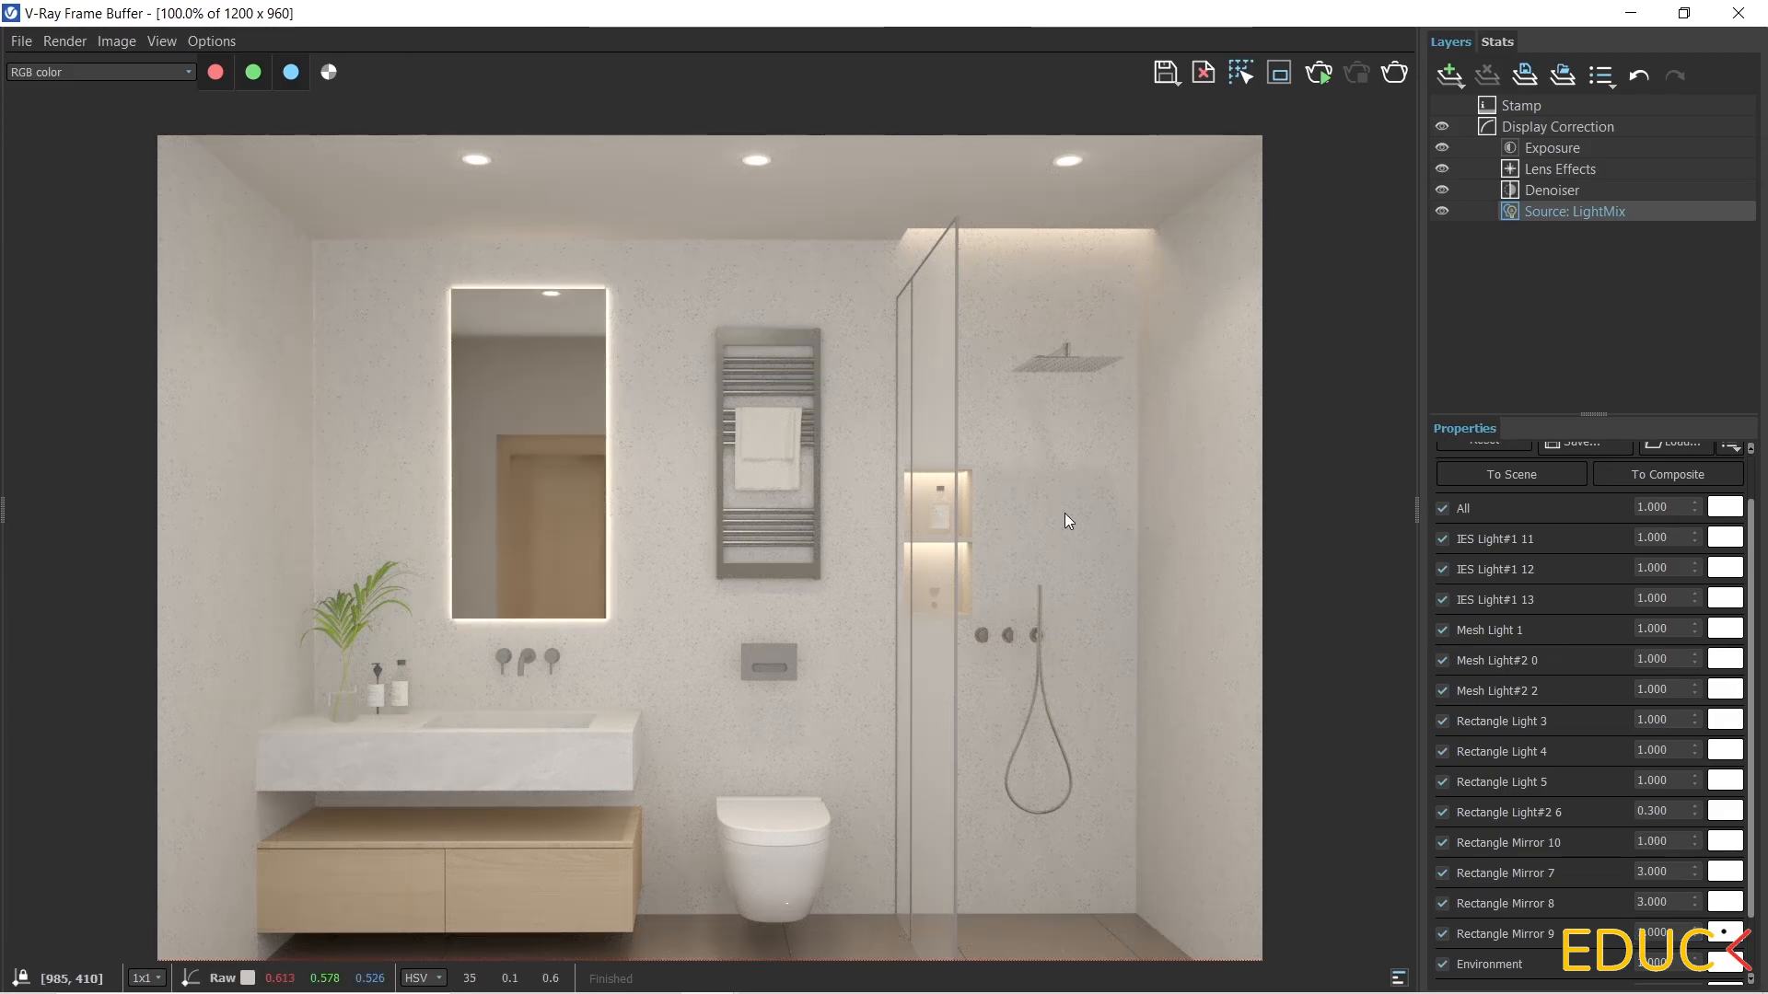
pyautogui.moveTo(534, 602)
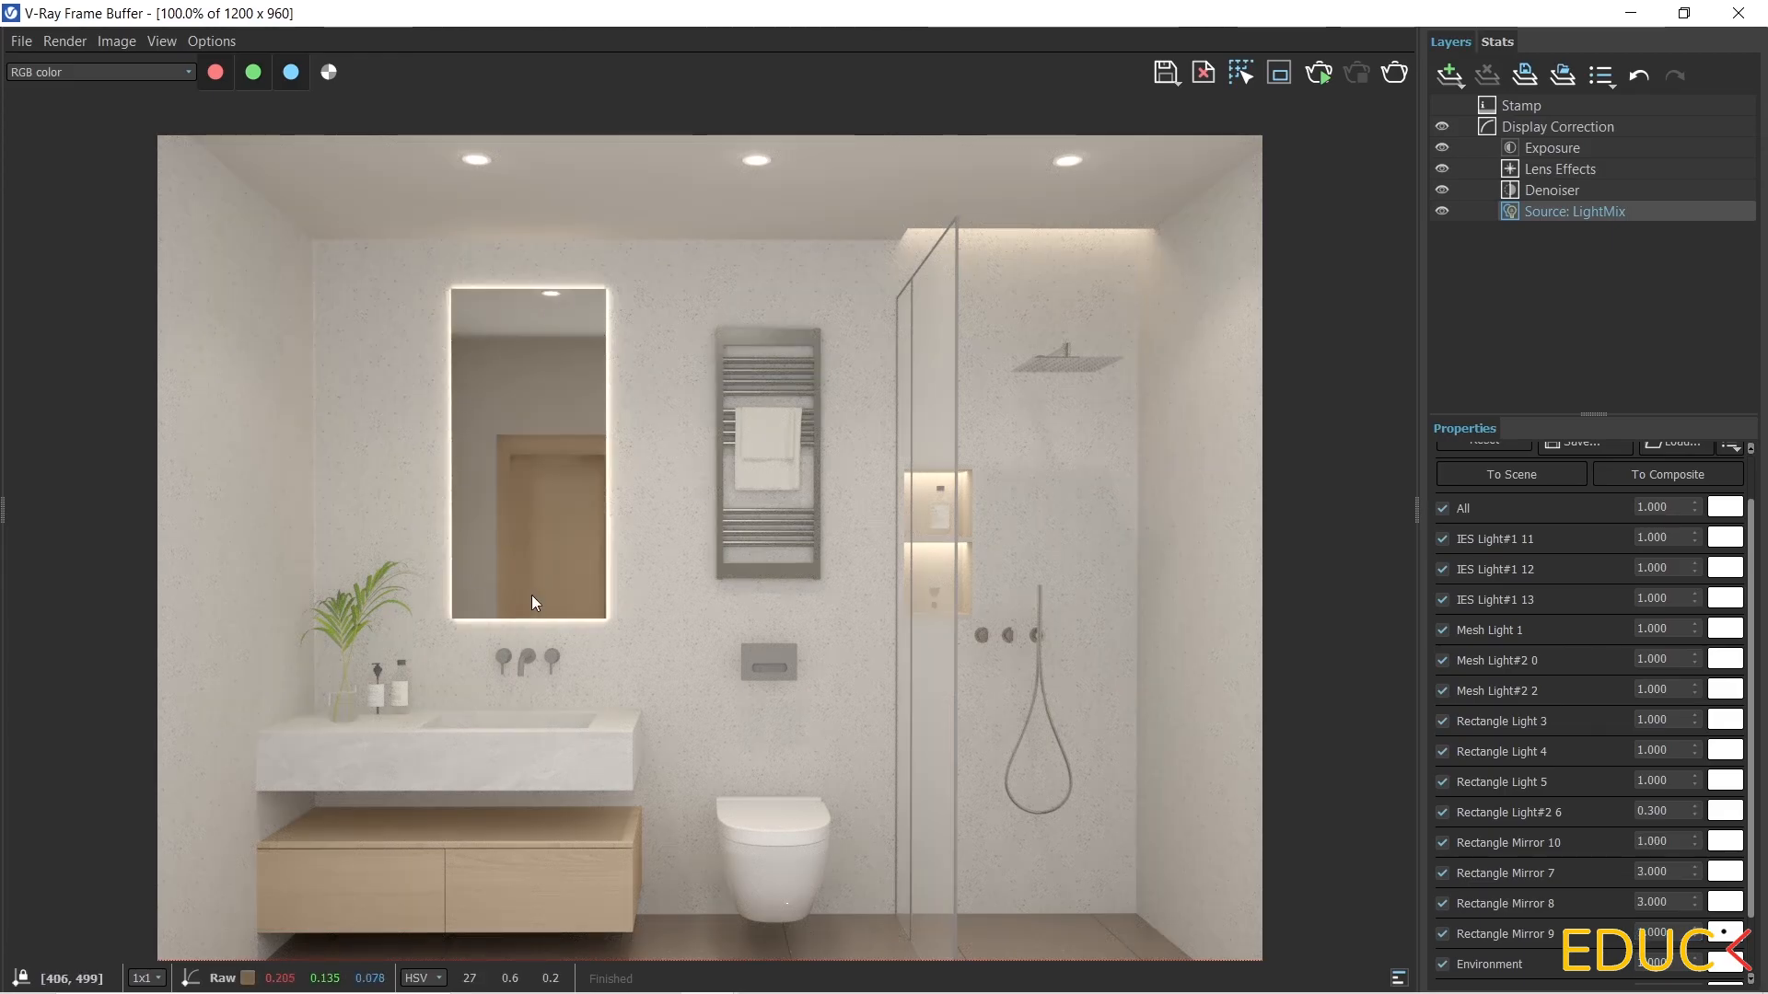